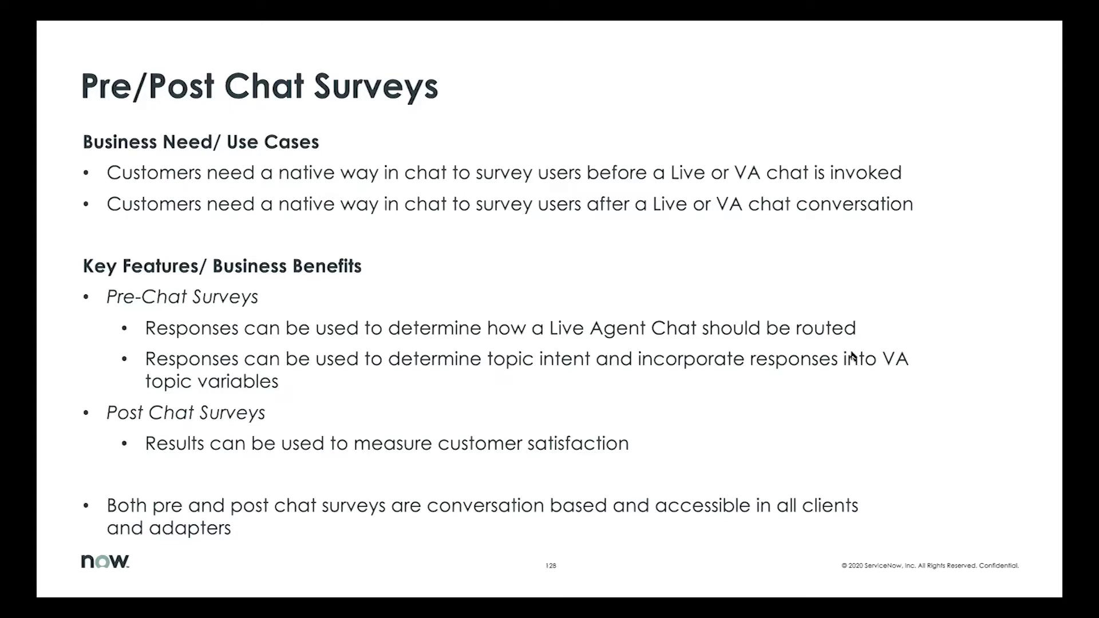
mouse_move(840, 325)
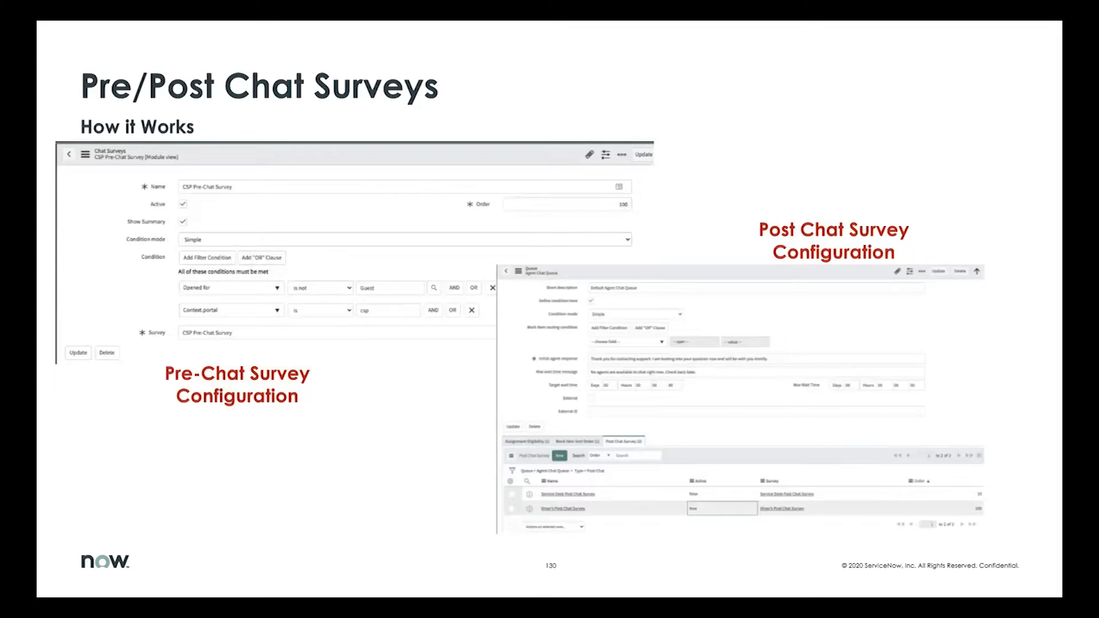
mouse_move(989, 396)
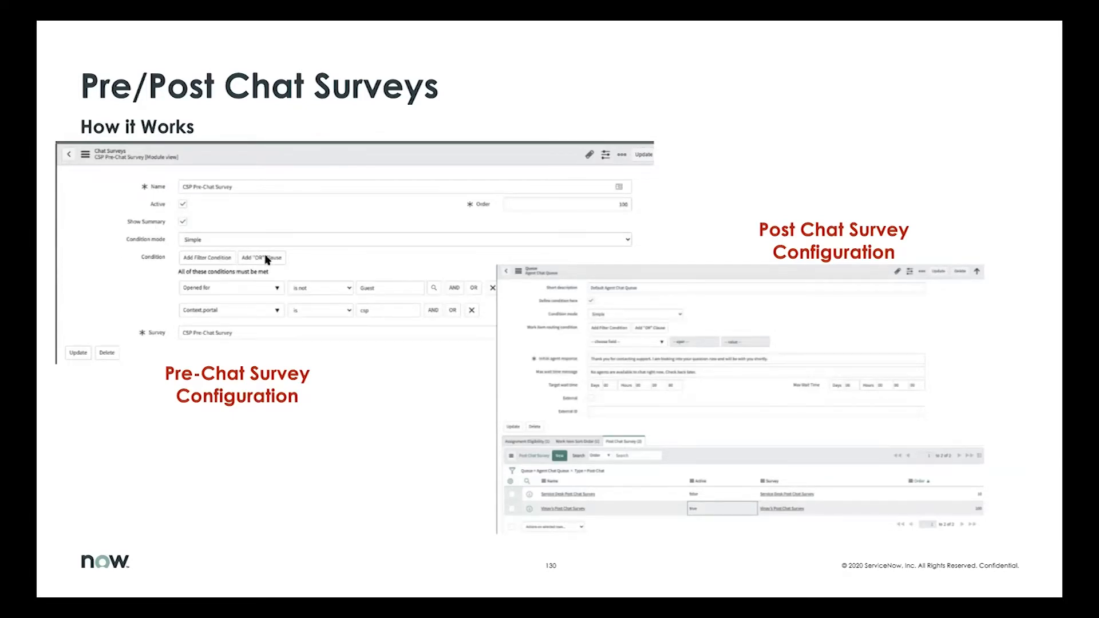
mouse_move(188, 249)
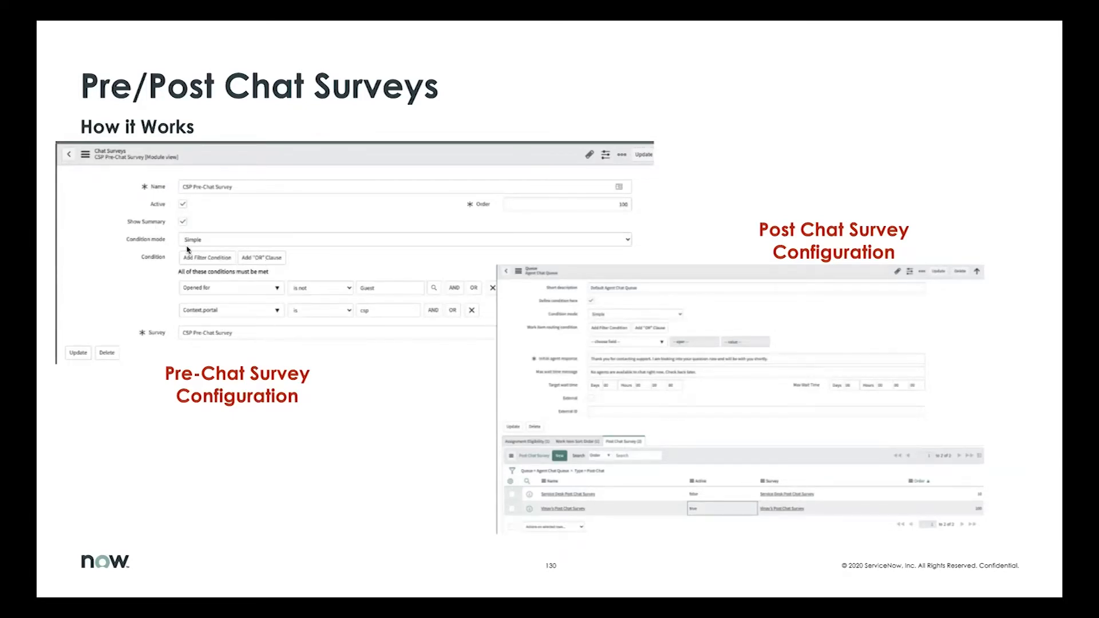
mouse_move(188, 281)
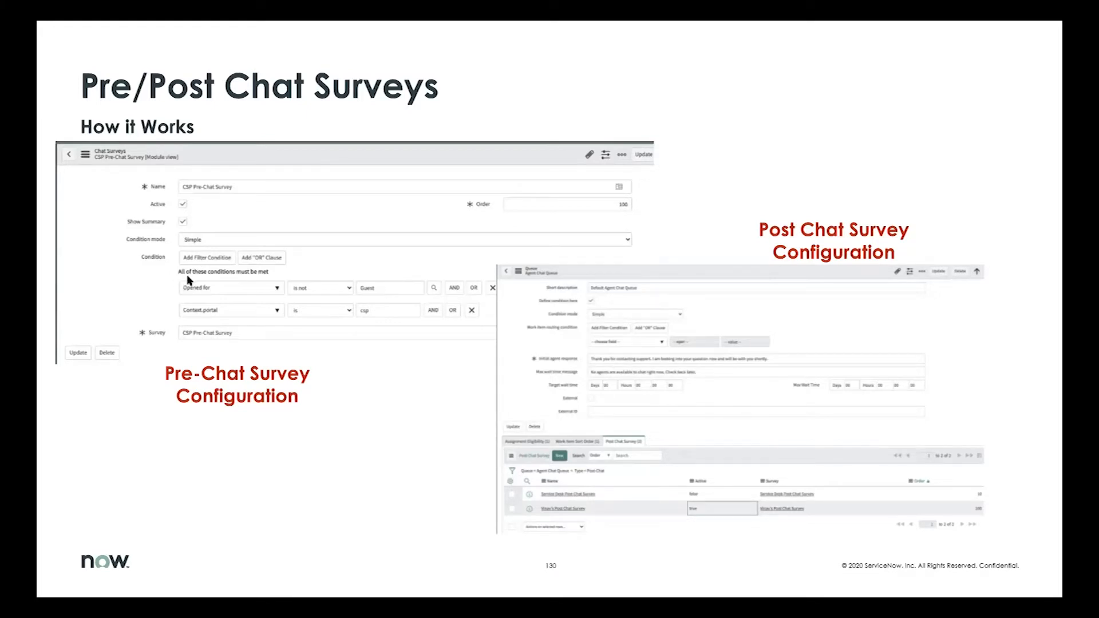
mouse_move(241, 297)
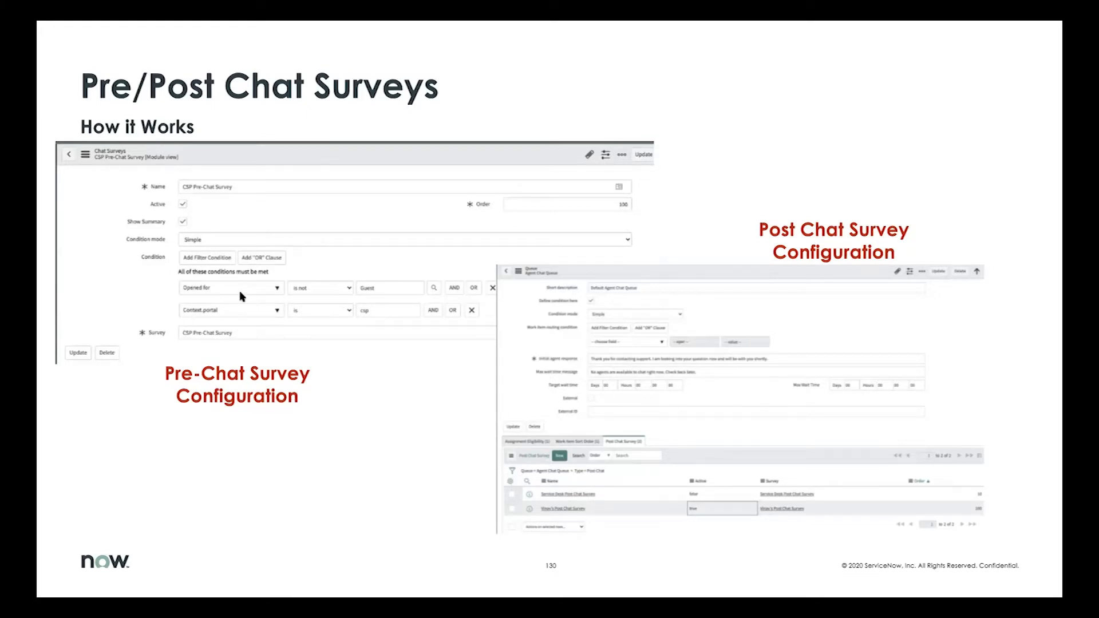
mouse_move(247, 297)
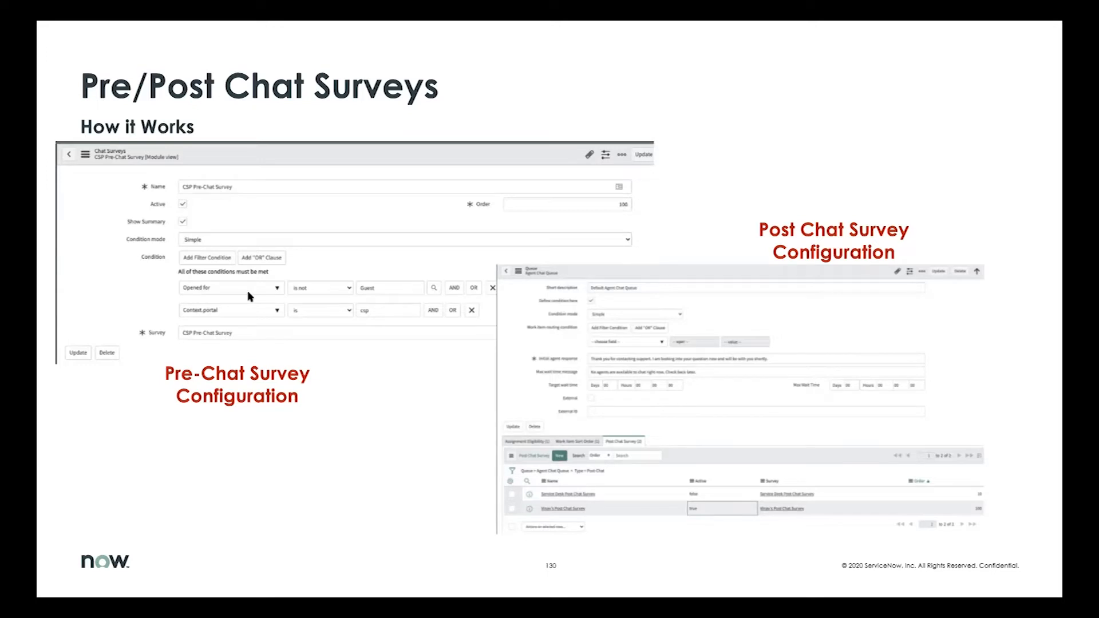
mouse_move(358, 300)
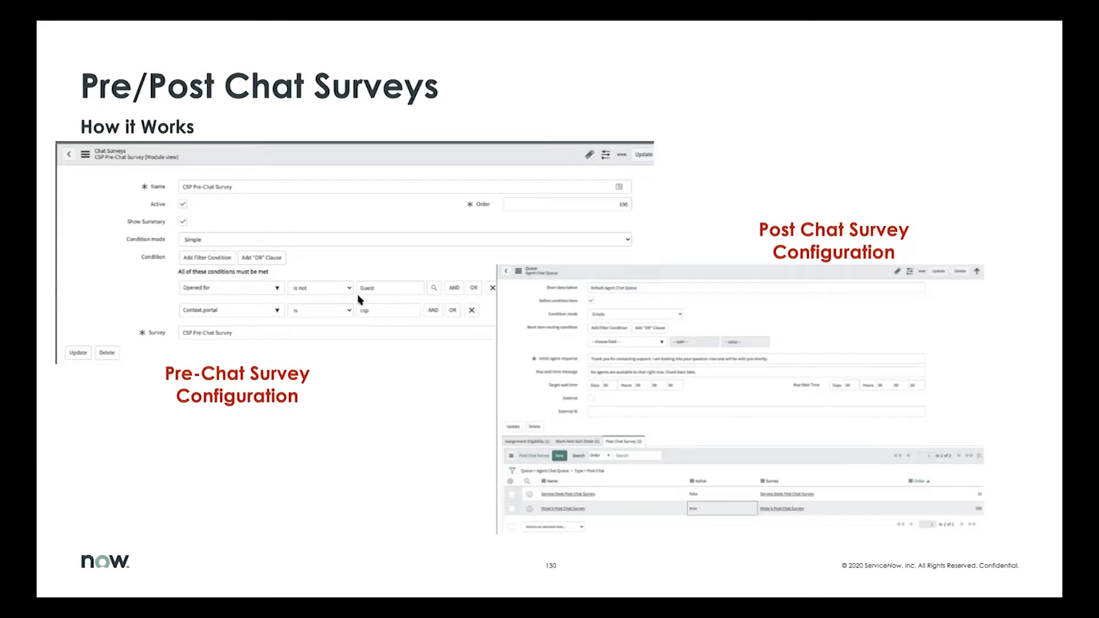
mouse_move(423, 302)
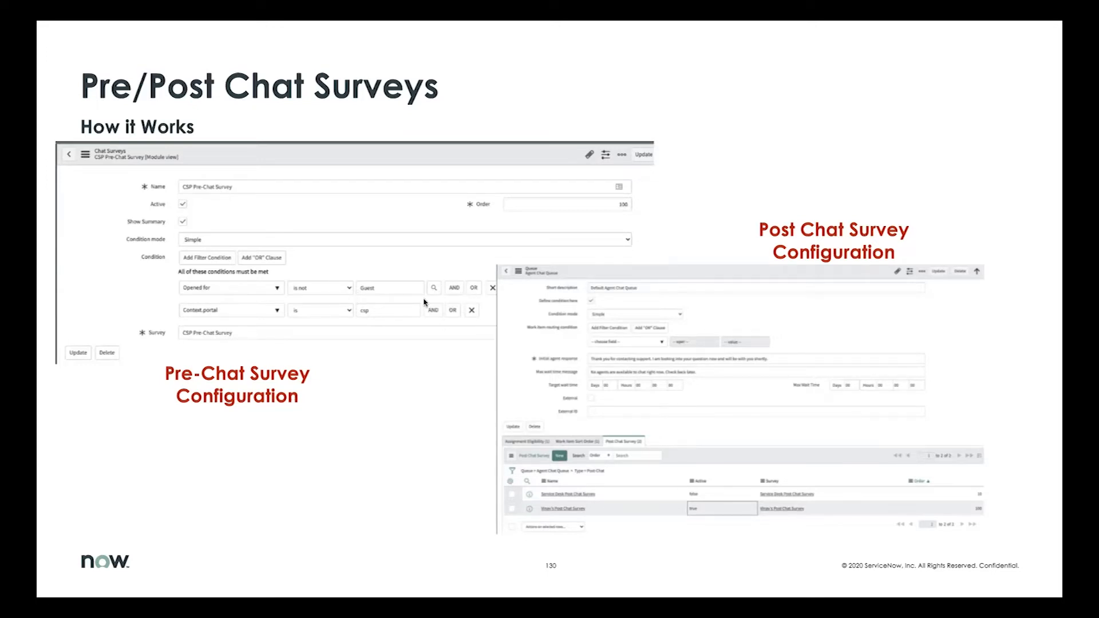
mouse_move(369, 317)
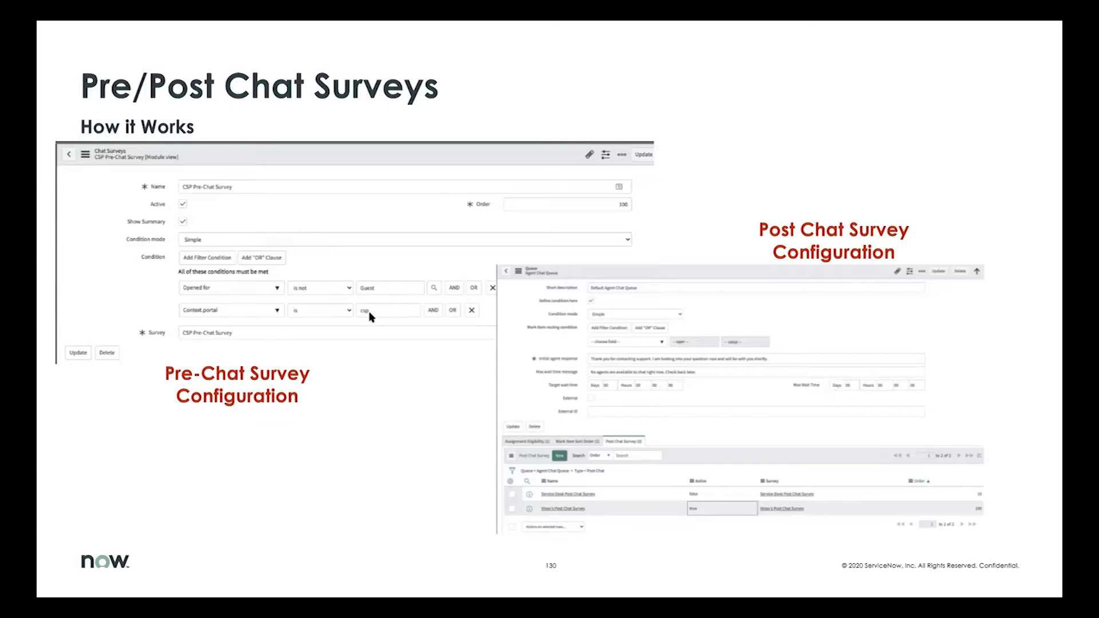
mouse_move(902, 315)
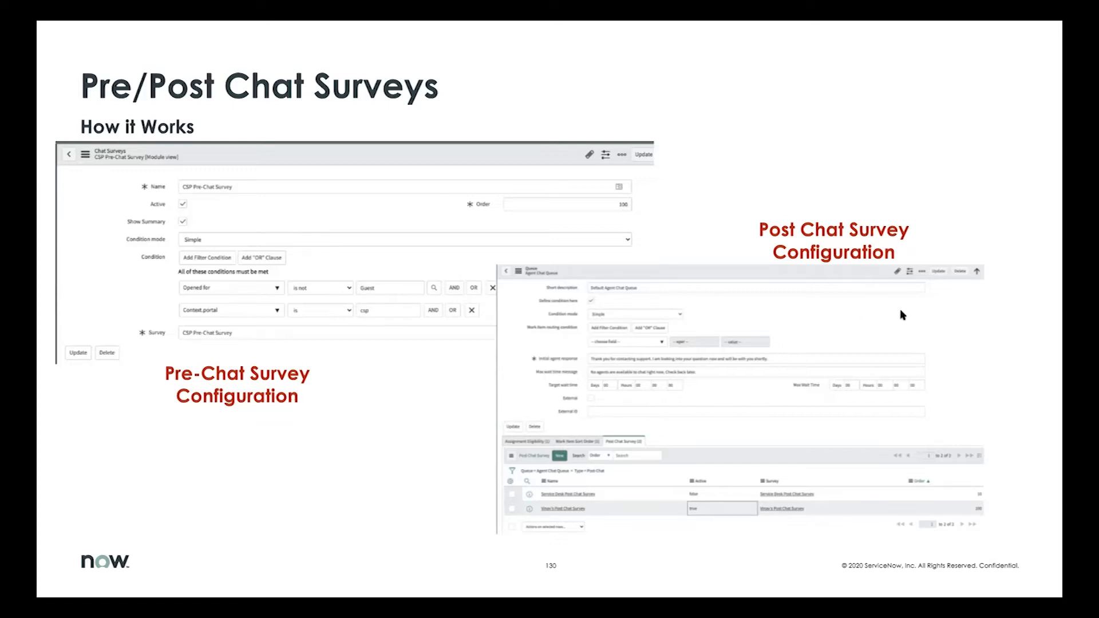
mouse_move(865, 309)
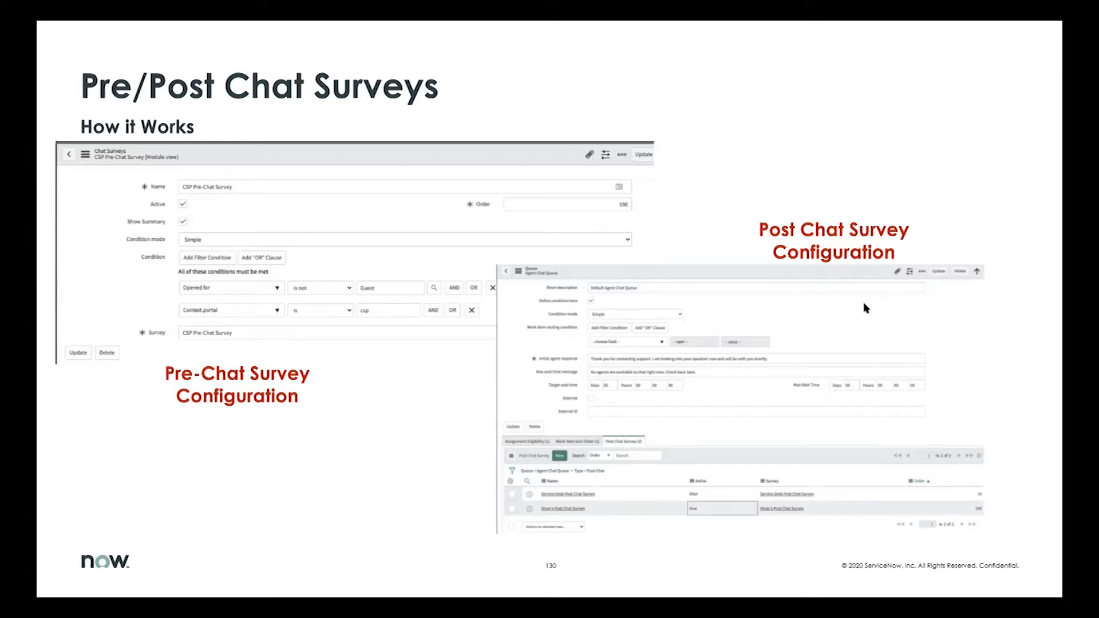
mouse_move(616, 313)
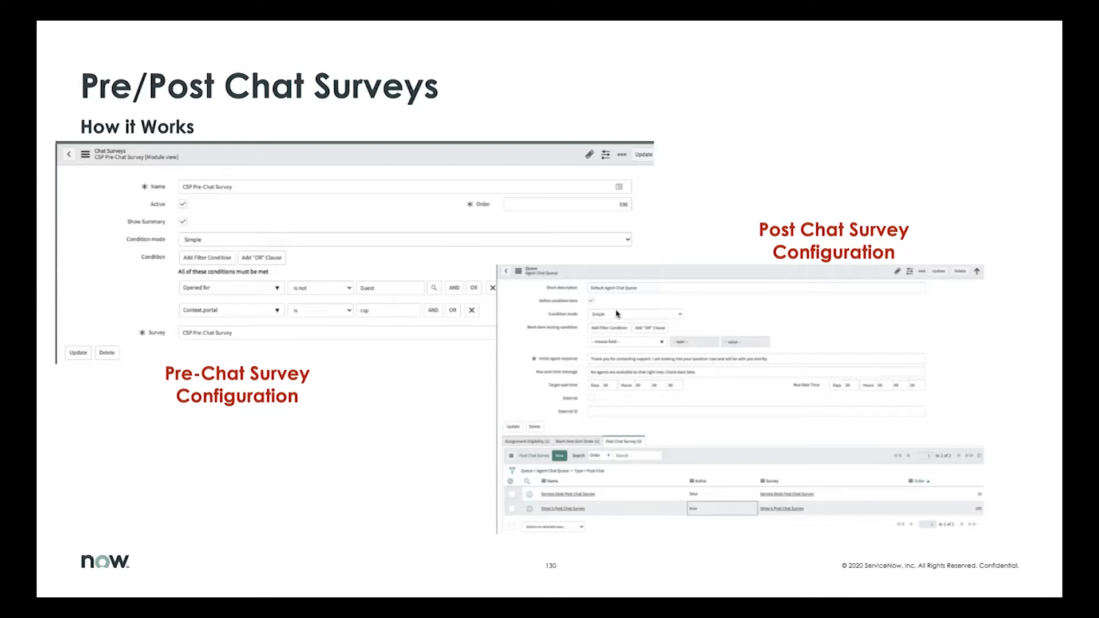
mouse_move(618, 302)
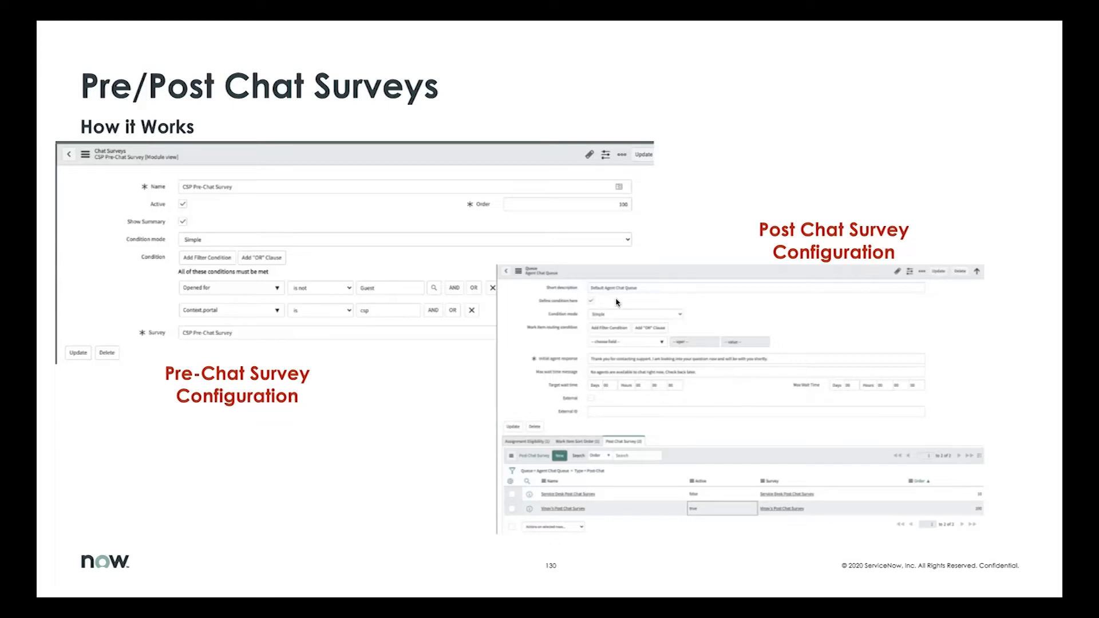
mouse_move(625, 316)
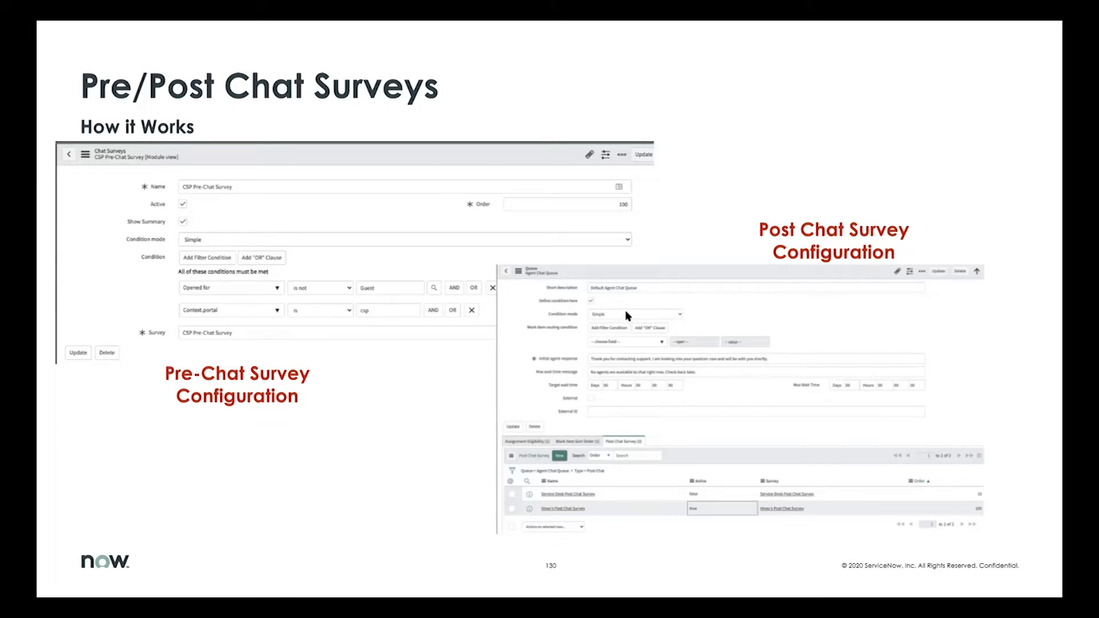
mouse_move(659, 429)
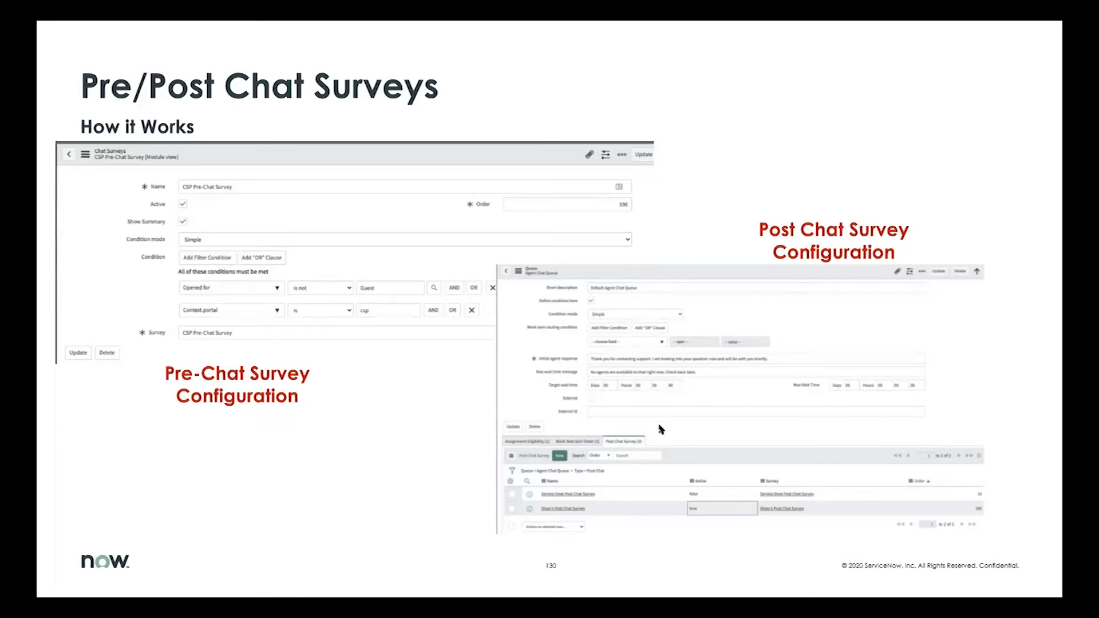
mouse_move(624, 456)
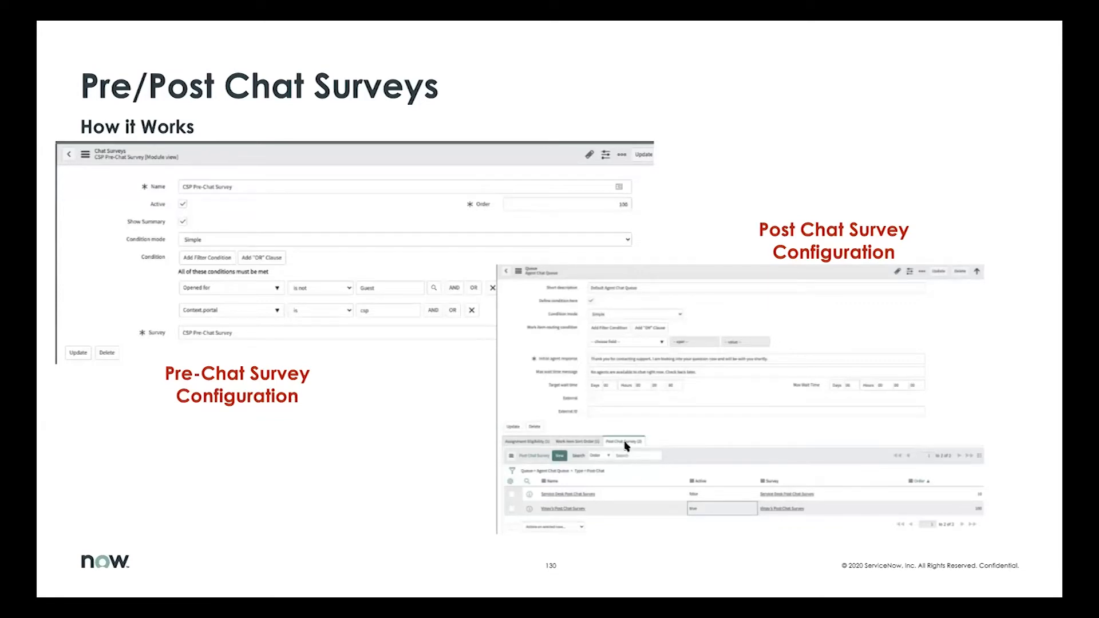
mouse_move(695, 516)
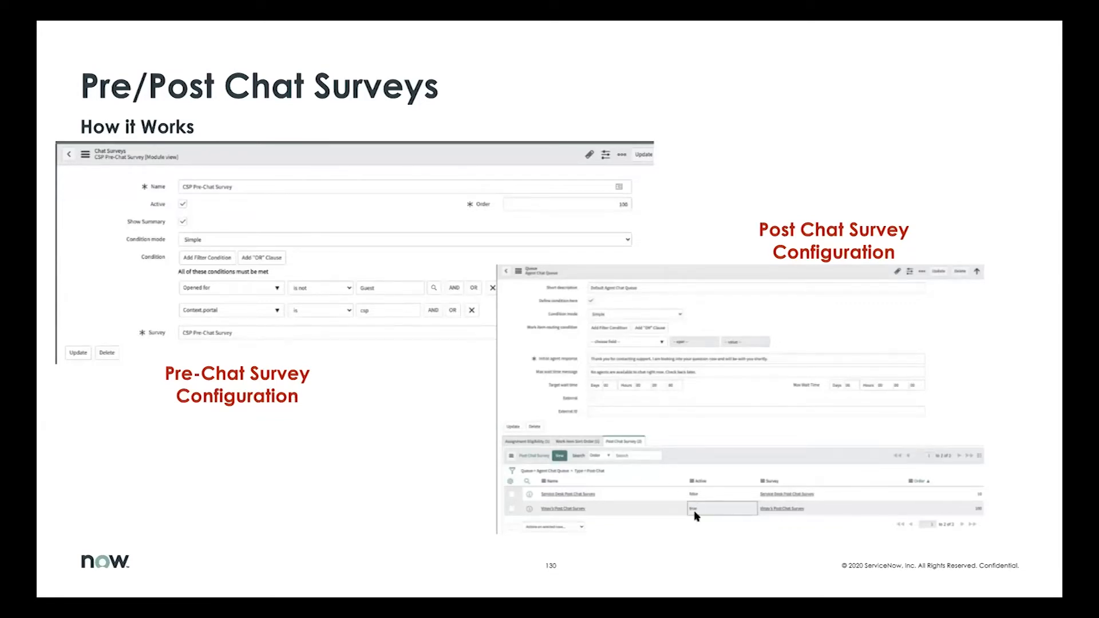
mouse_move(693, 533)
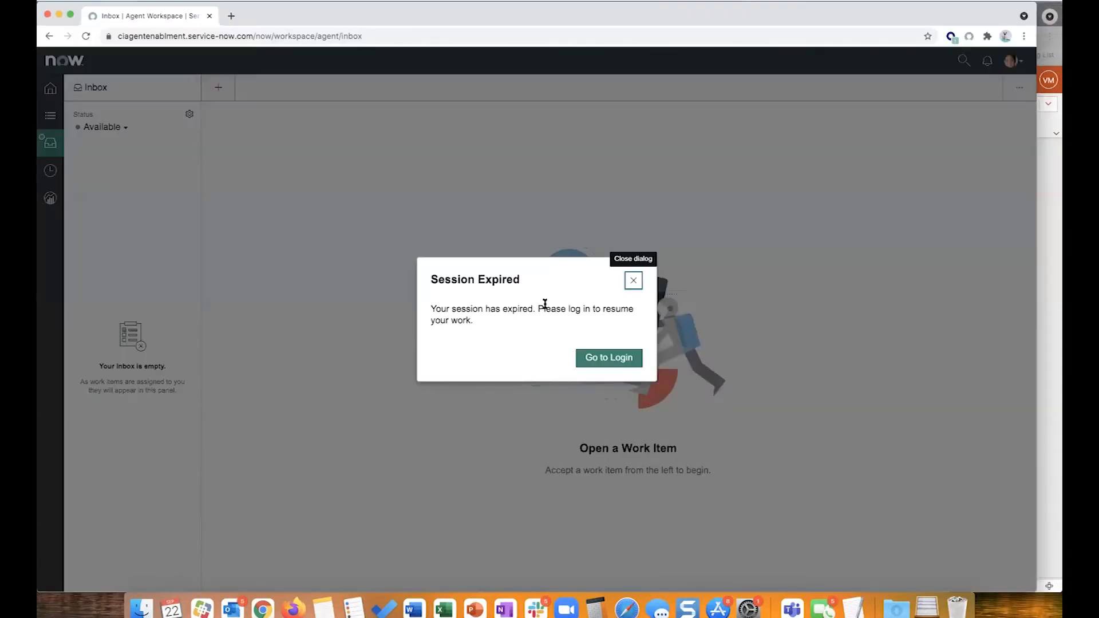
- Dismiss the Session Expired notice and sign back in to Agent Workspace
left_click(608, 357)
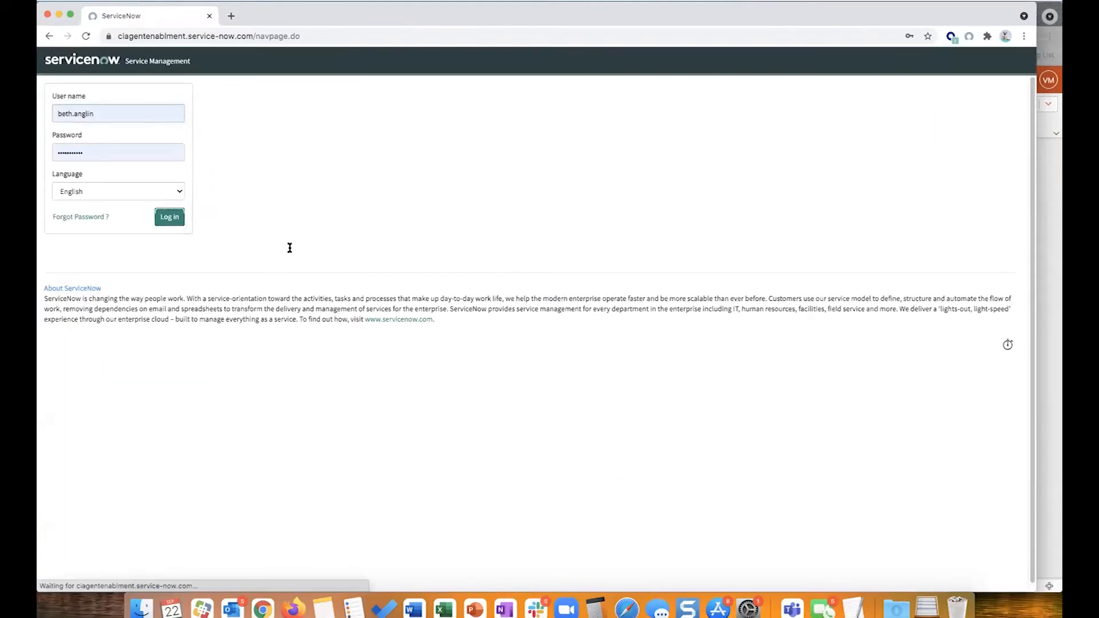
left_click(168, 216)
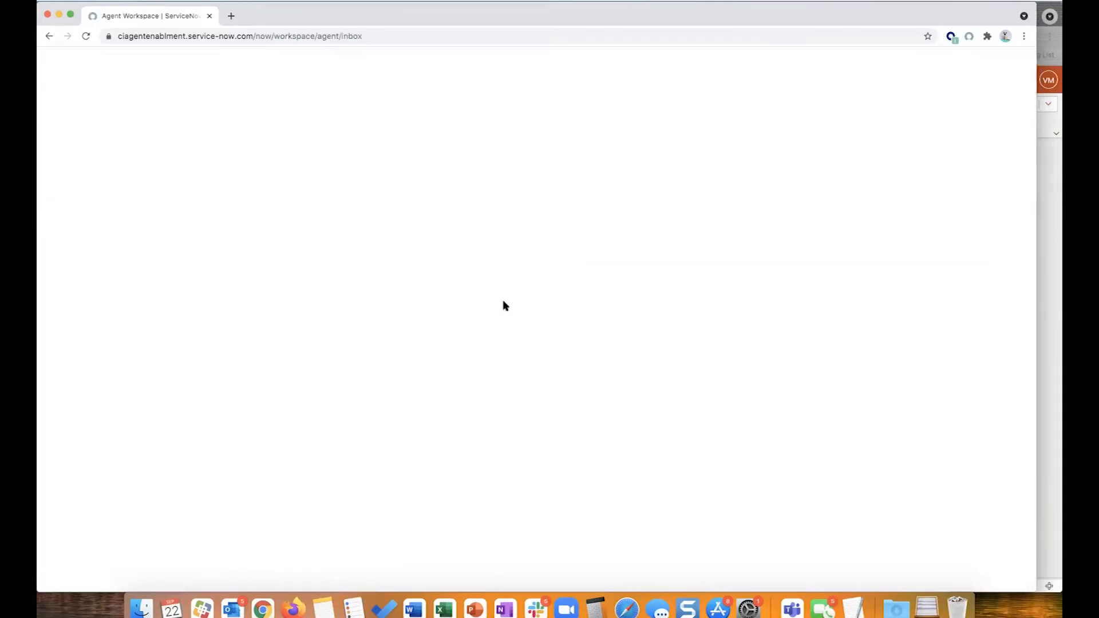
mouse_move(512, 309)
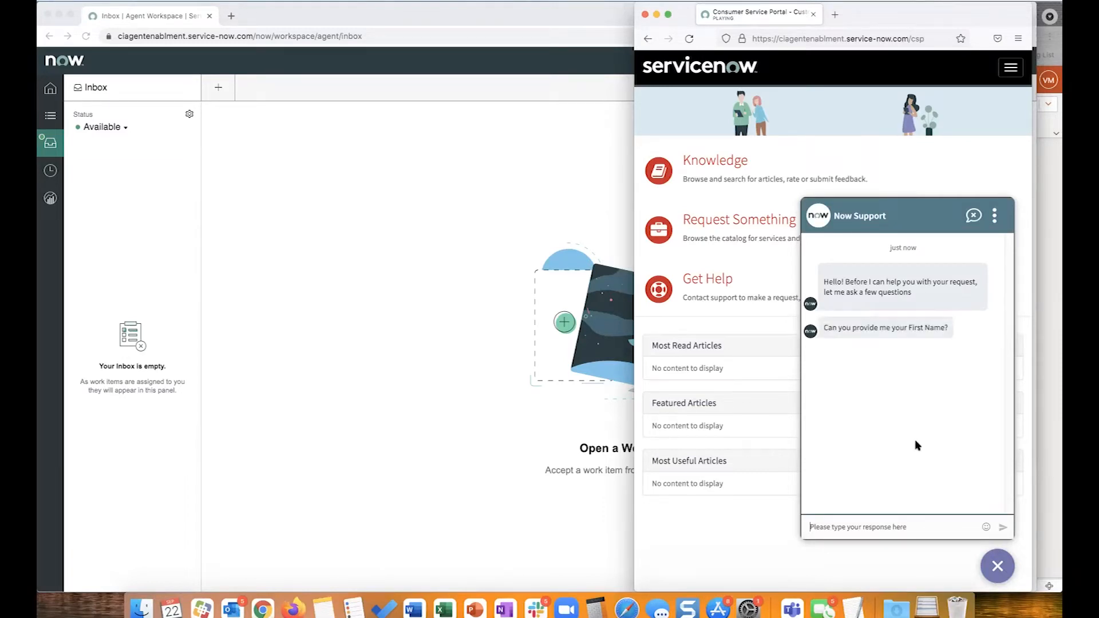
mouse_move(904, 296)
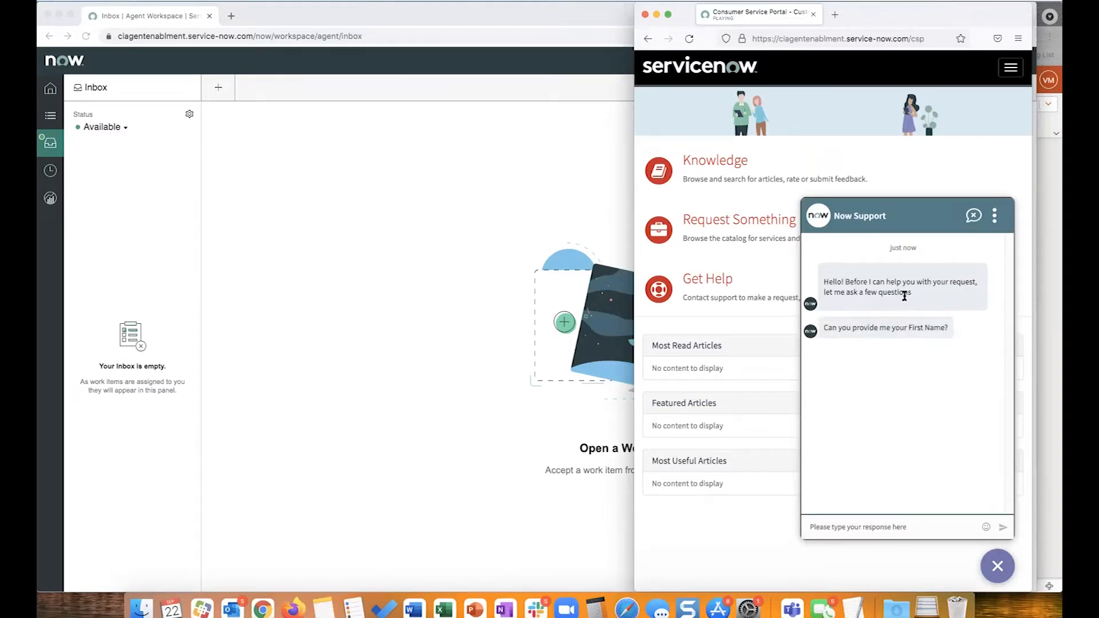
mouse_move(934, 309)
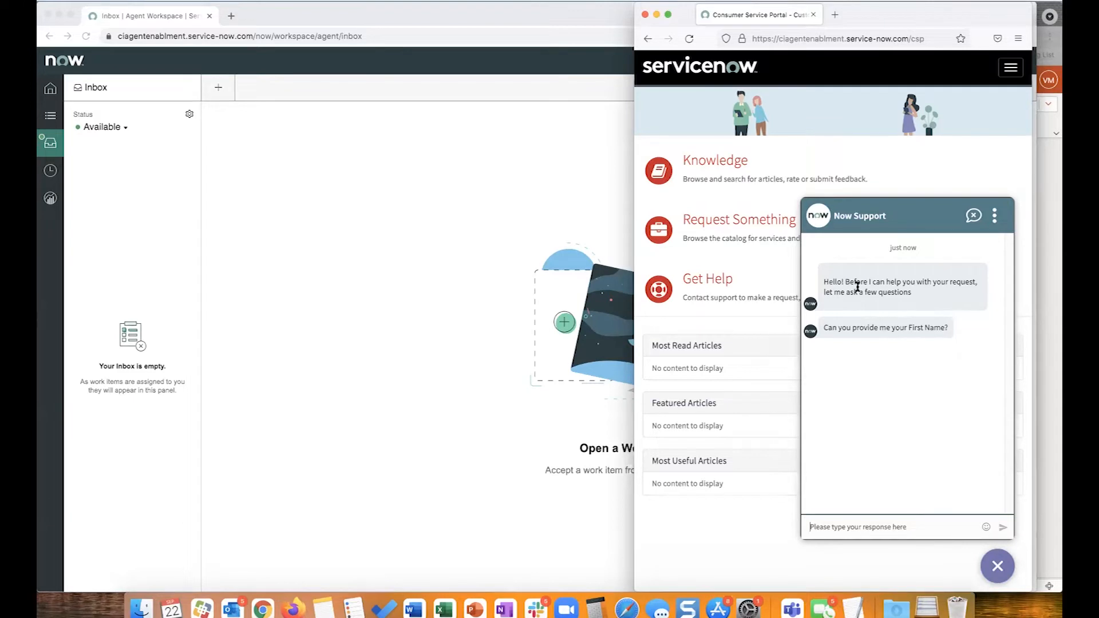
mouse_move(861, 303)
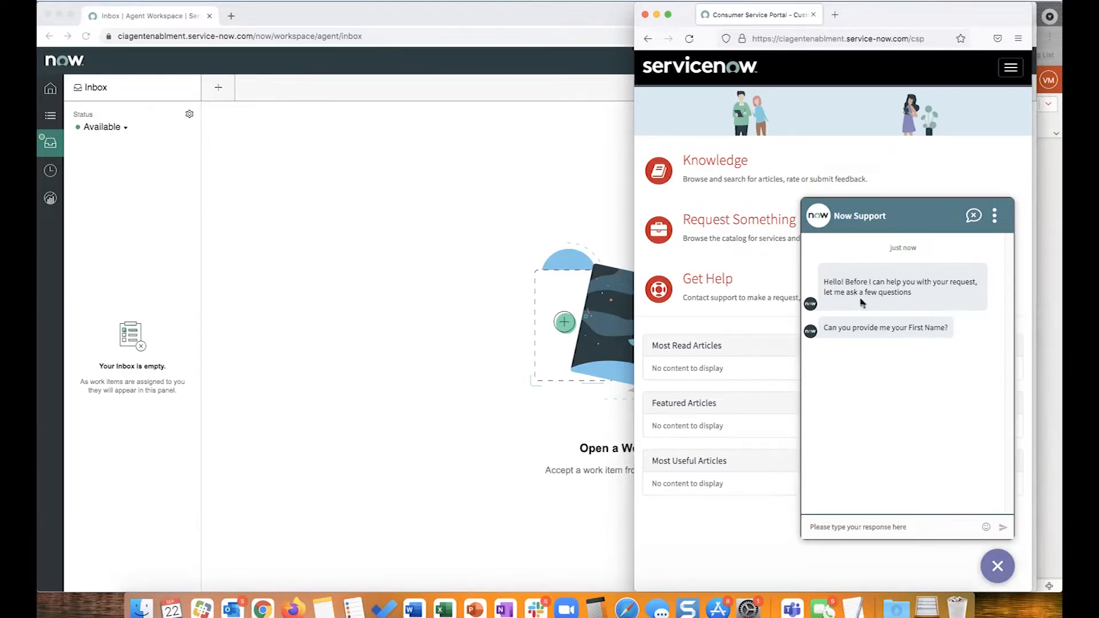
mouse_move(867, 308)
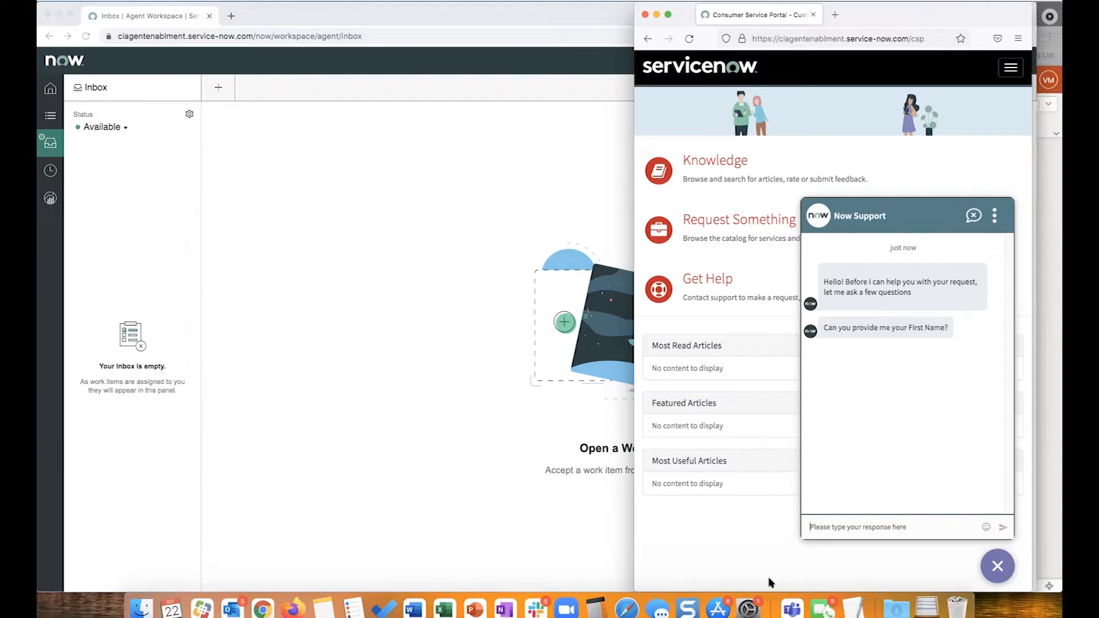
mouse_move(692, 533)
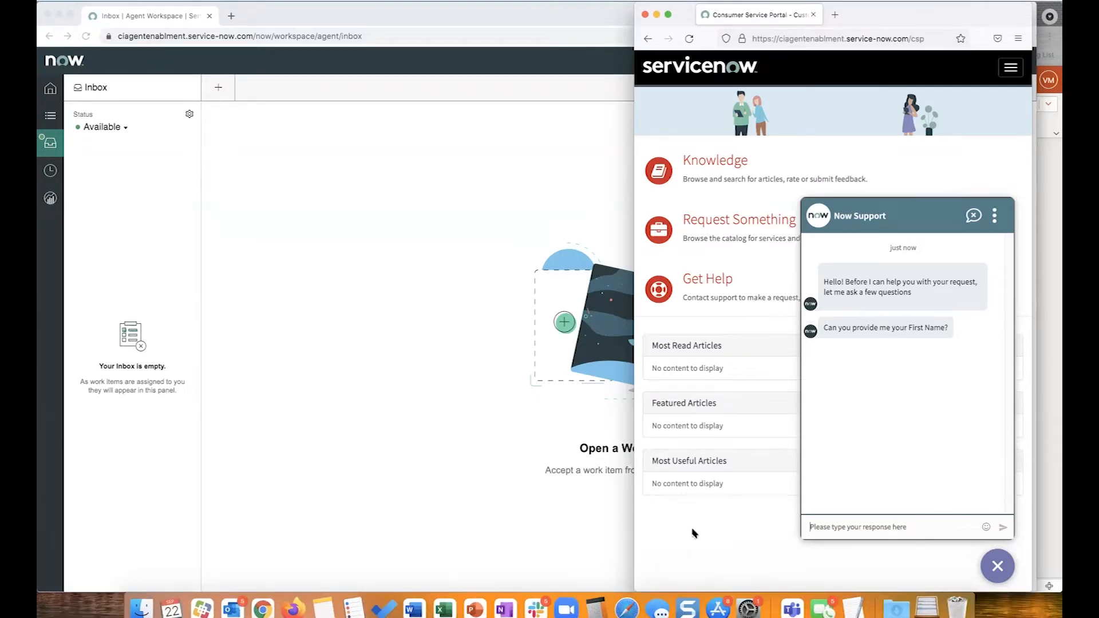
type("Vinay")
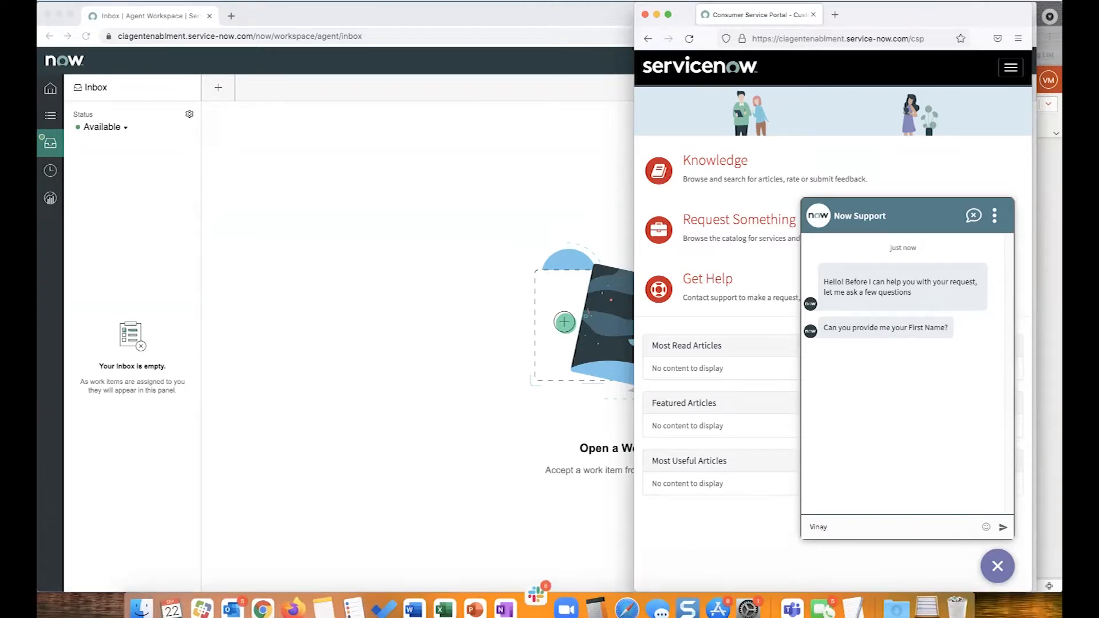
left_click(1003, 527)
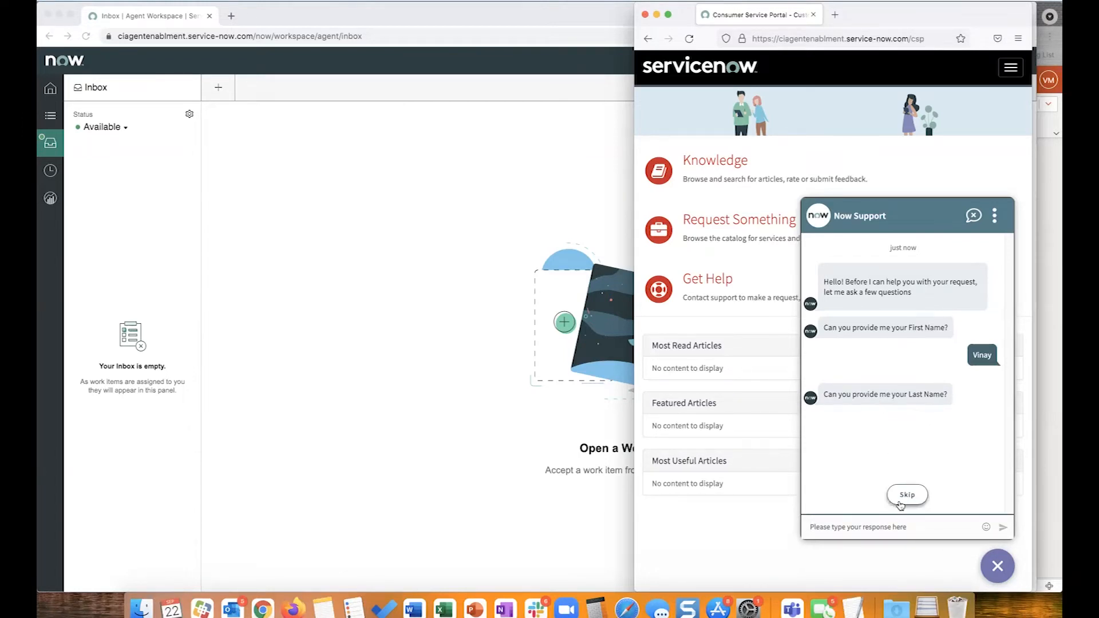
mouse_move(764, 553)
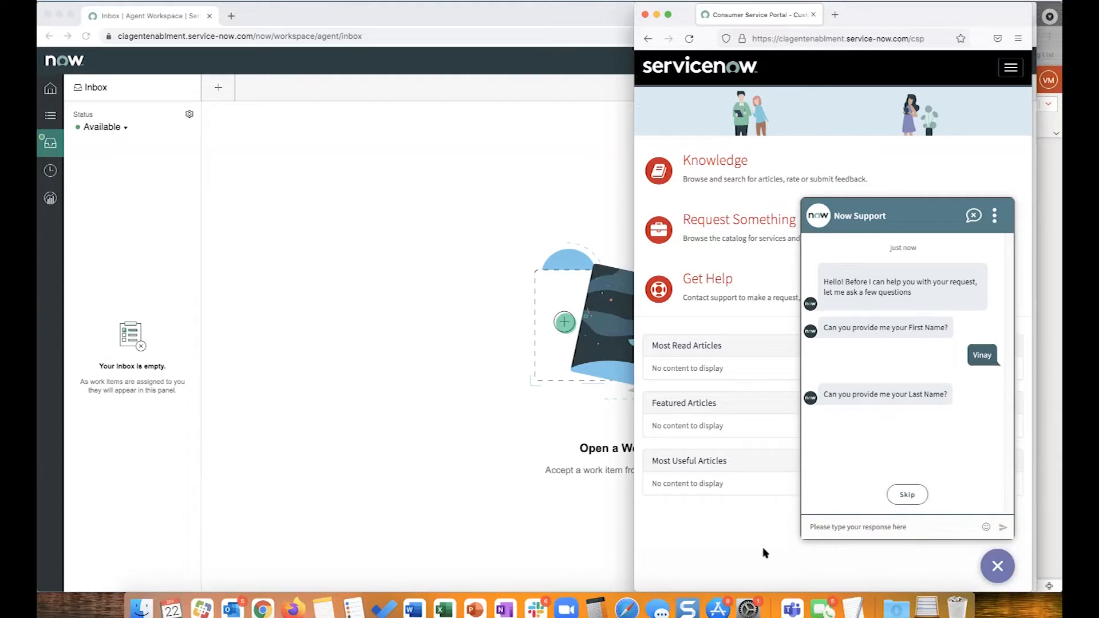
type("M")
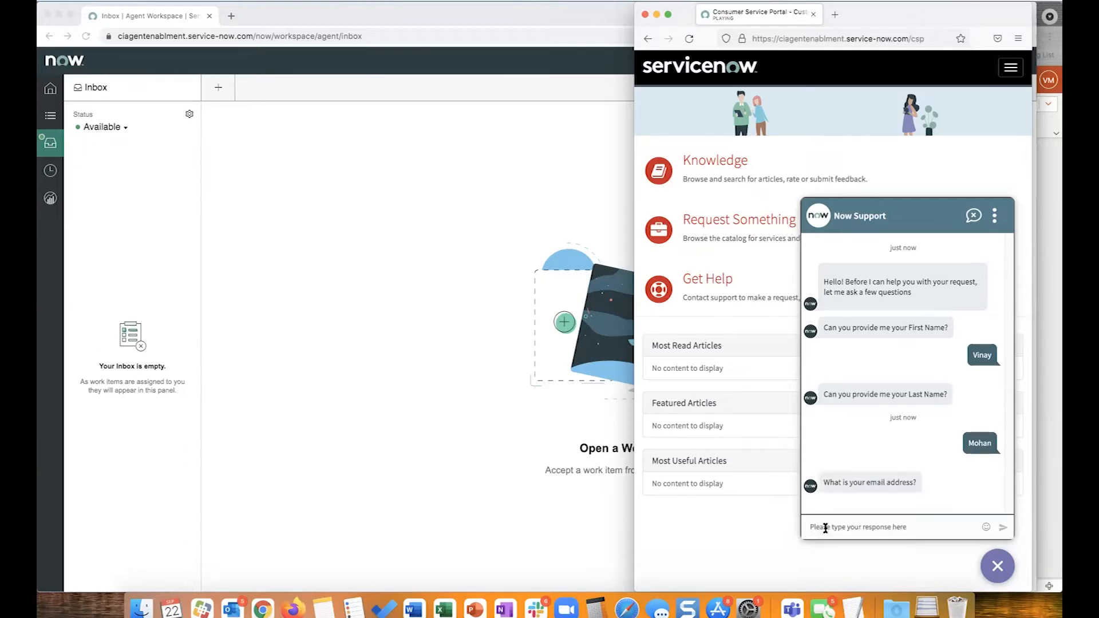
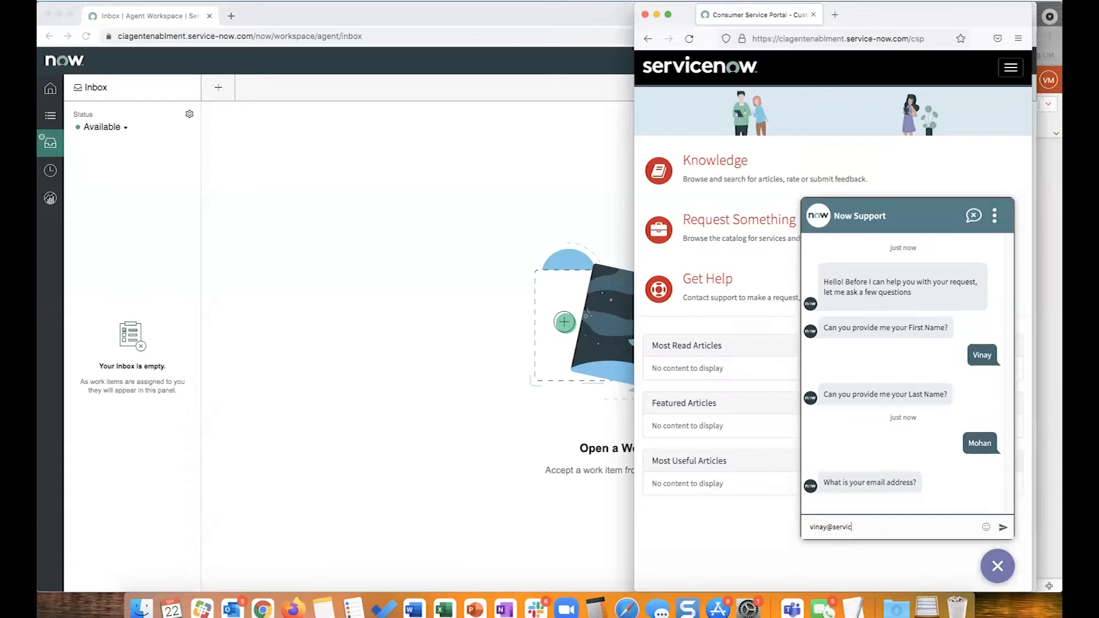
left_click(1002, 527)
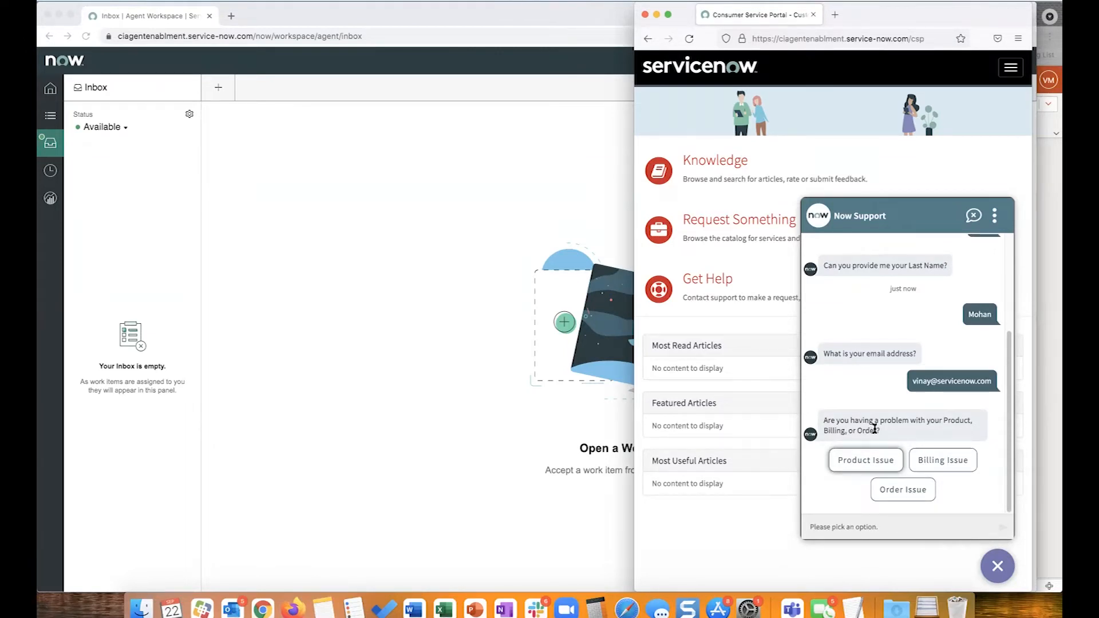
mouse_move(899, 431)
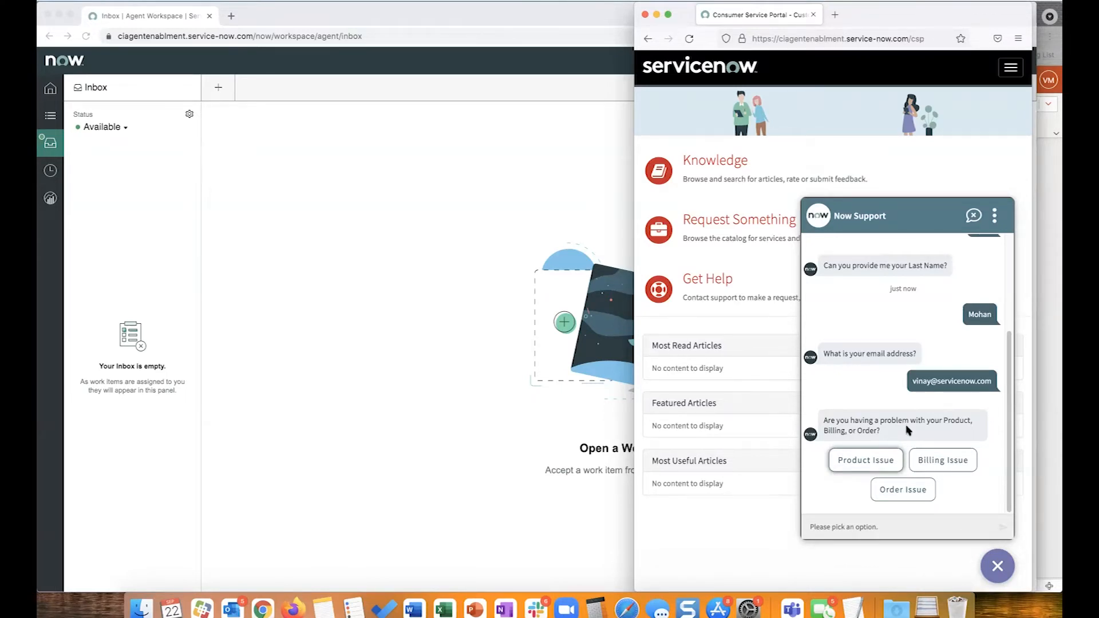
mouse_move(984, 396)
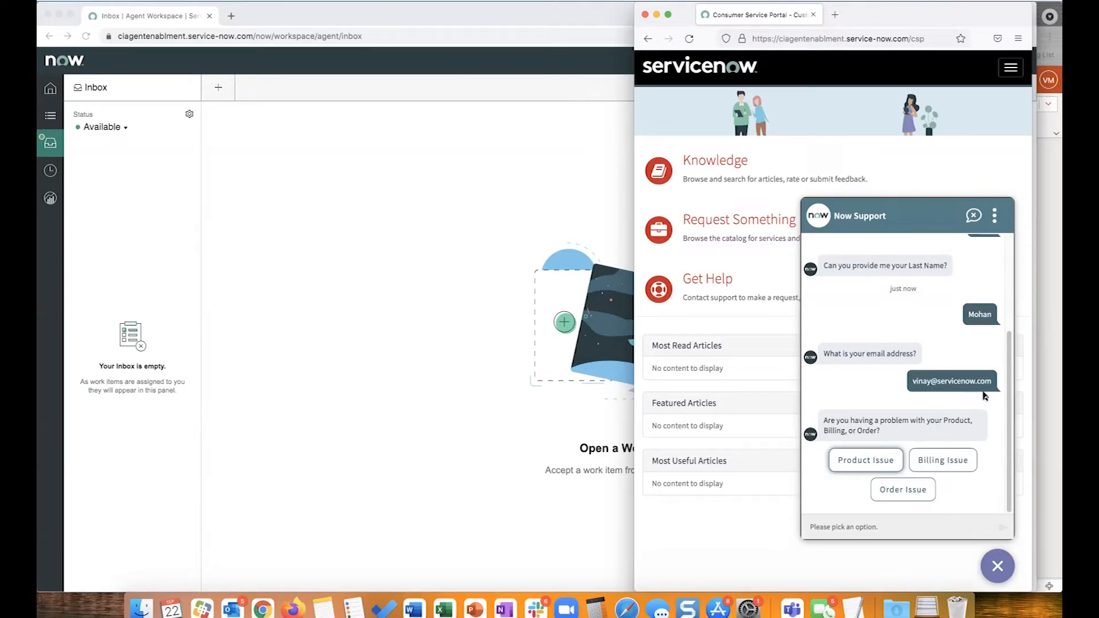
- Report a Billing Issue and describe it as a question about new charges
left_click(865, 460)
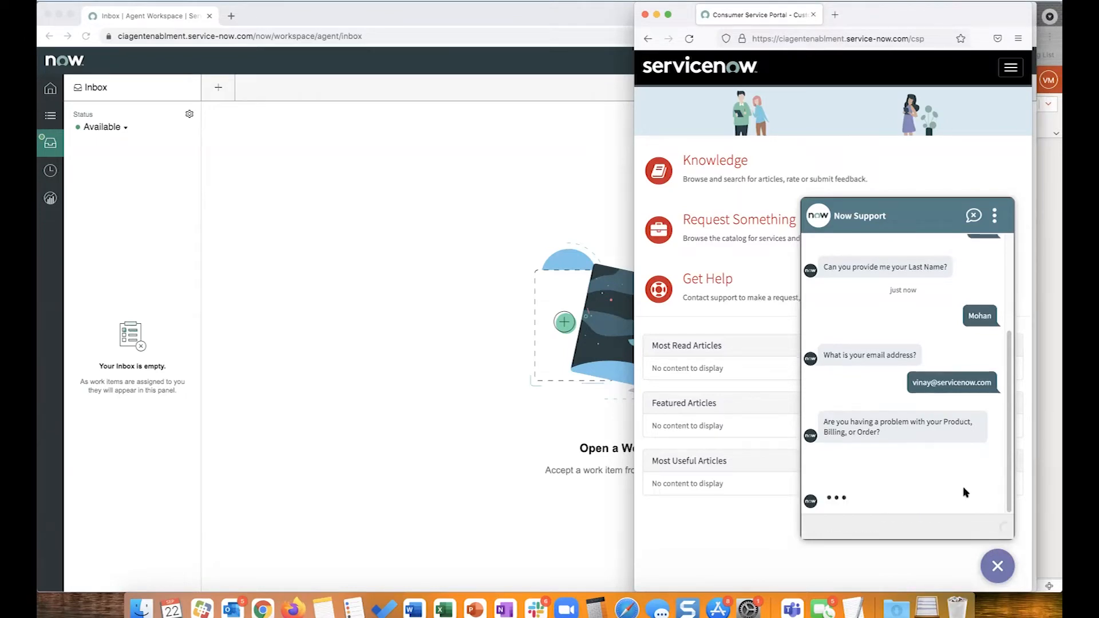
left_click(971, 455)
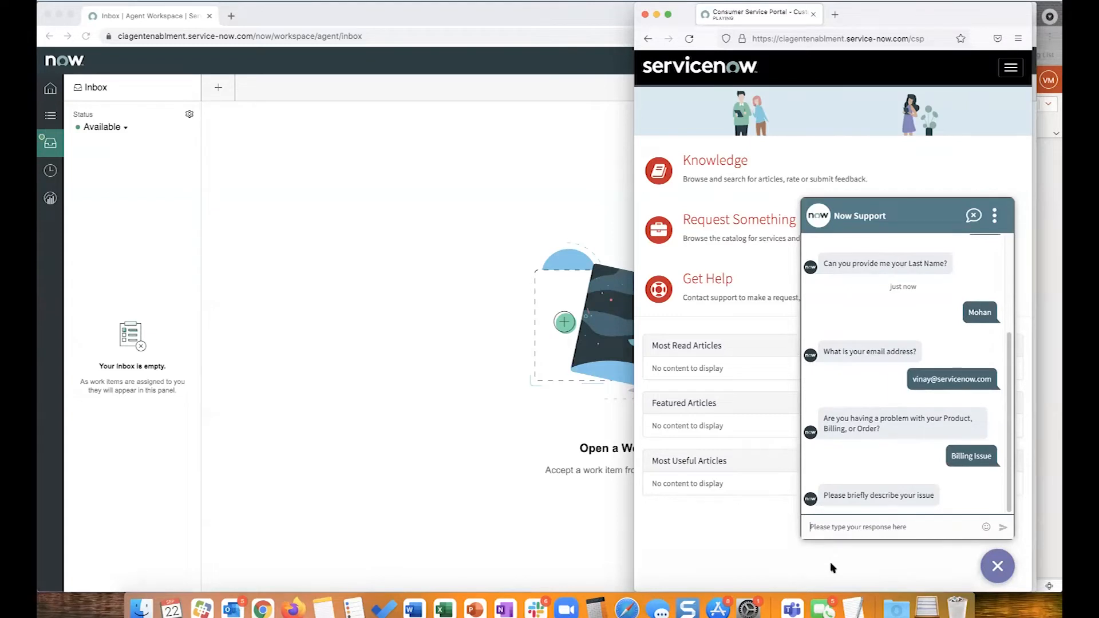
type("I have a question o")
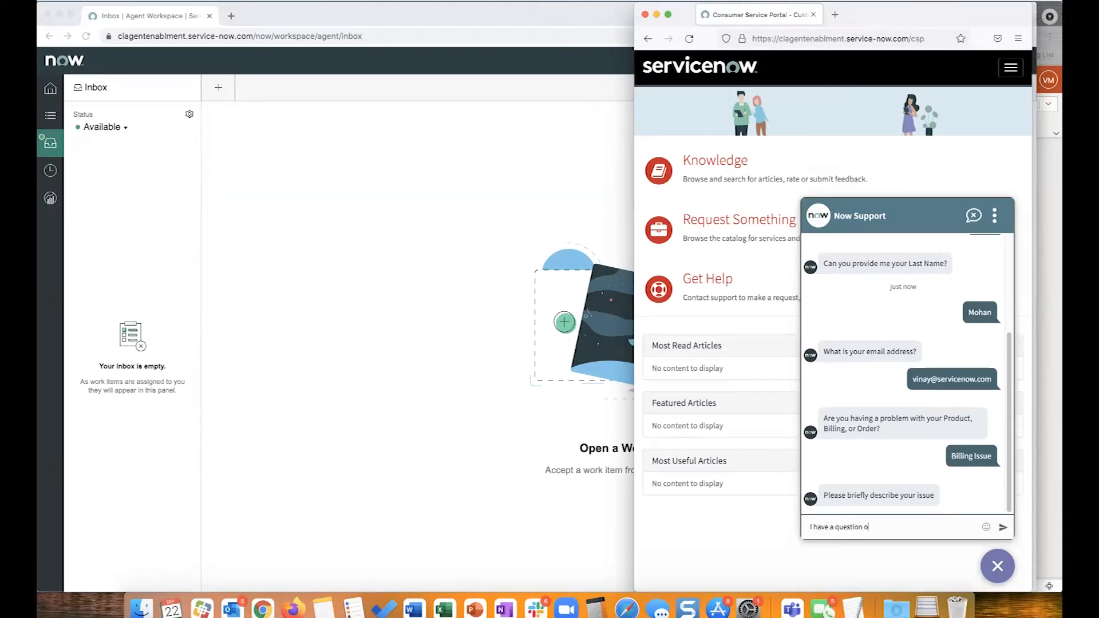
type("n new charges")
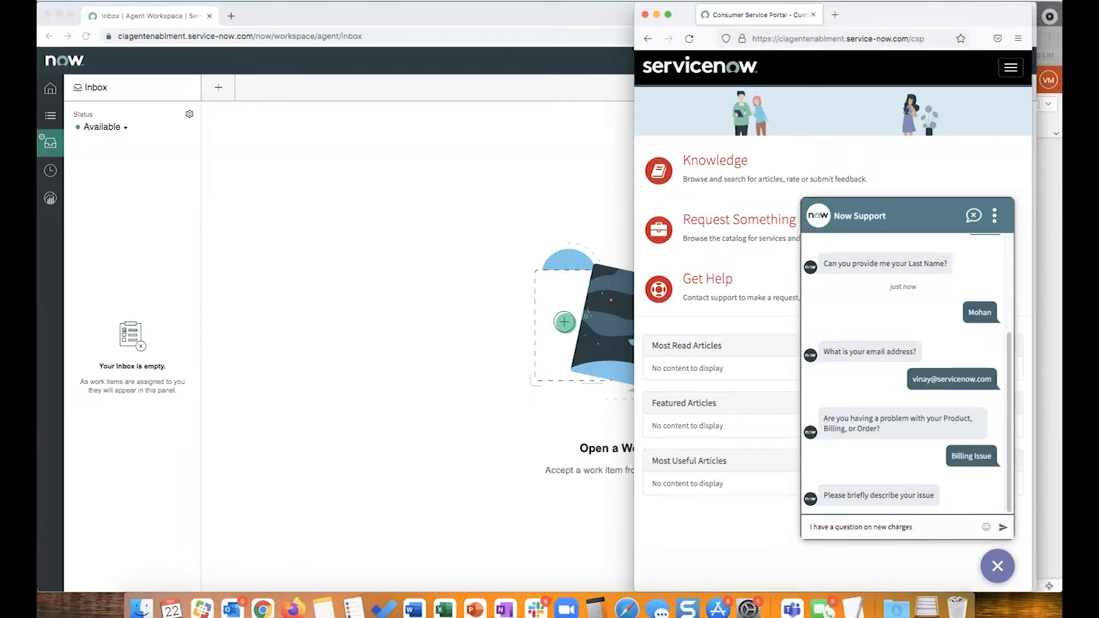
left_click(1002, 527)
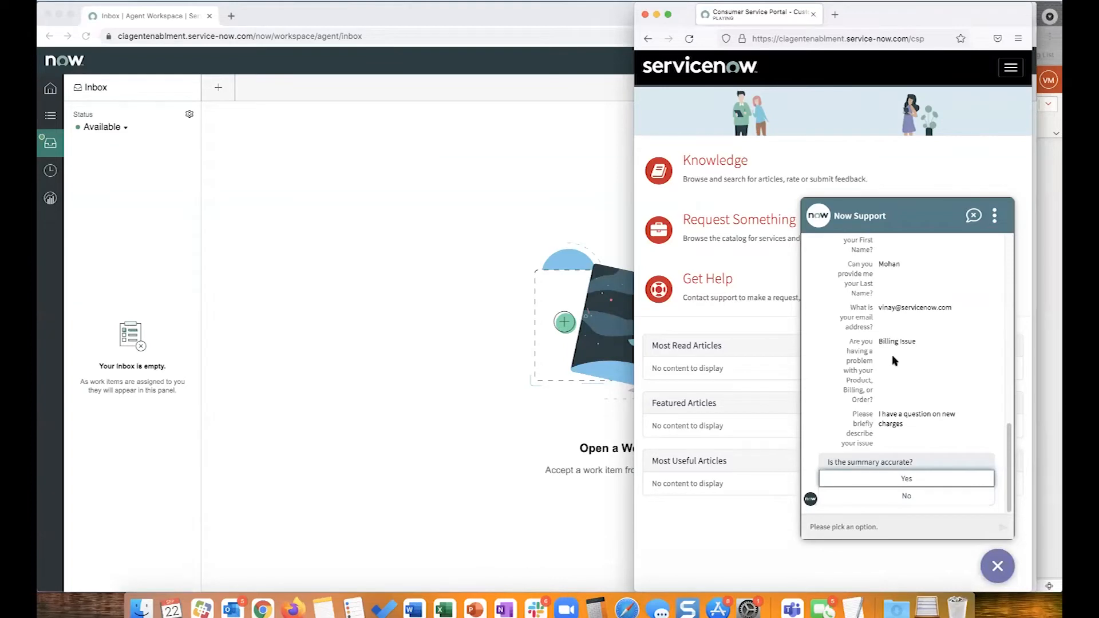
mouse_move(895, 365)
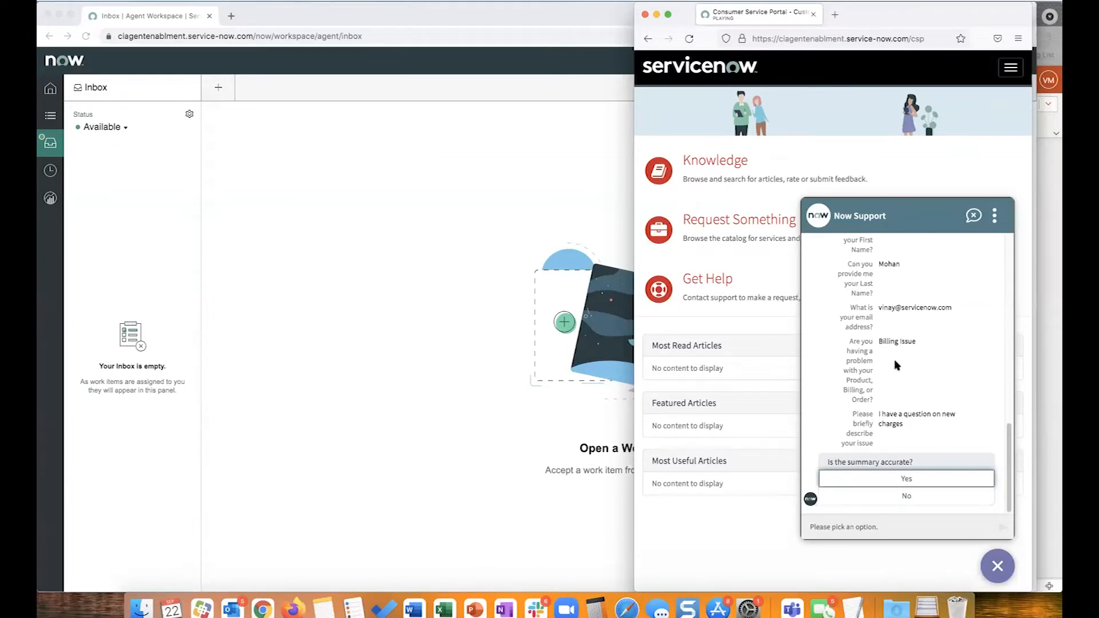
- Review the chat's response summary and answer Yes that it is accurate
left_click(905, 477)
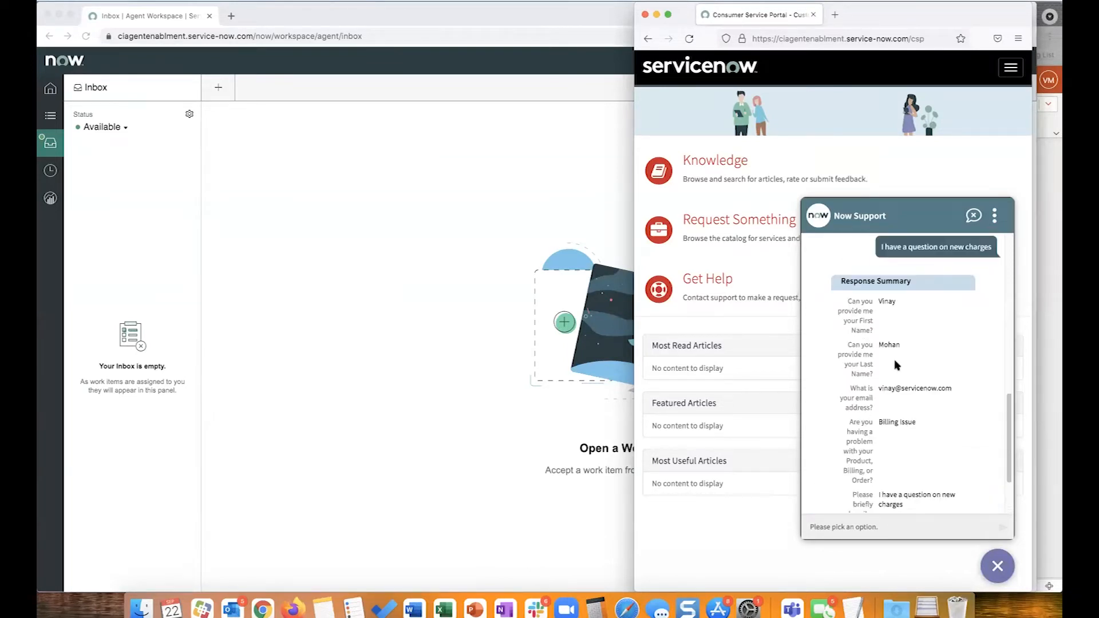
scroll("down", 3)
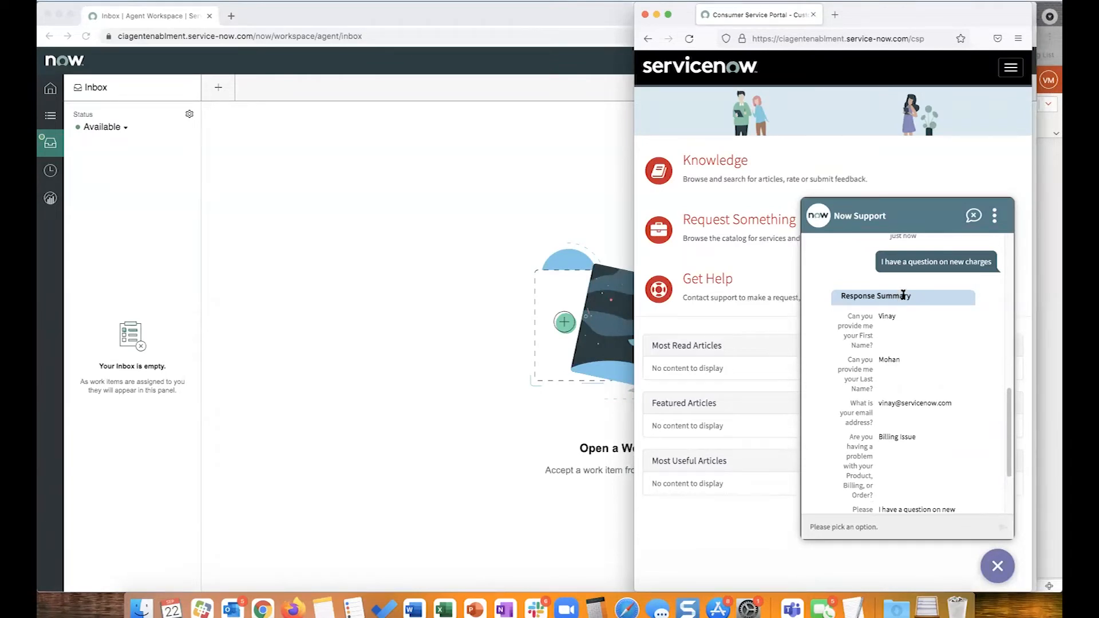
mouse_move(941, 374)
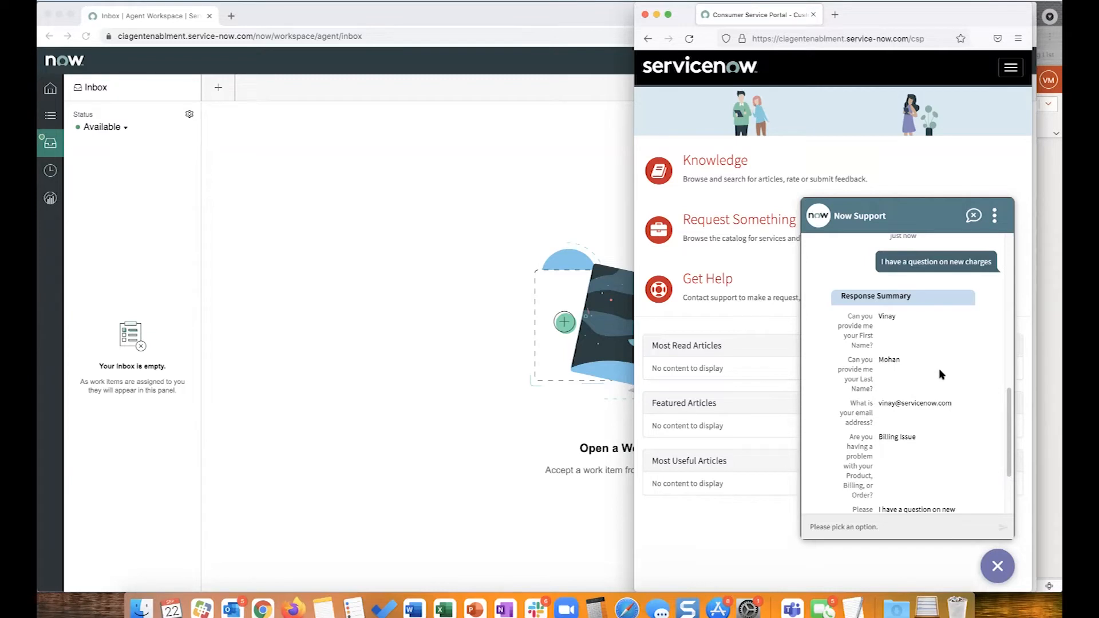
scroll("up", 3)
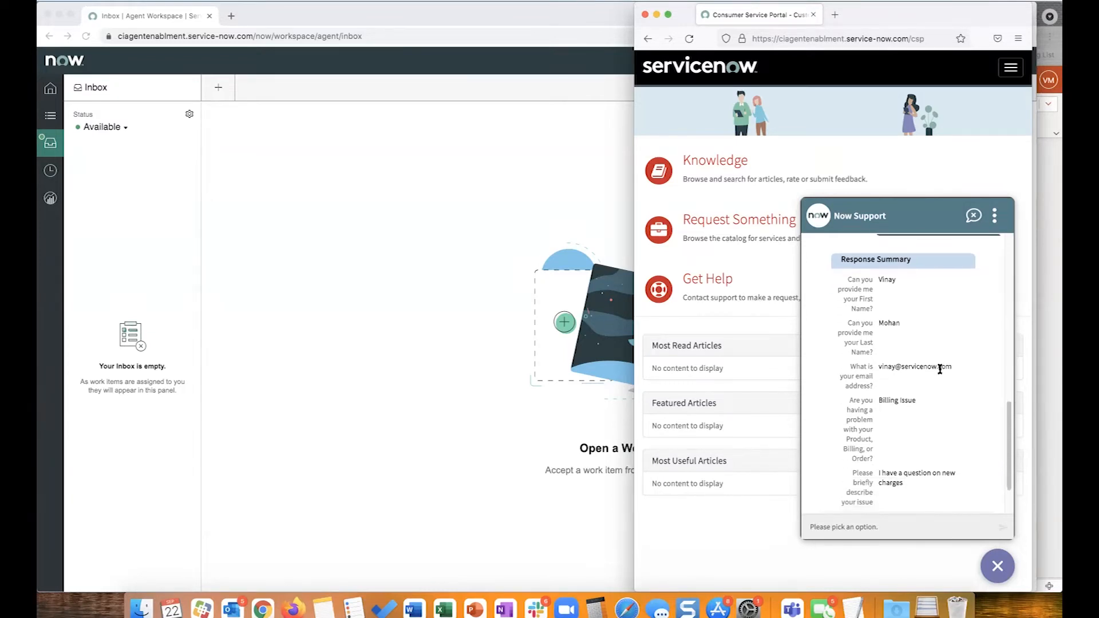
scroll("up", 3)
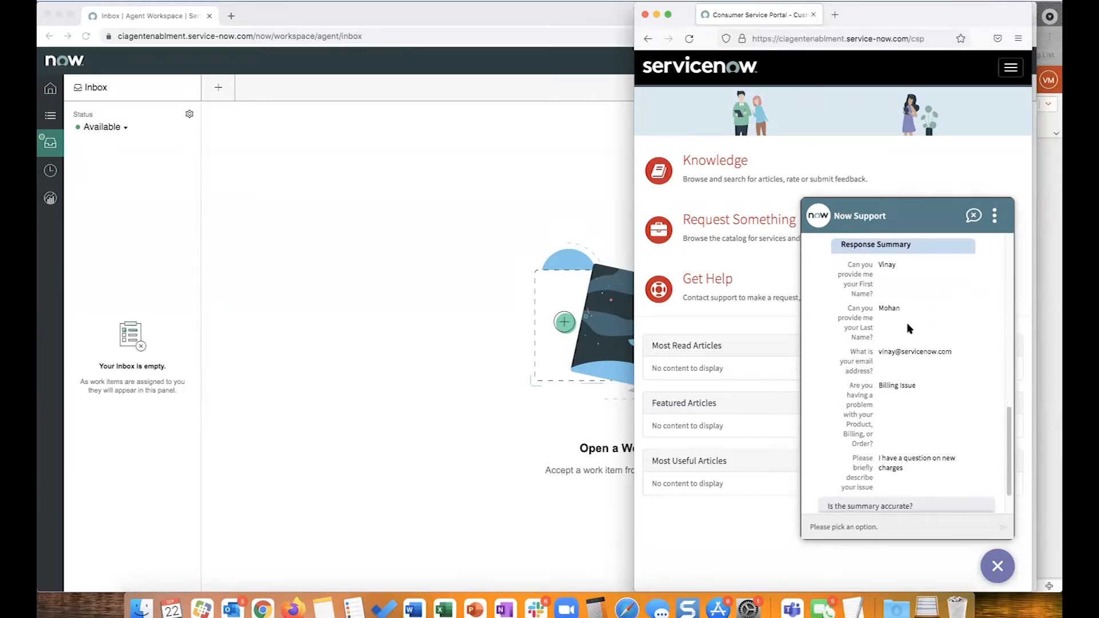
mouse_move(921, 306)
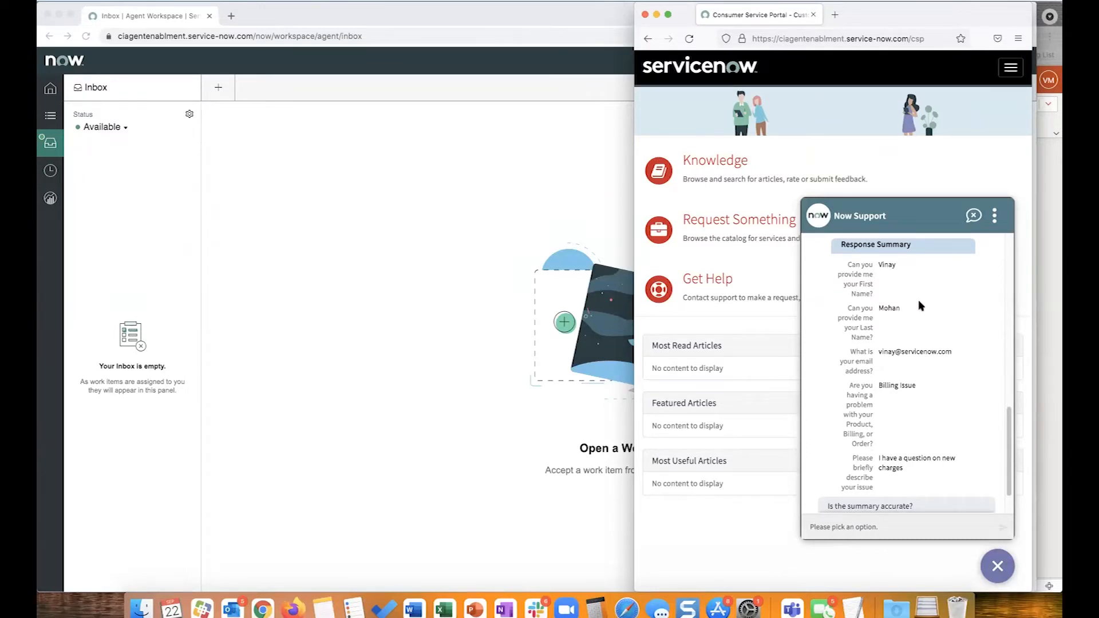
mouse_move(918, 304)
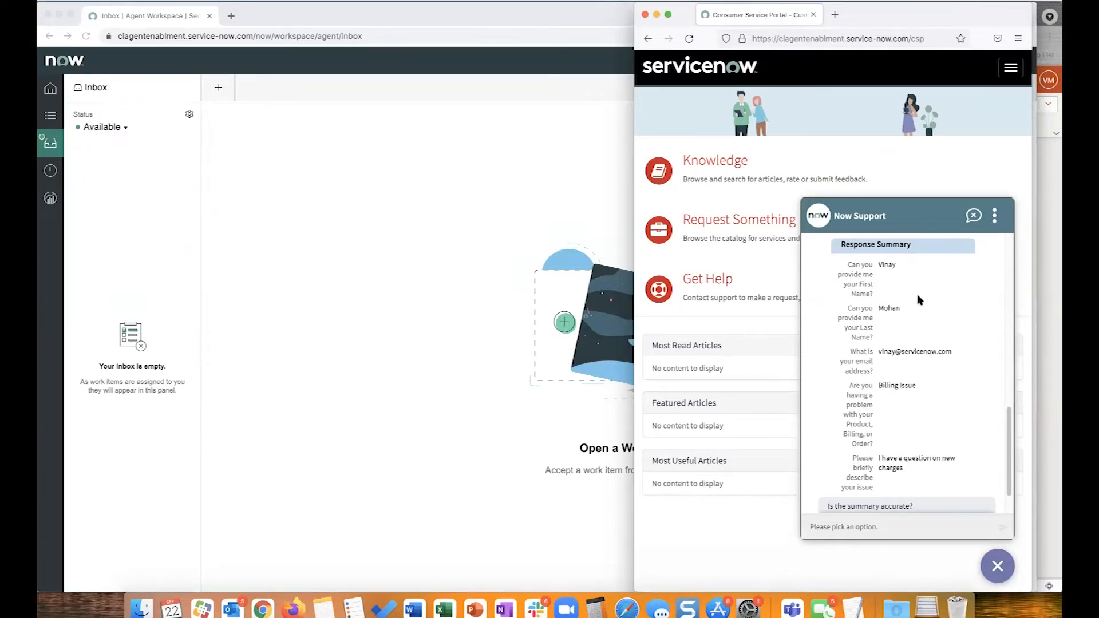
scroll("down", 3)
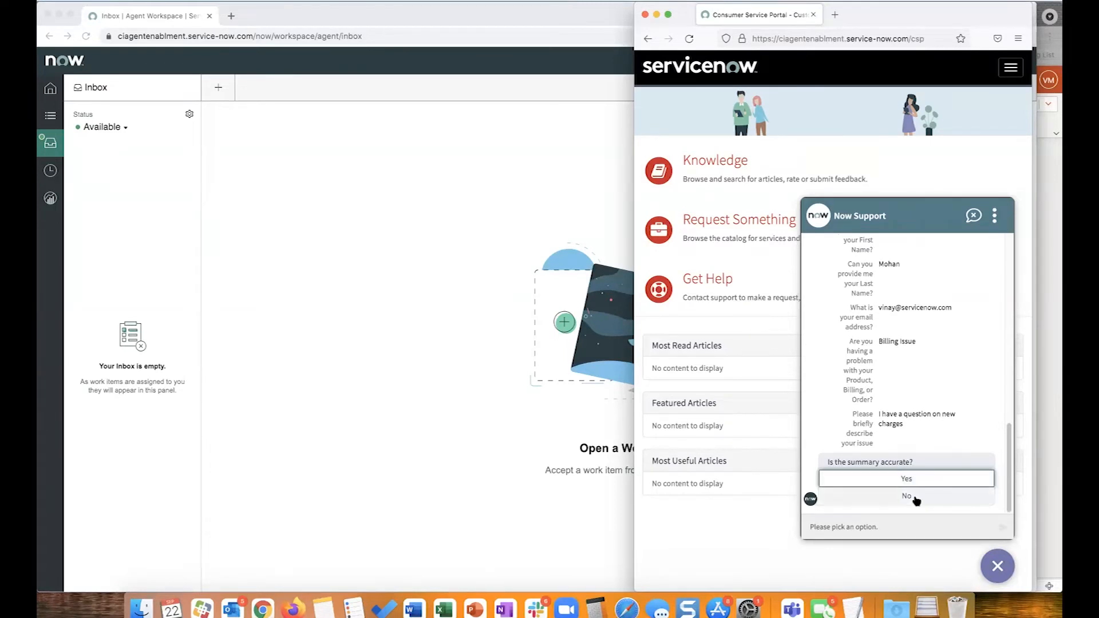
mouse_move(922, 364)
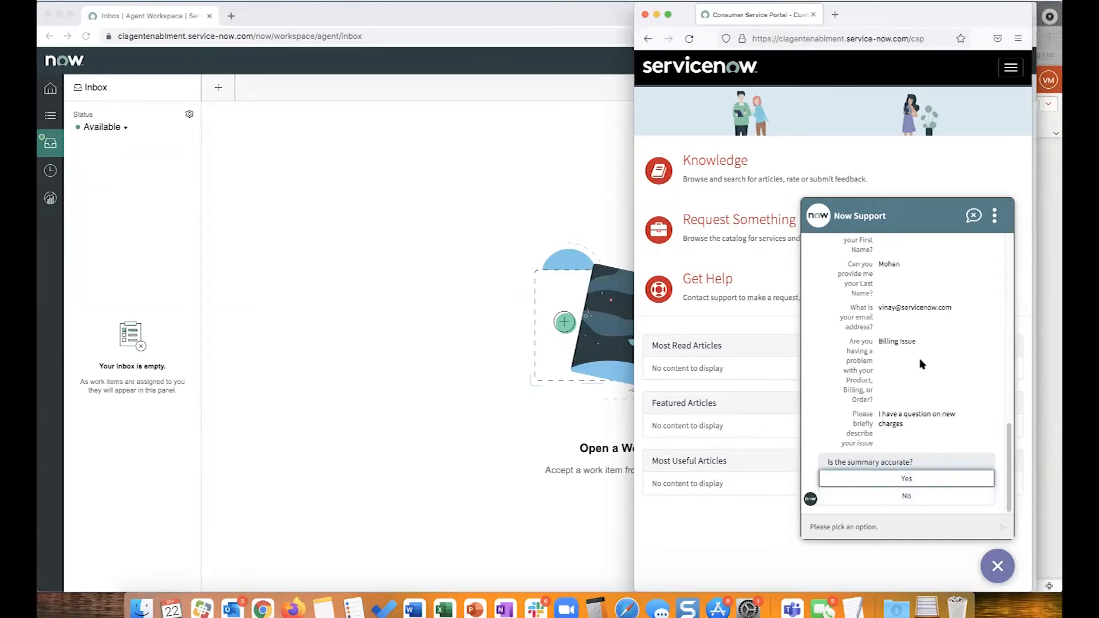
mouse_move(925, 343)
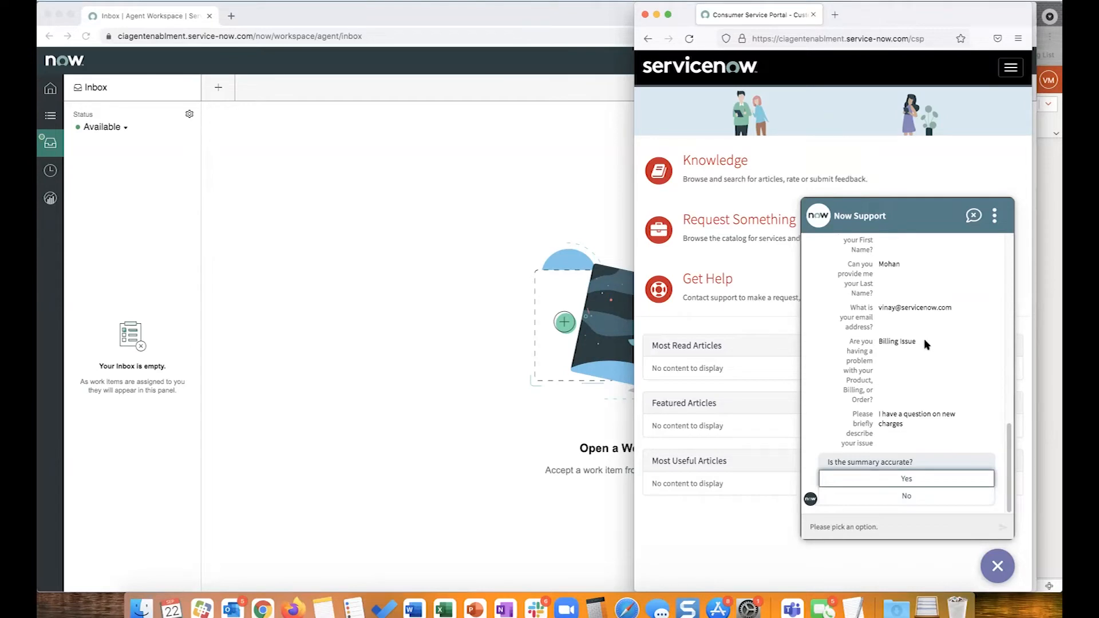
mouse_move(883, 430)
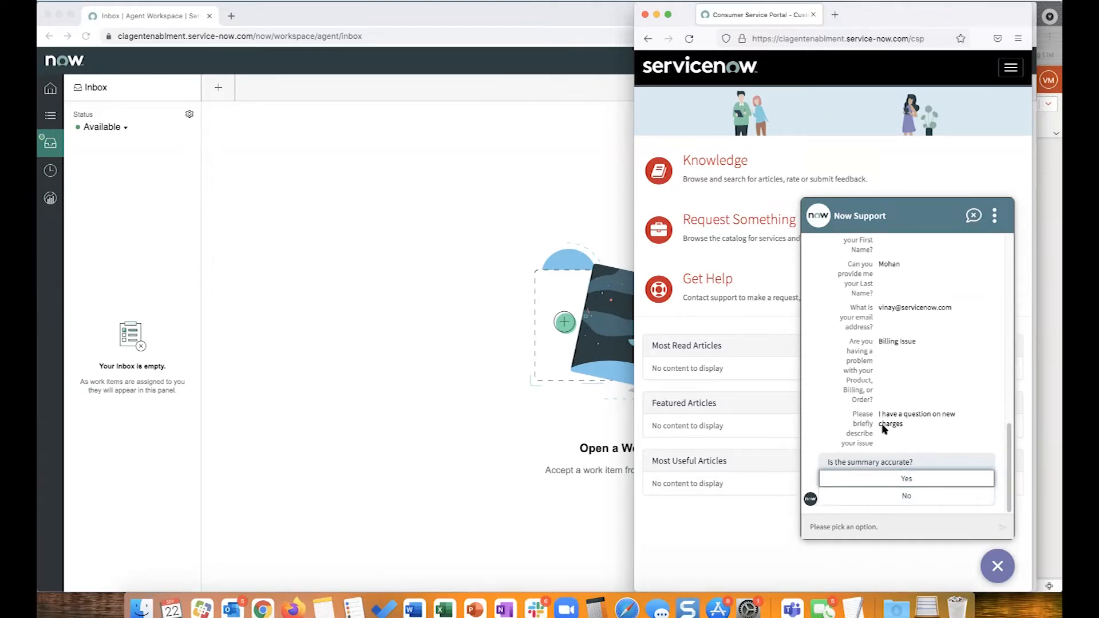
left_click(906, 478)
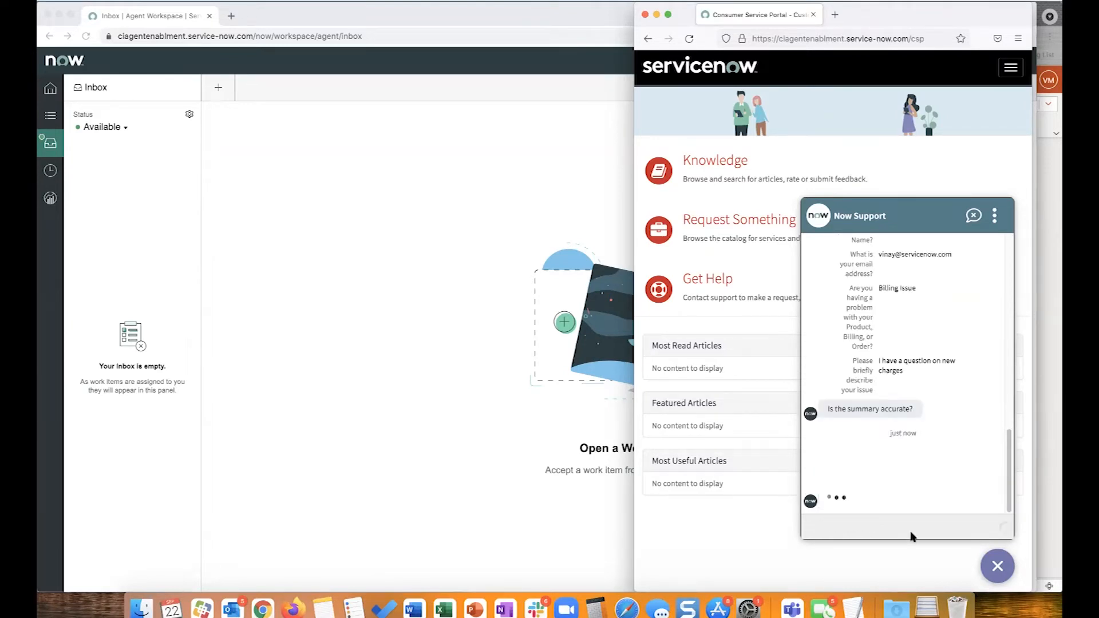
left_click(985, 458)
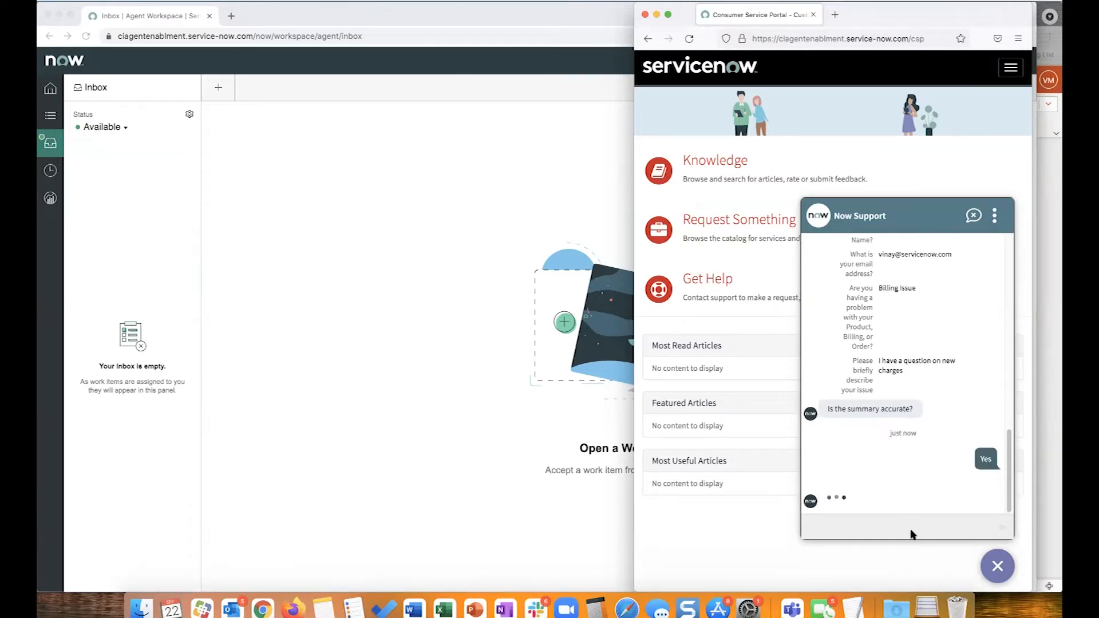
- Show all chat topics and request Live Agent Support
left_click(985, 459)
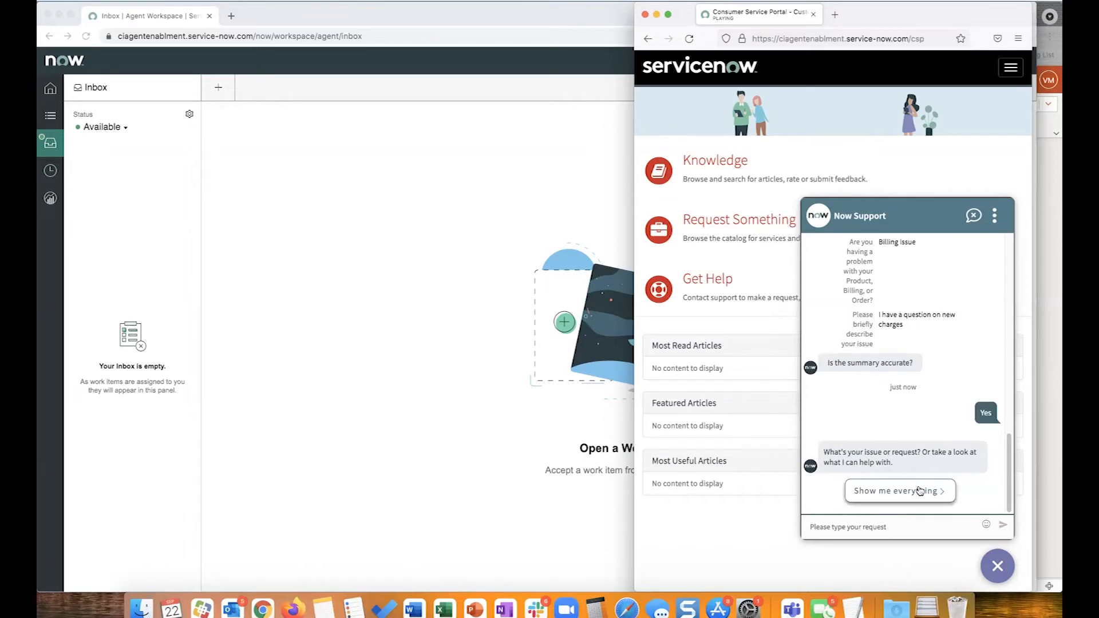
left_click(899, 491)
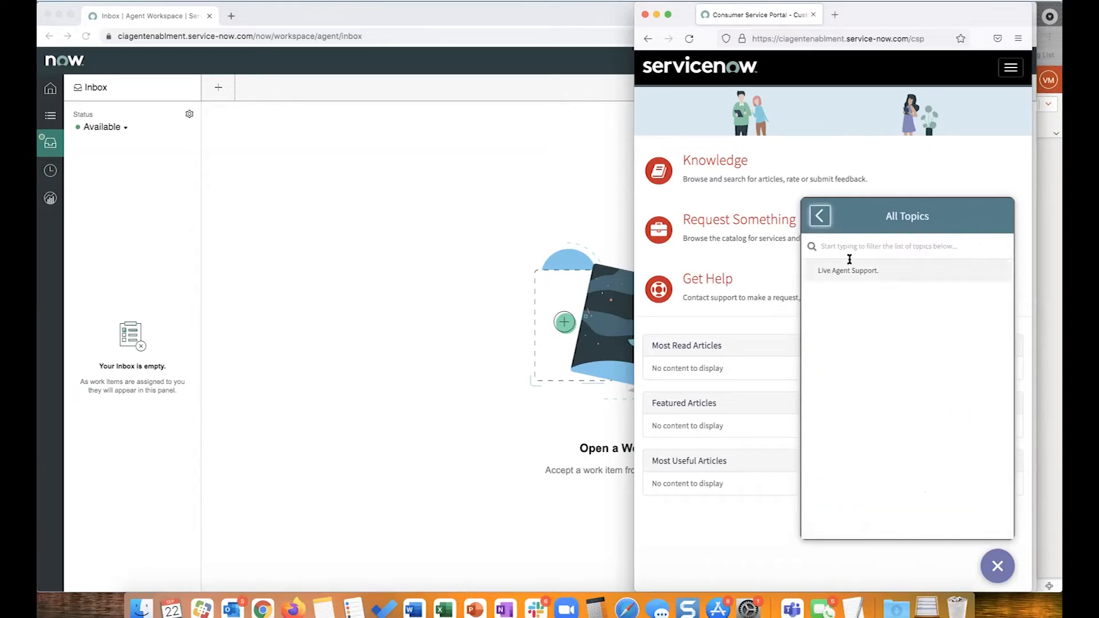
left_click(847, 271)
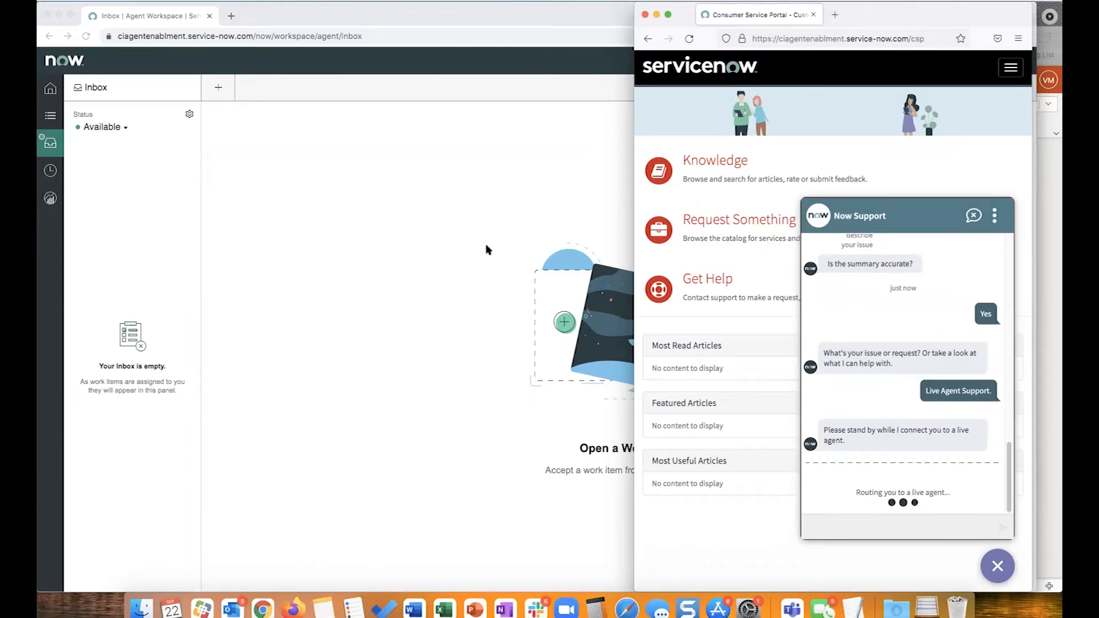
mouse_move(505, 267)
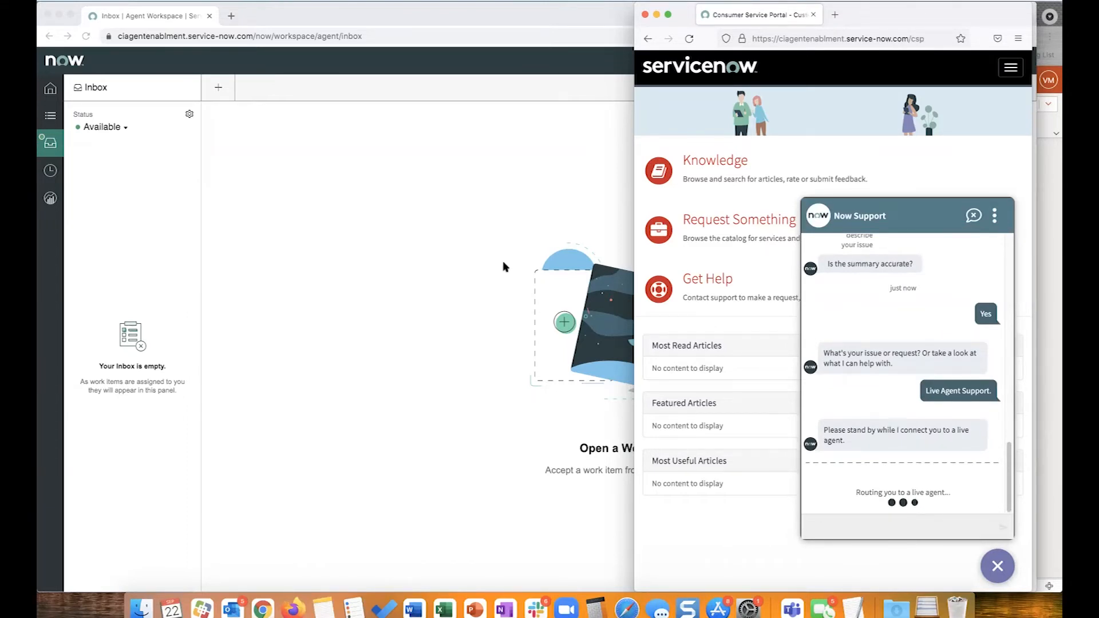
mouse_move(462, 272)
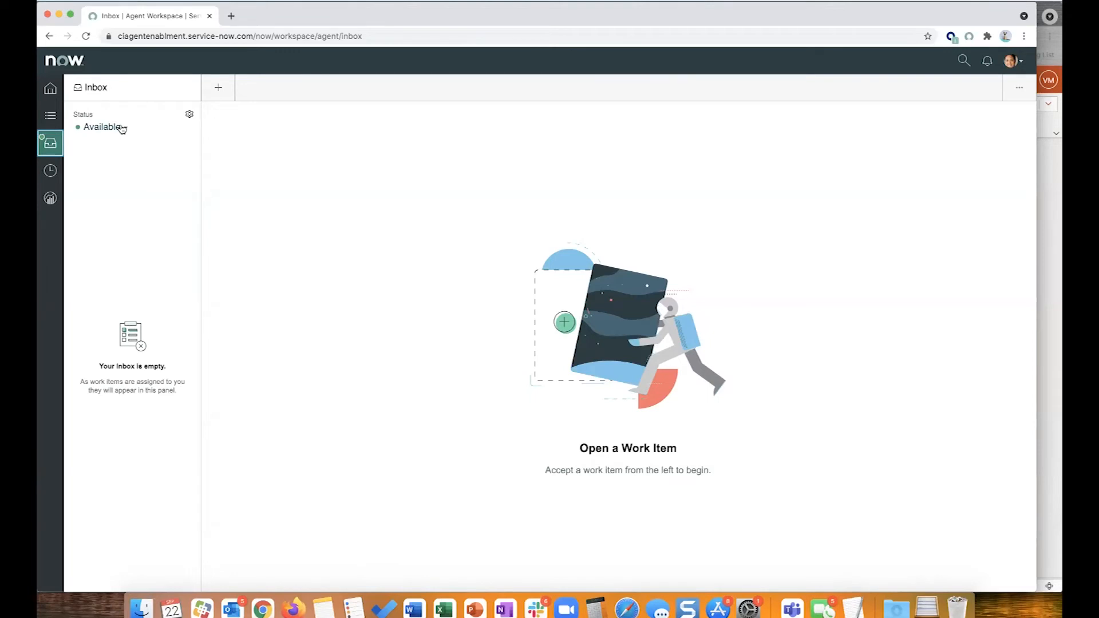
left_click(102, 127)
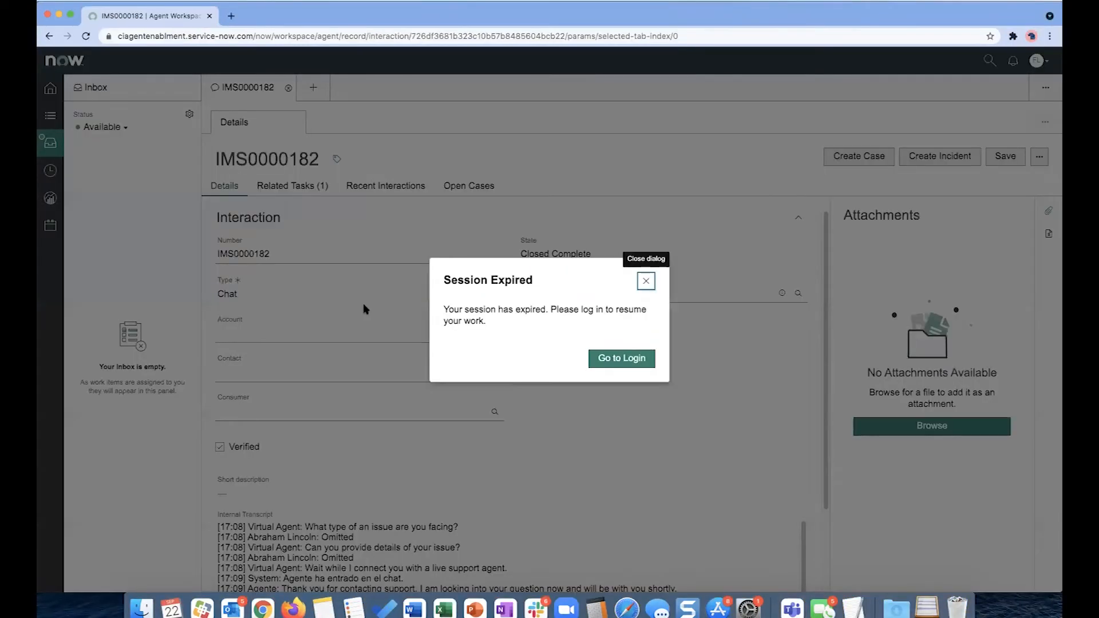
left_click(619, 358)
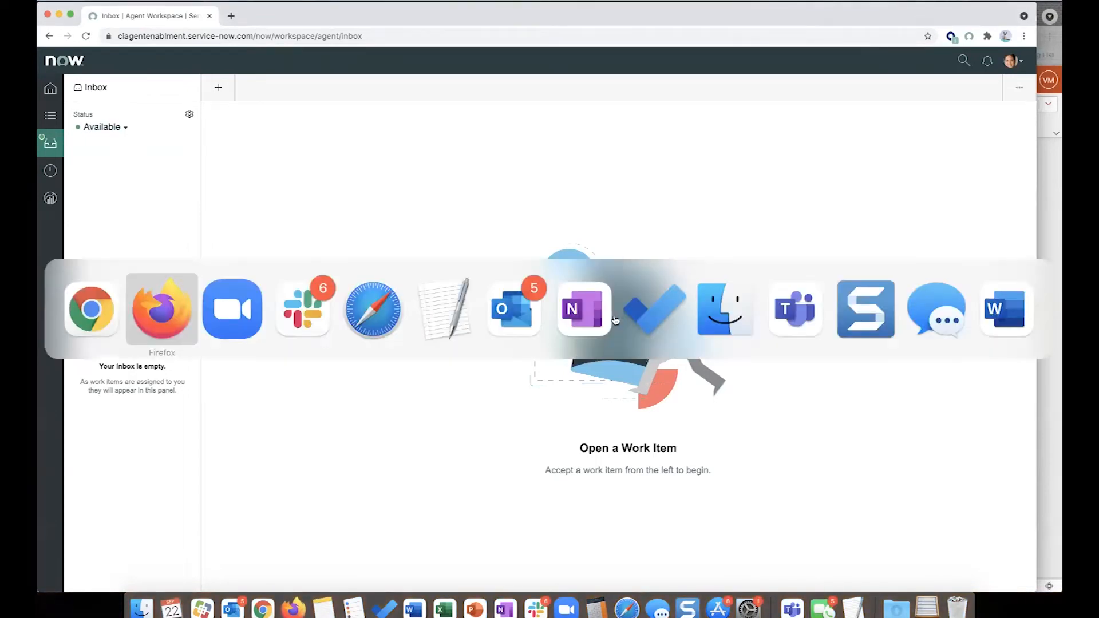
mouse_move(653, 308)
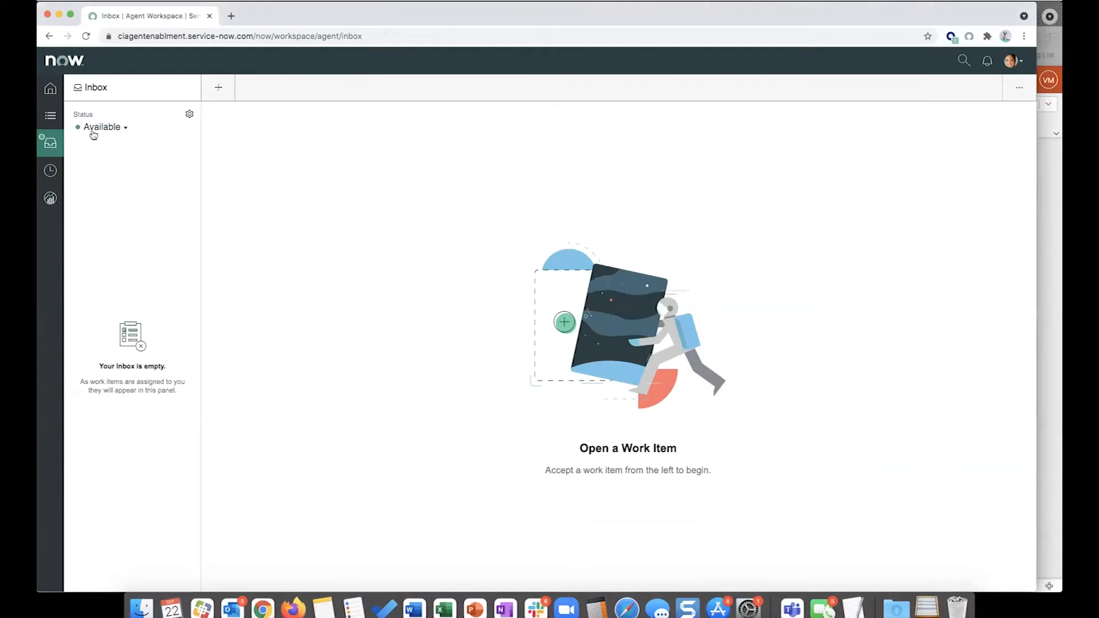
mouse_move(92, 158)
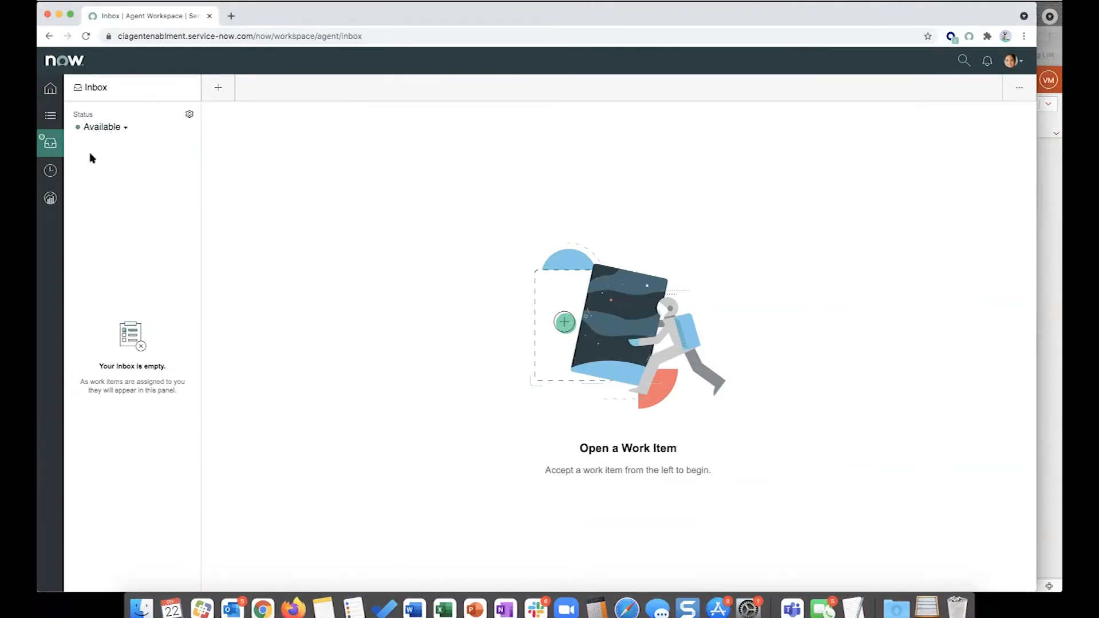
mouse_move(380, 226)
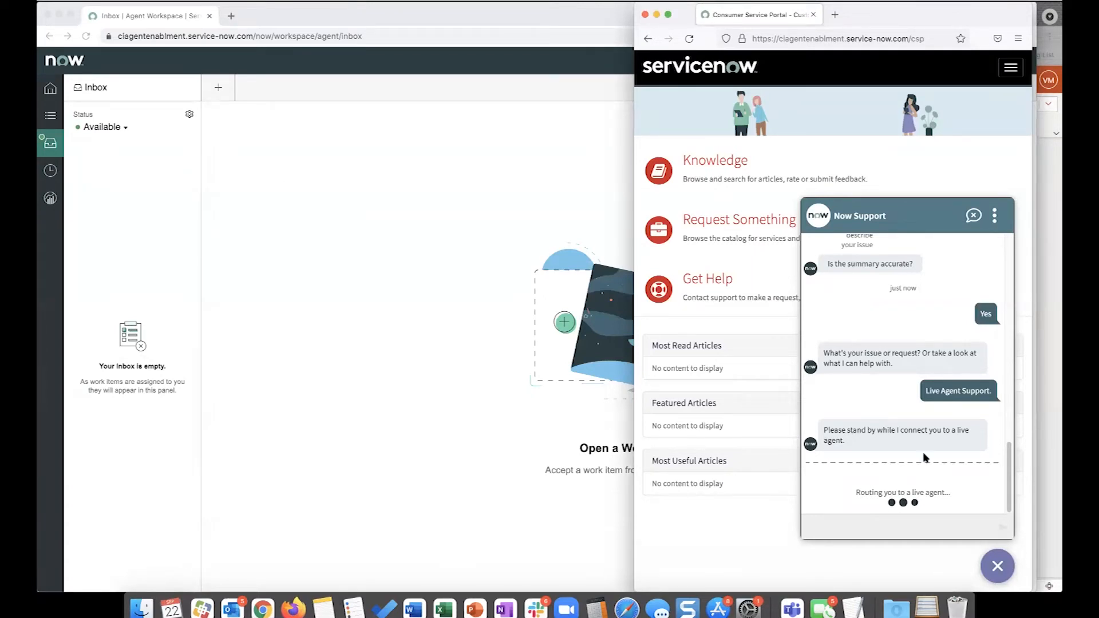
mouse_move(341, 233)
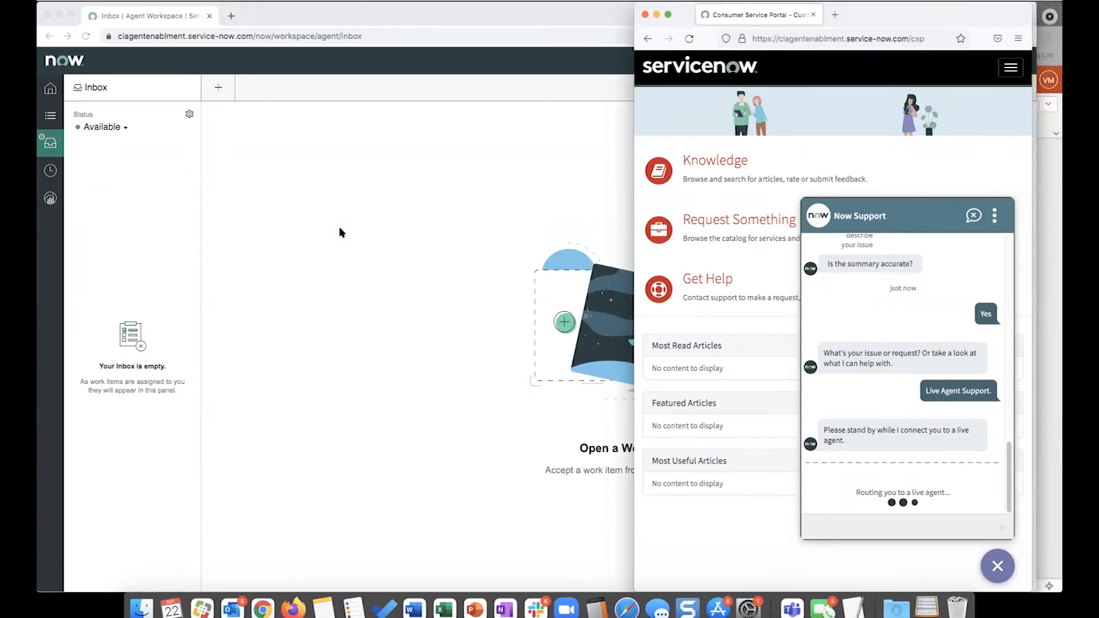
mouse_move(491, 217)
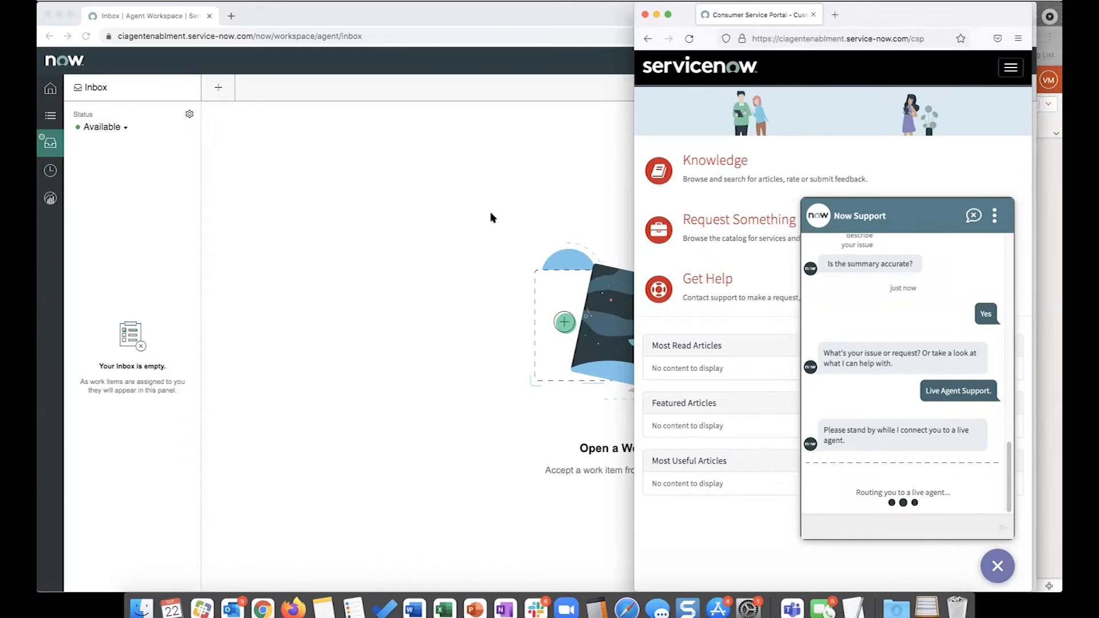
mouse_move(911, 294)
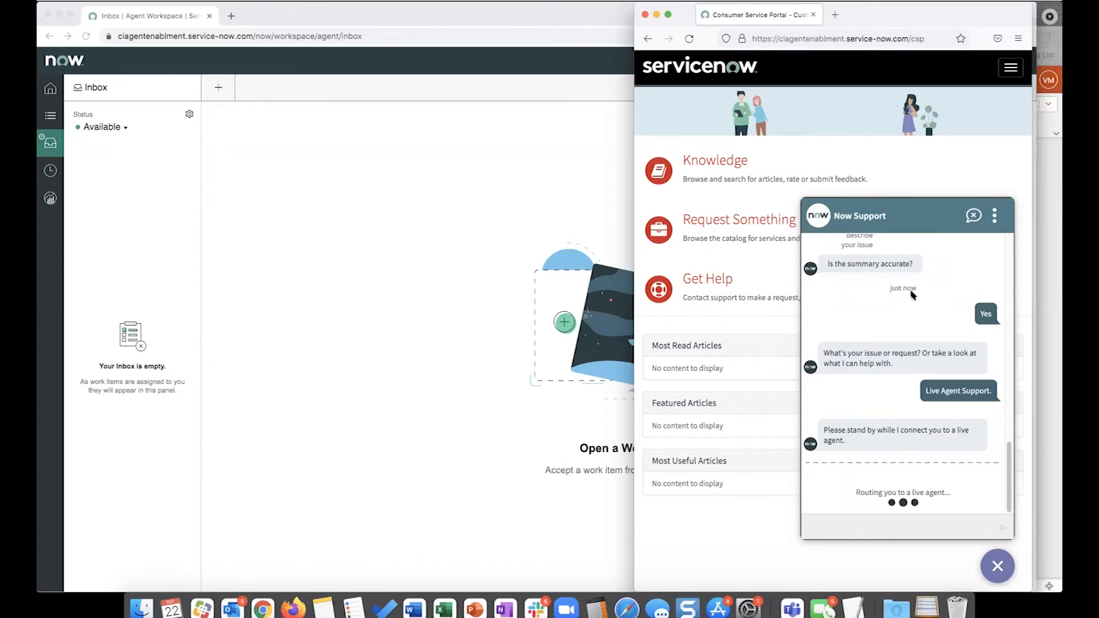
mouse_move(350, 181)
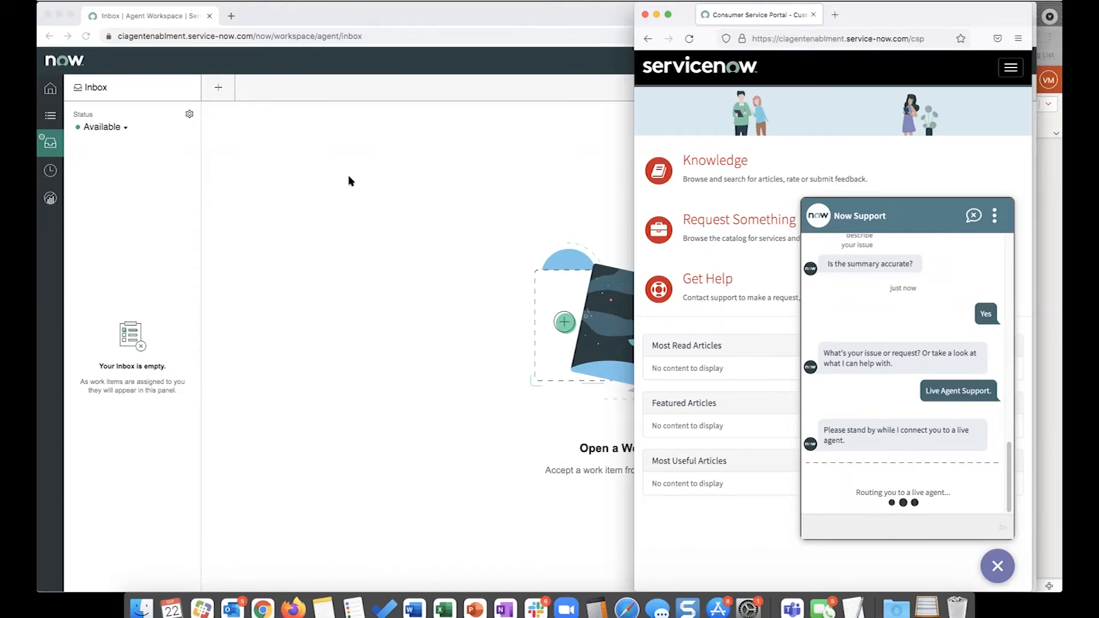
mouse_move(354, 175)
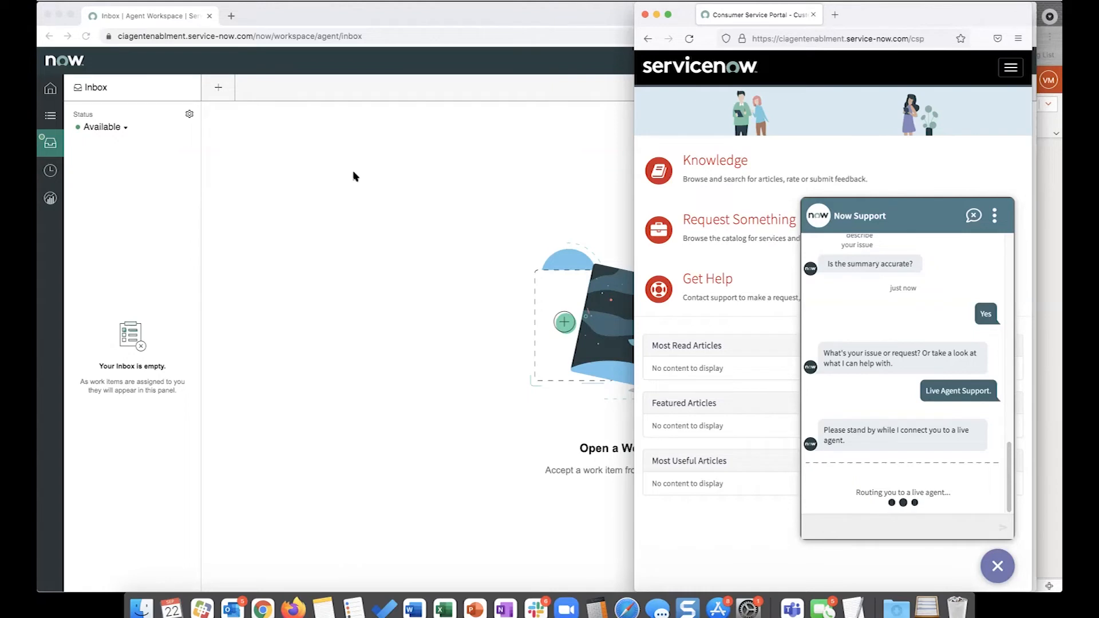
mouse_move(365, 179)
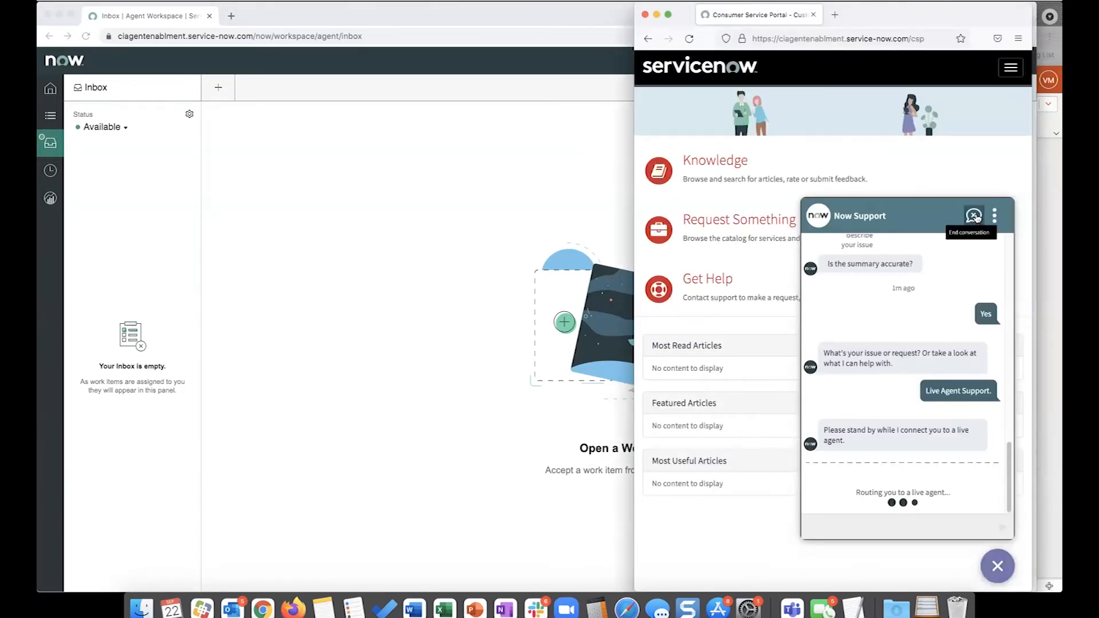
- Bring the Agent Workspace inbox with waiting Guest chat IMS0000194 to the front
left_click(973, 215)
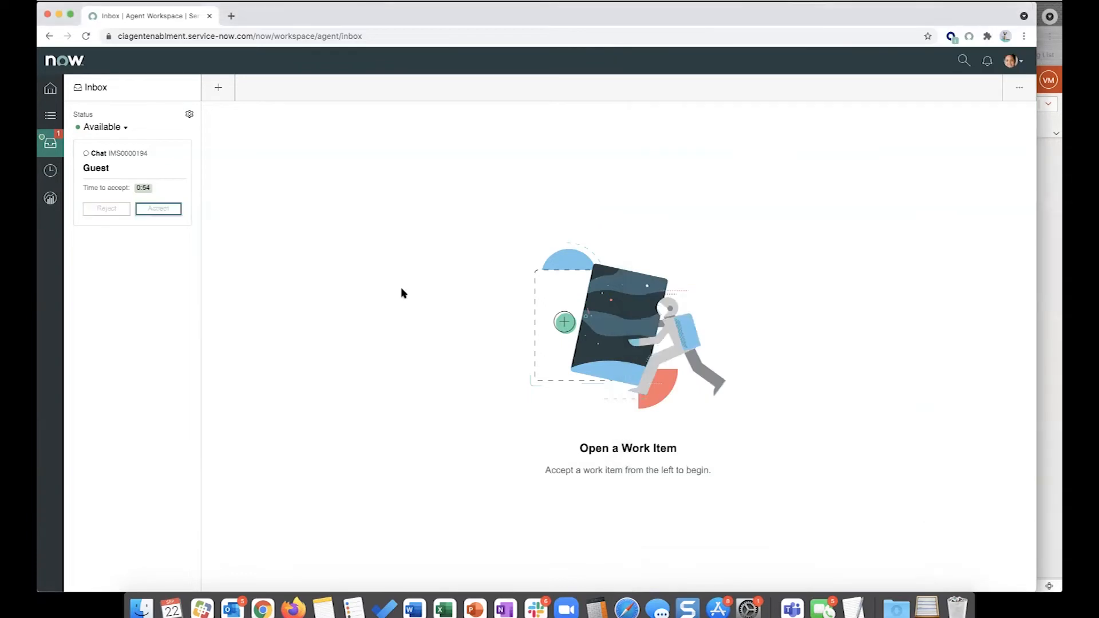
- Accept the incoming Guest chat IMS0000194 in Agent Workspace
left_click(158, 208)
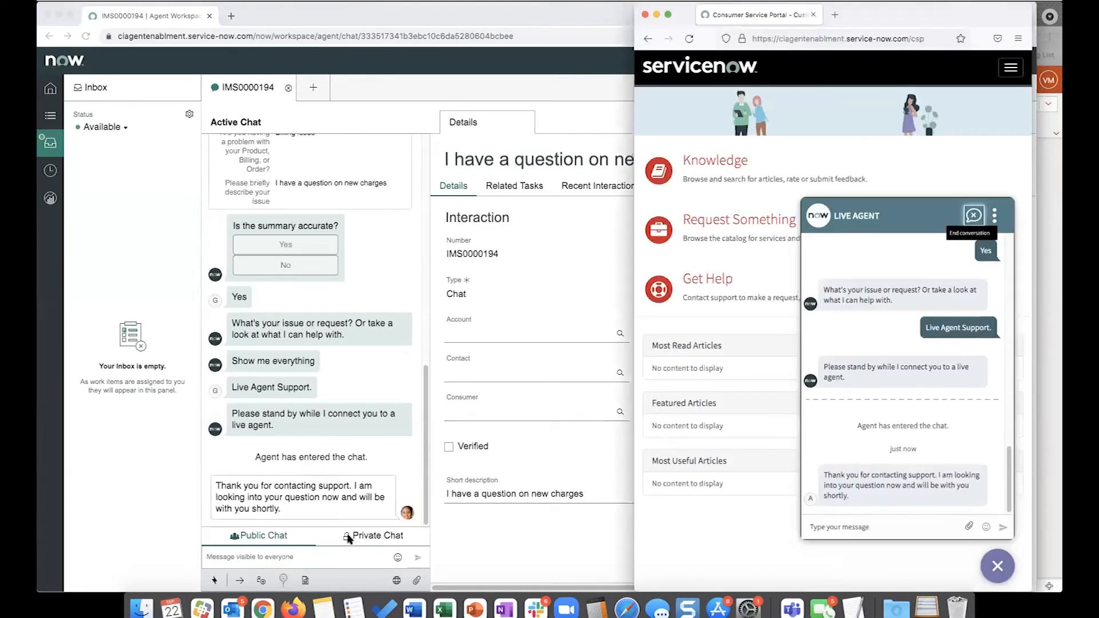
mouse_move(321, 557)
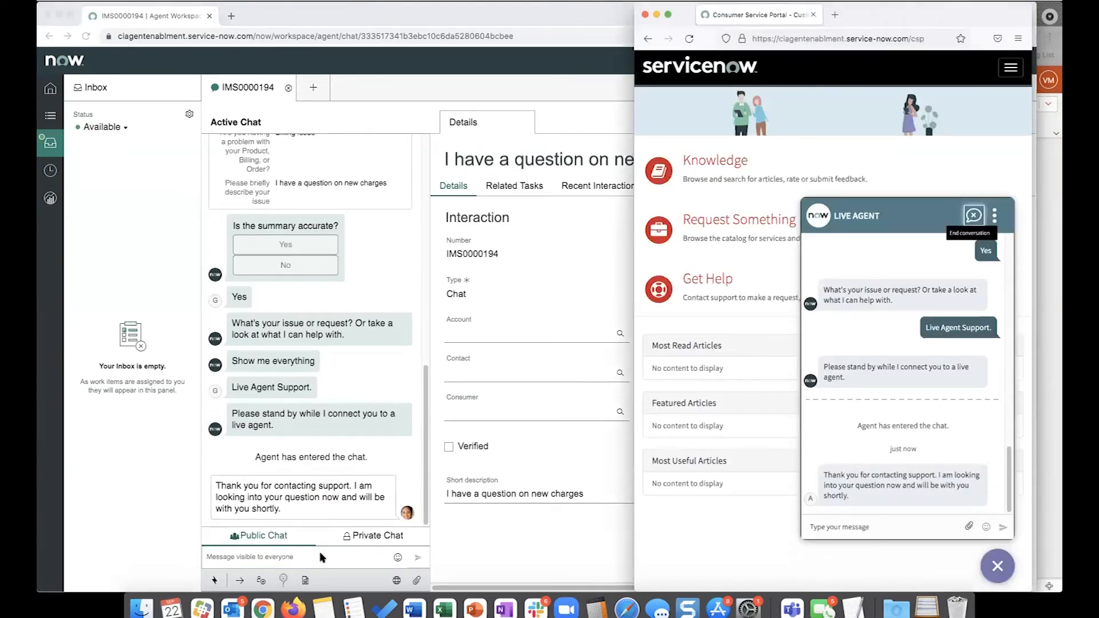
mouse_move(781, 437)
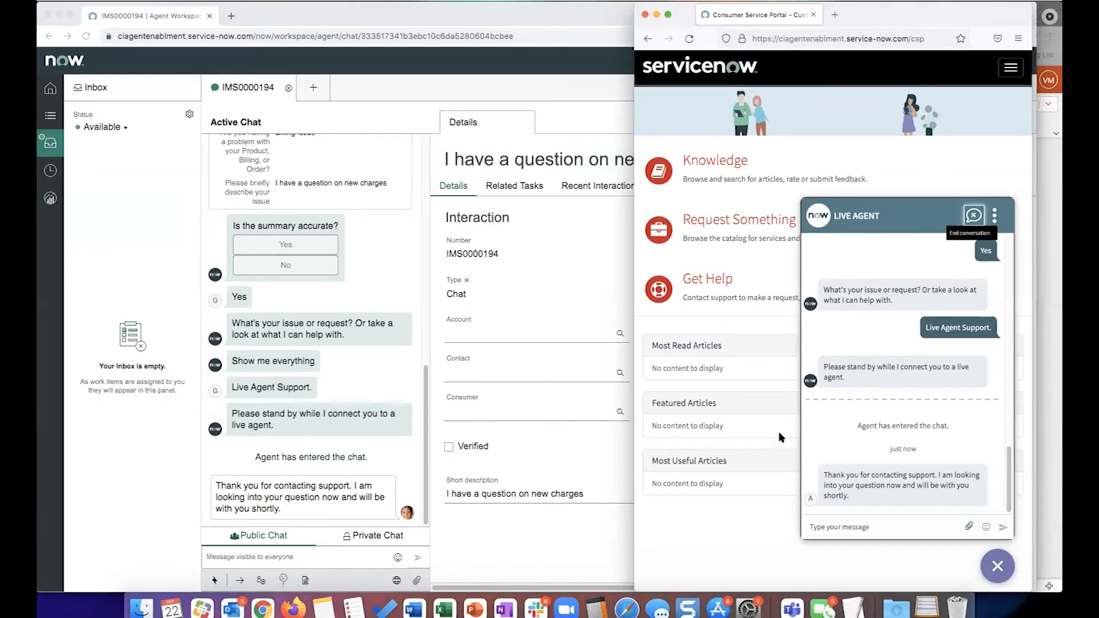
mouse_move(775, 435)
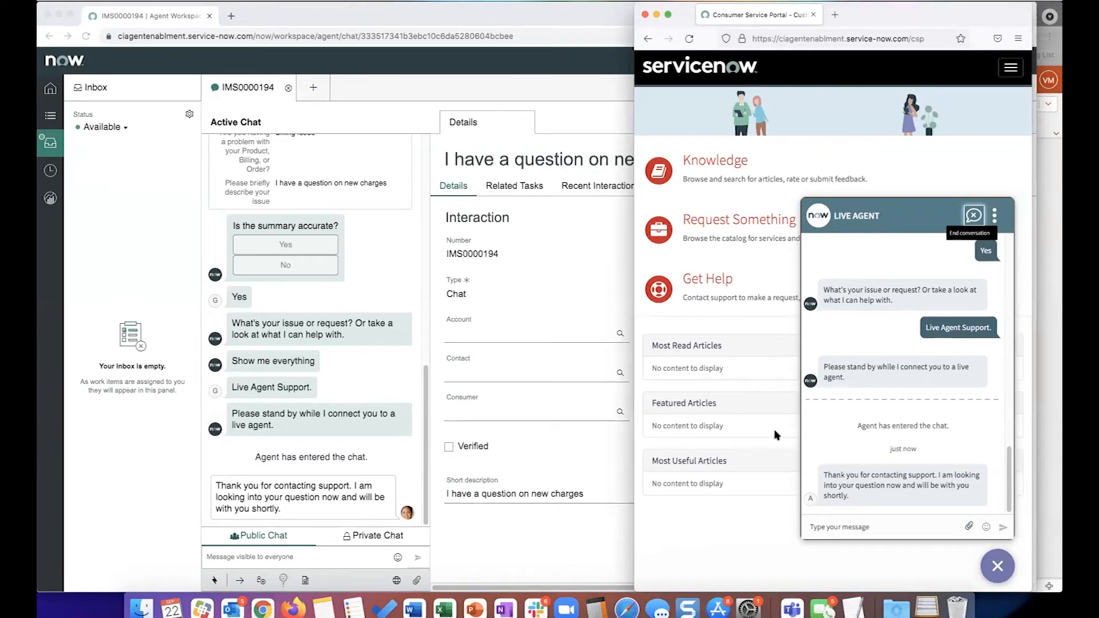
mouse_move(350, 547)
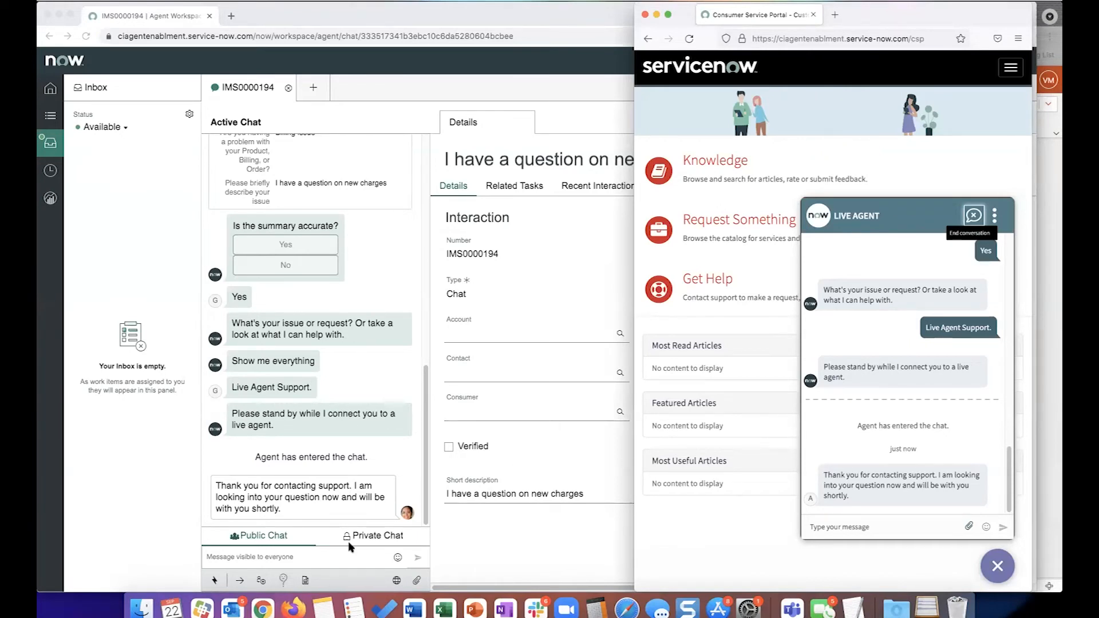
mouse_move(658, 477)
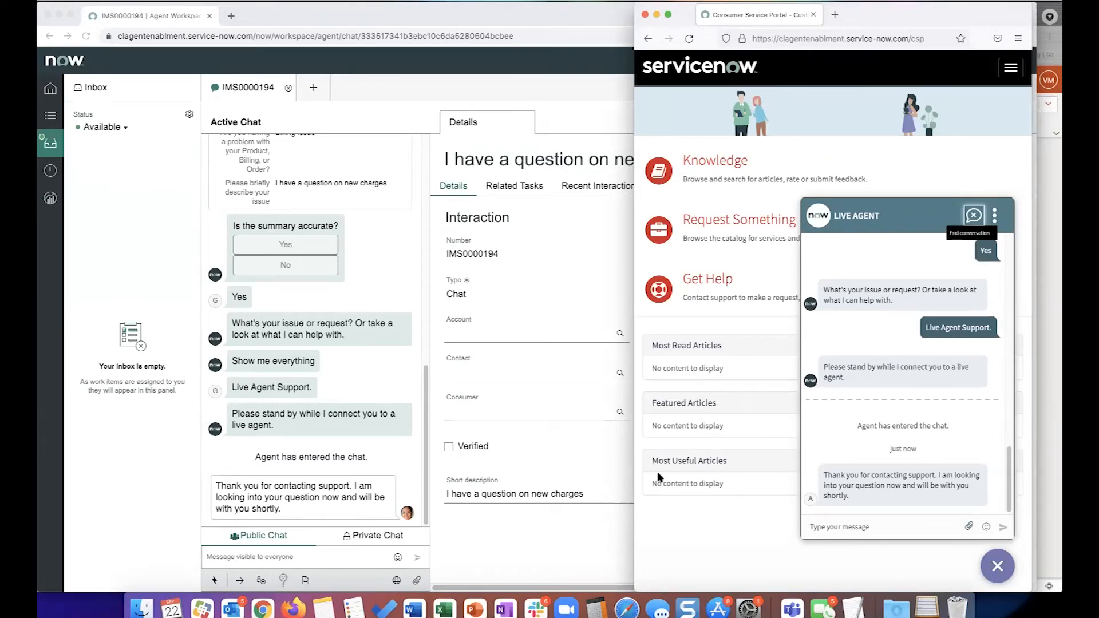
mouse_move(727, 461)
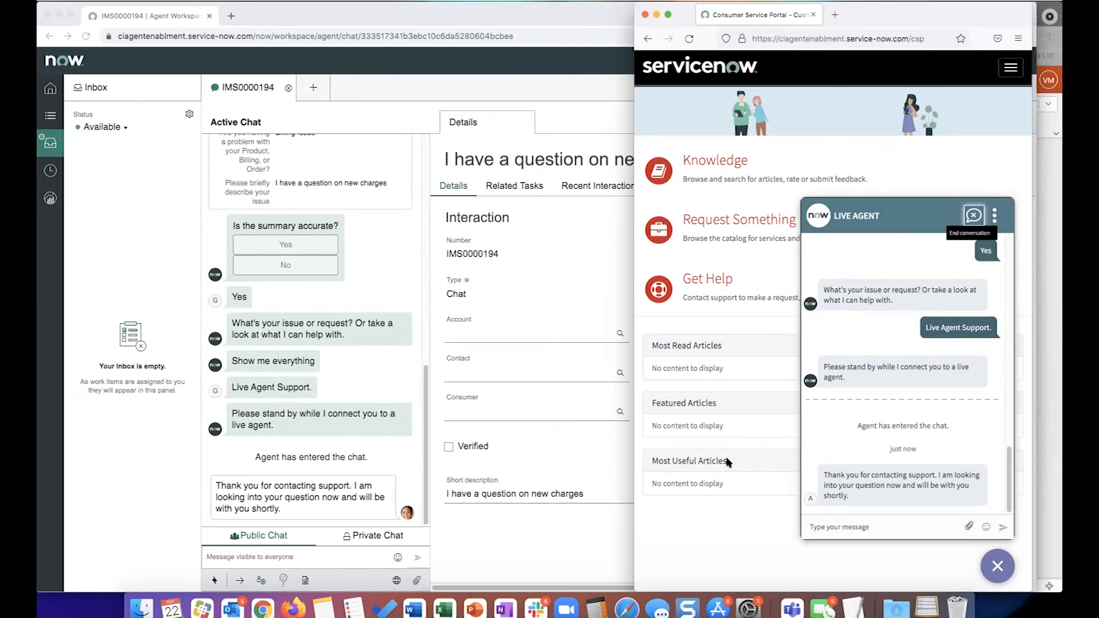
mouse_move(745, 465)
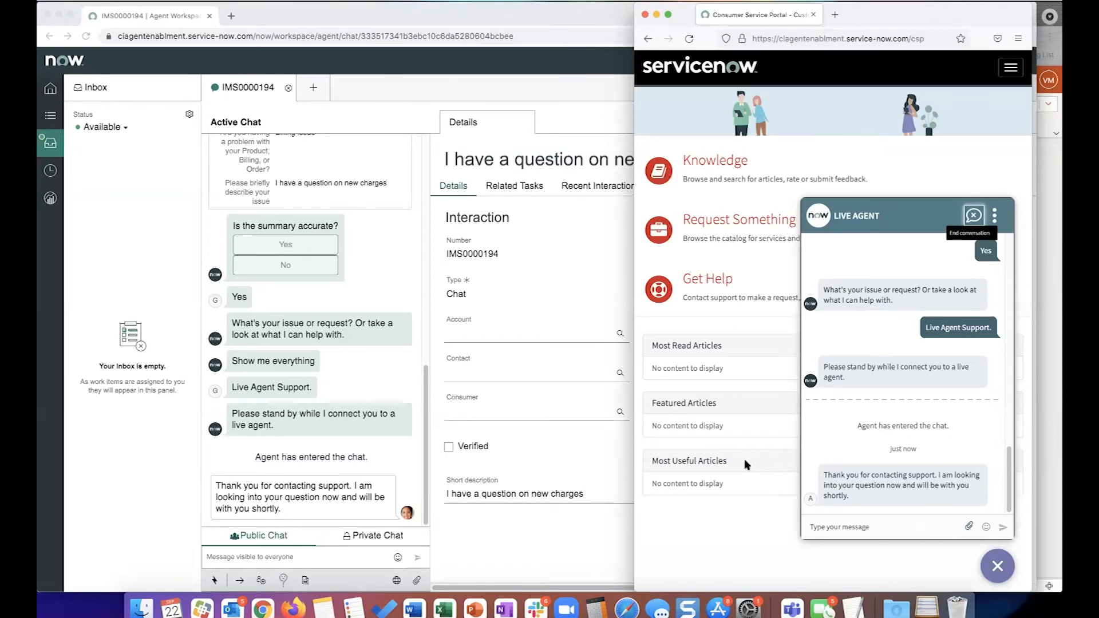
mouse_move(783, 461)
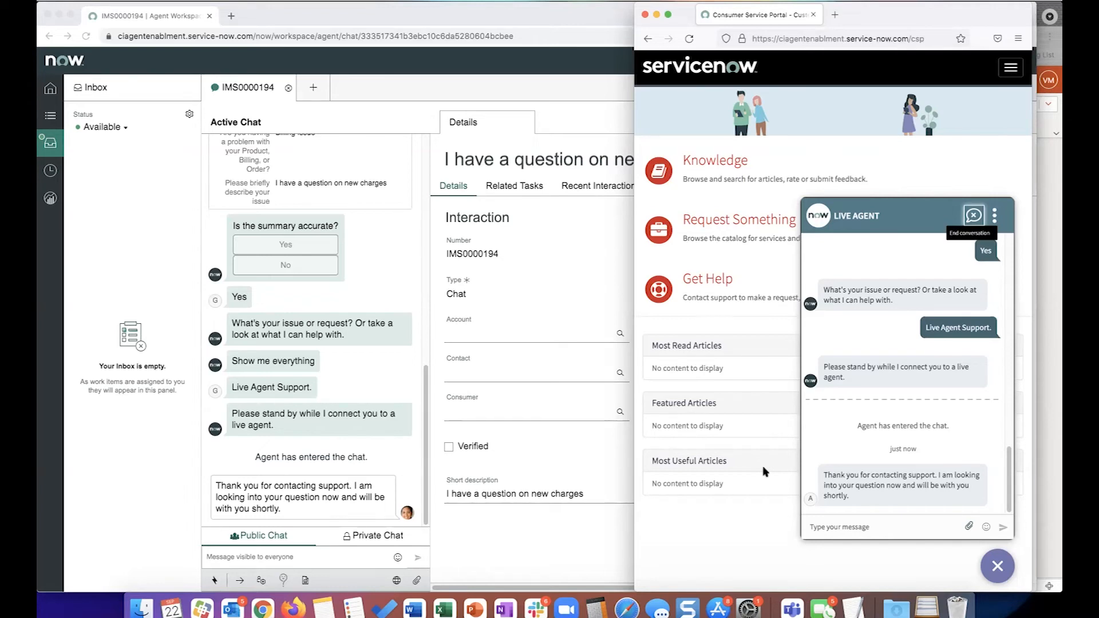
mouse_move(510, 436)
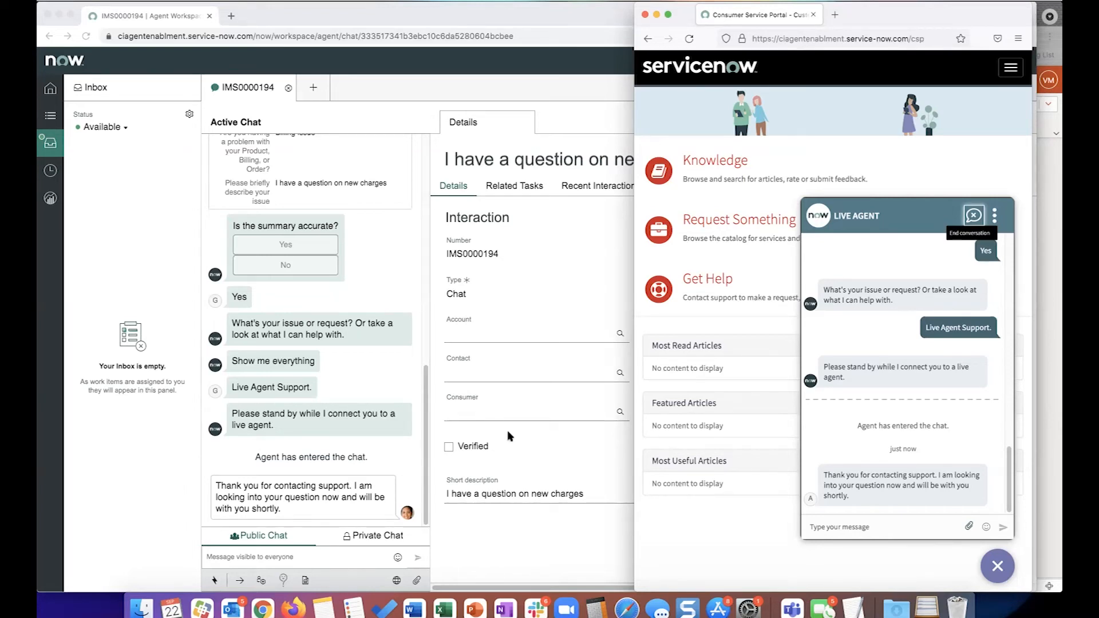
mouse_move(487, 321)
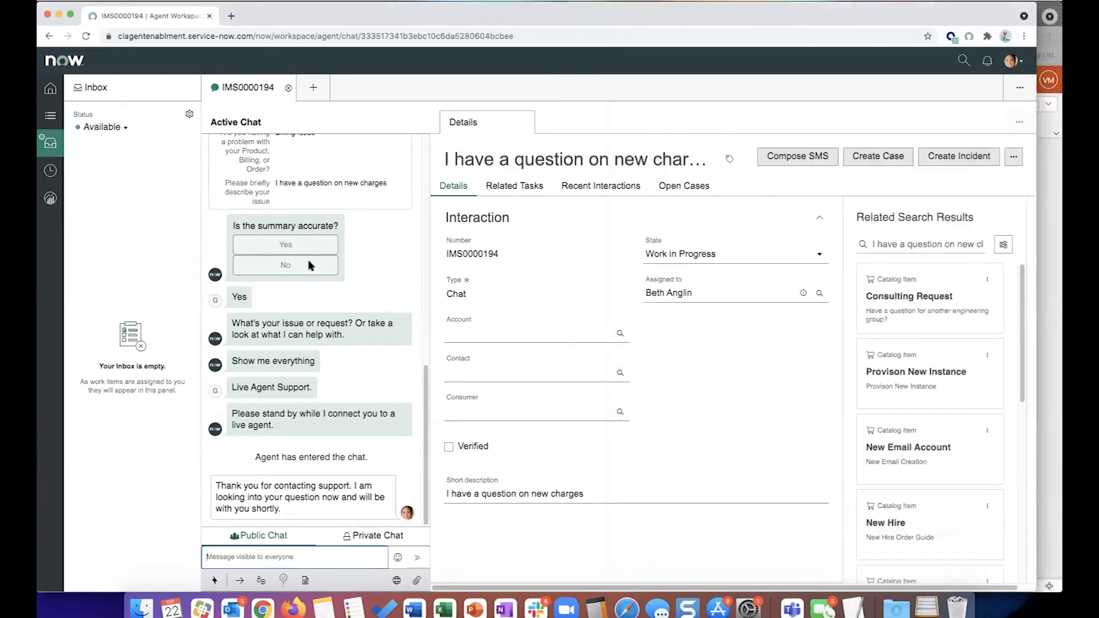
mouse_move(440, 333)
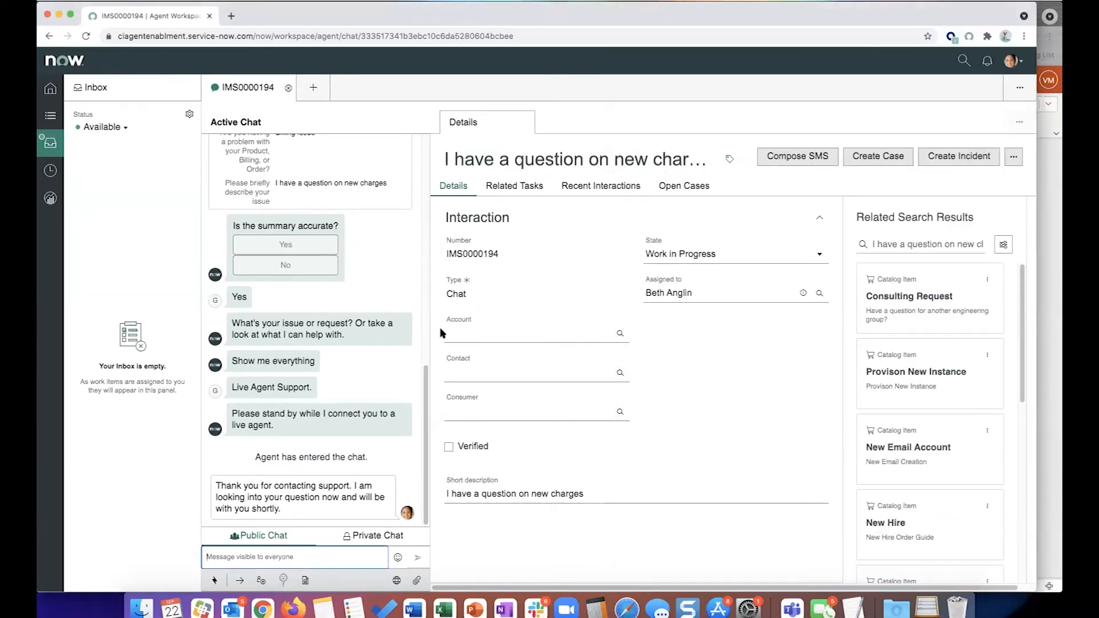
- Send the customer a public 'Thank you' message
left_click(294, 556)
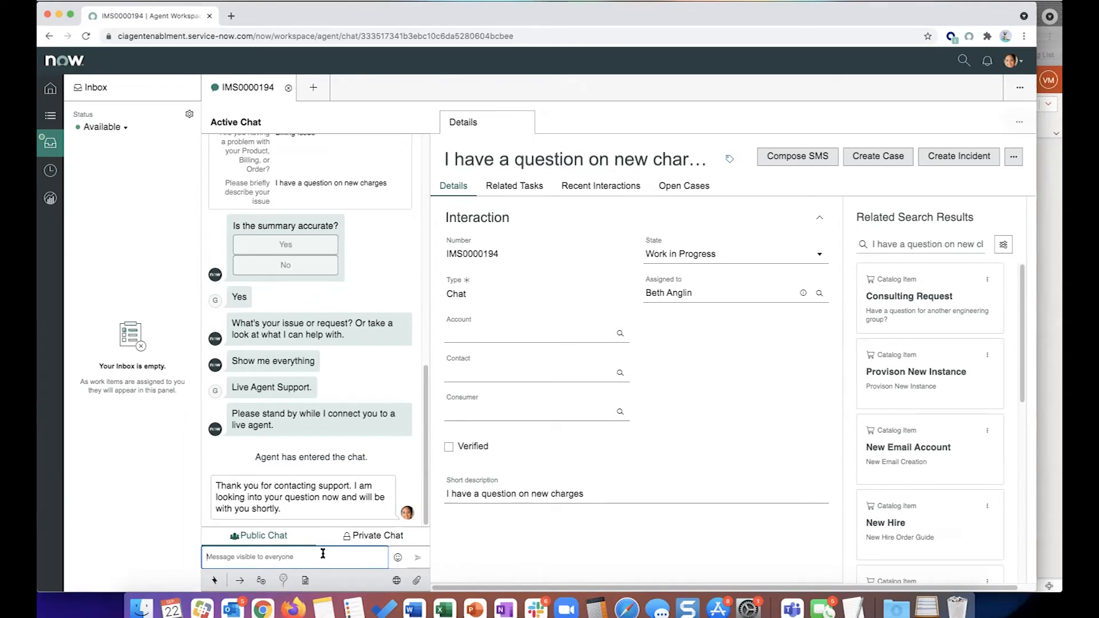
mouse_move(526, 543)
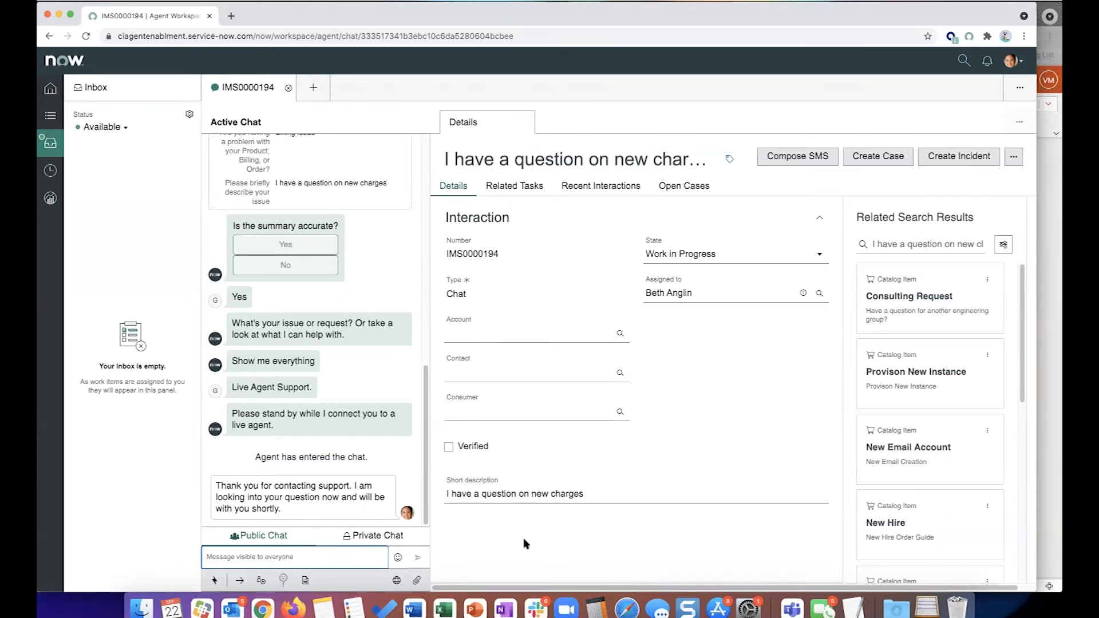
type("Thank")
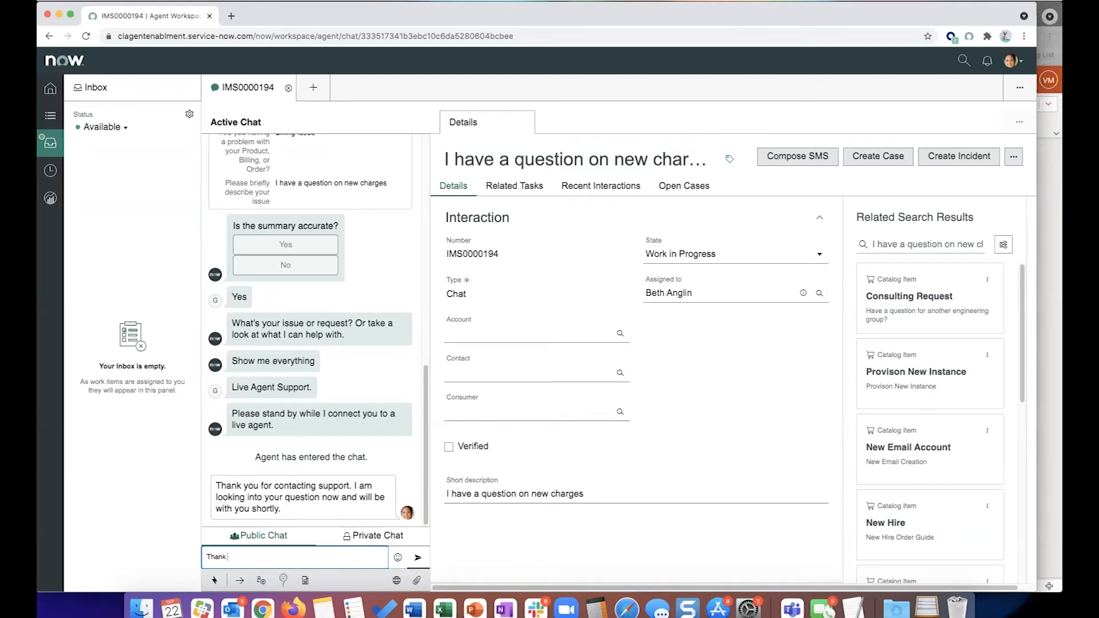
left_click(418, 557)
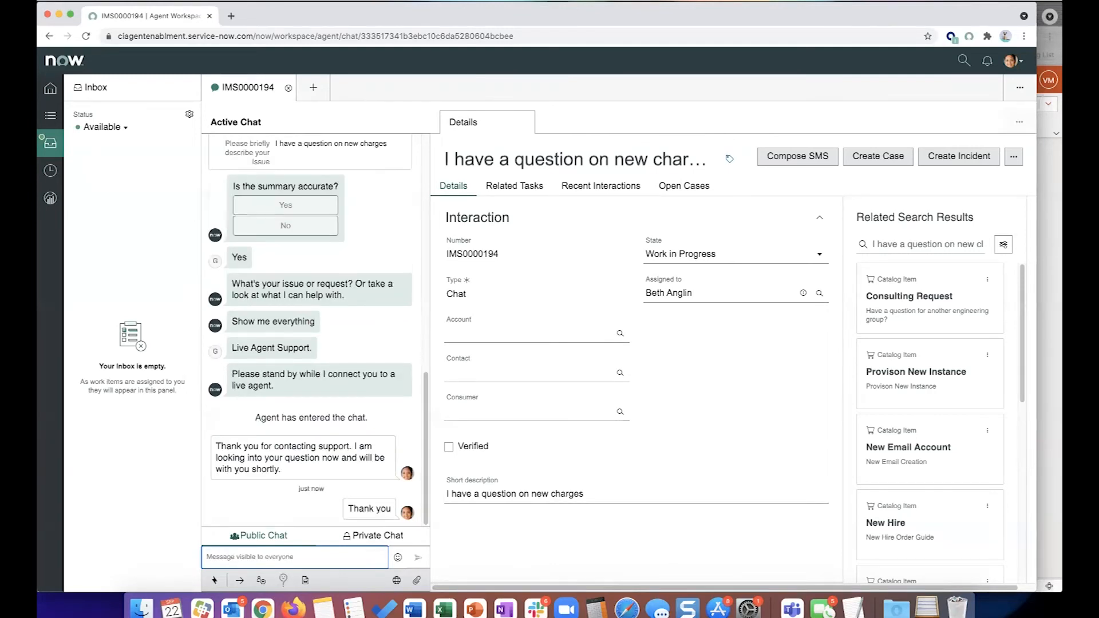
mouse_move(933, 194)
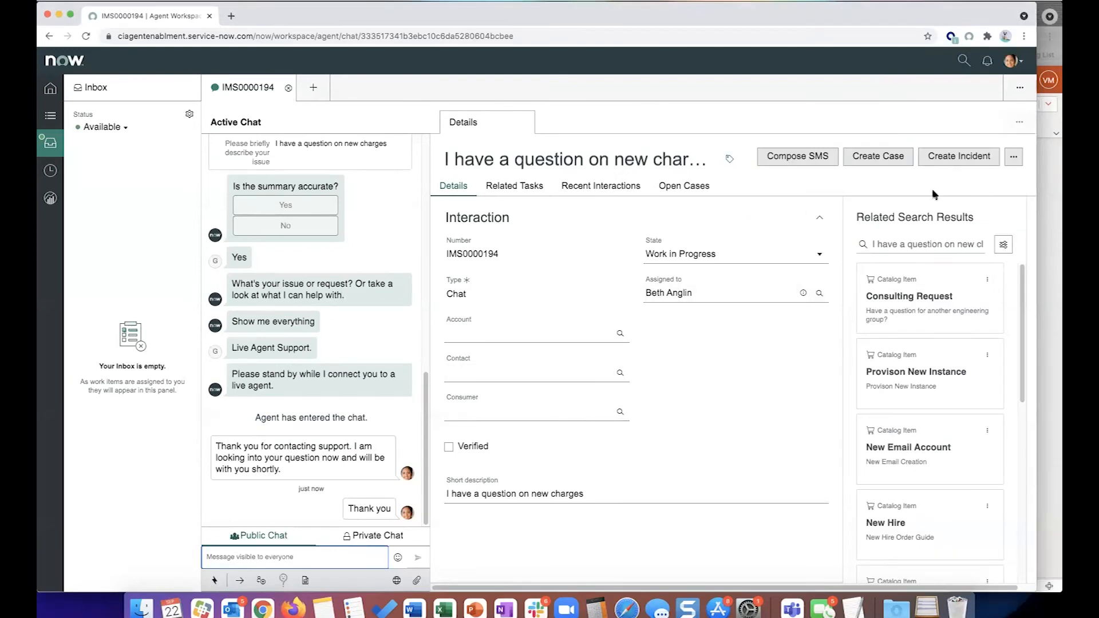
- End chat IMS0000194 from the additional actions menu and confirm
left_click(1012, 156)
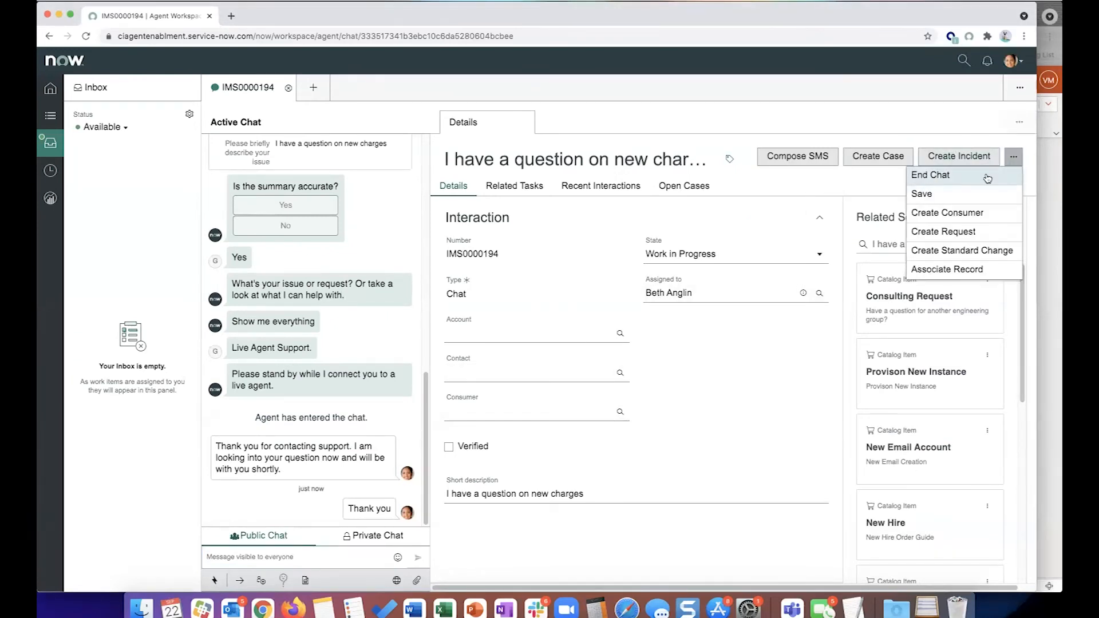
left_click(930, 174)
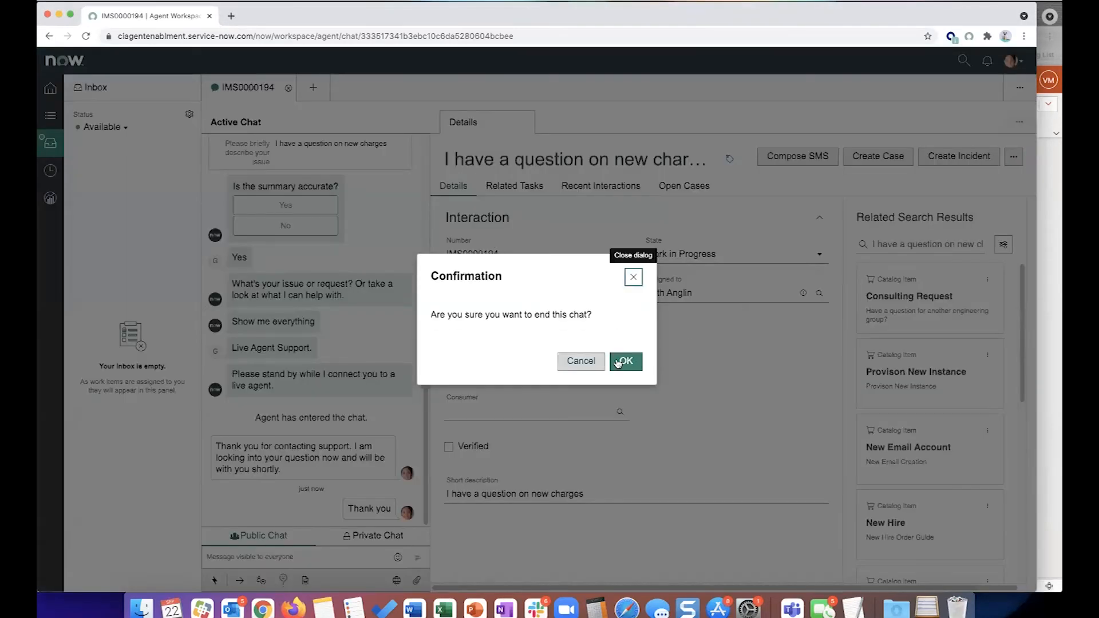
left_click(624, 361)
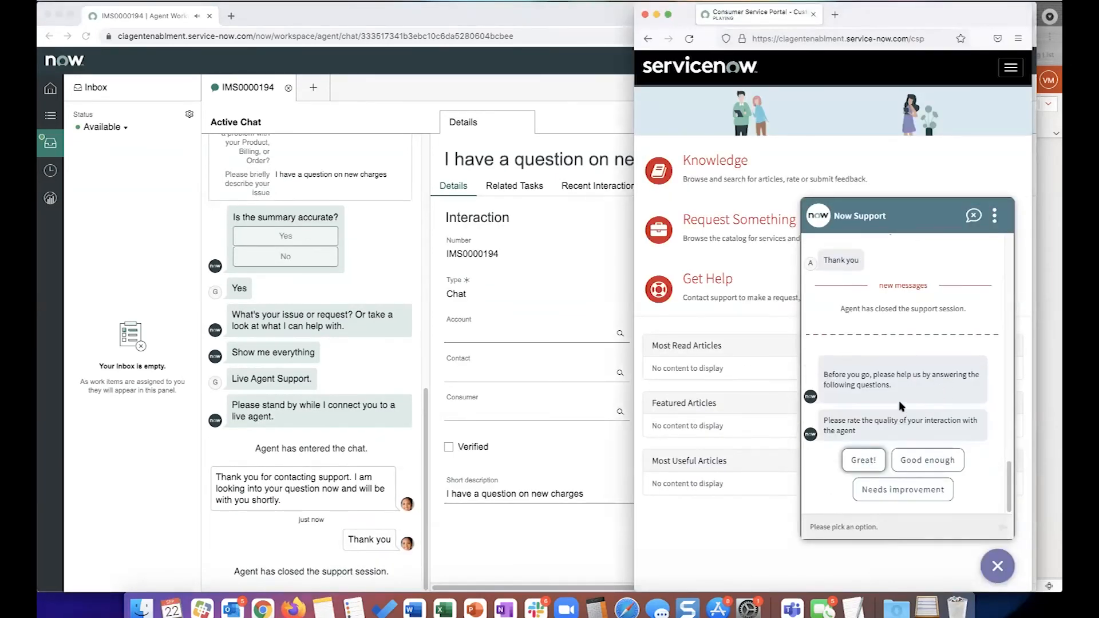
mouse_move(902, 417)
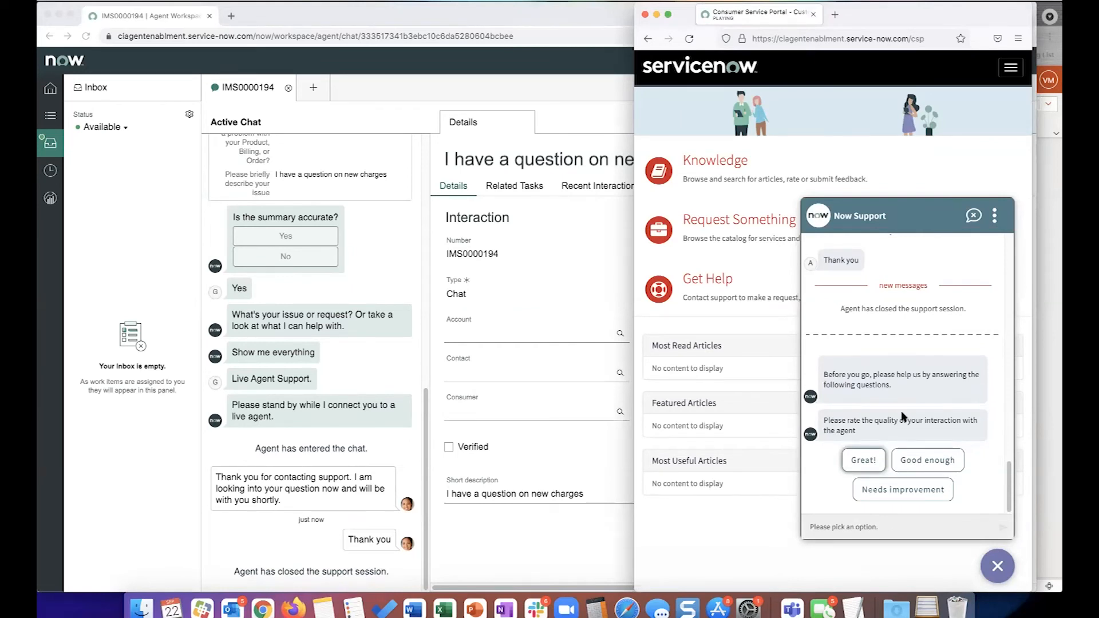
mouse_move(880, 388)
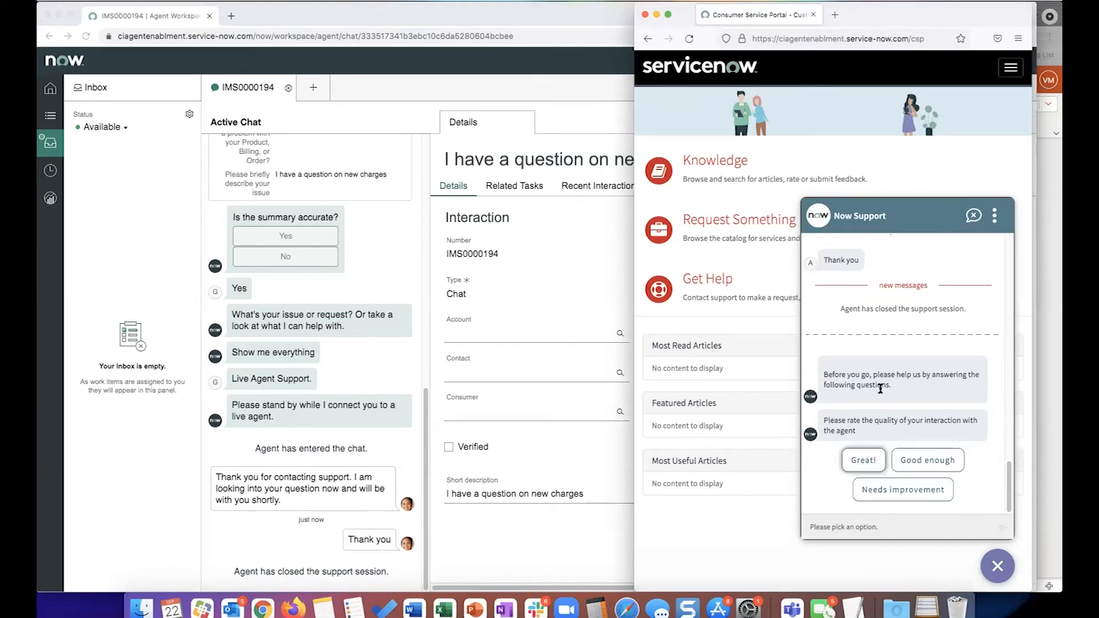
mouse_move(919, 383)
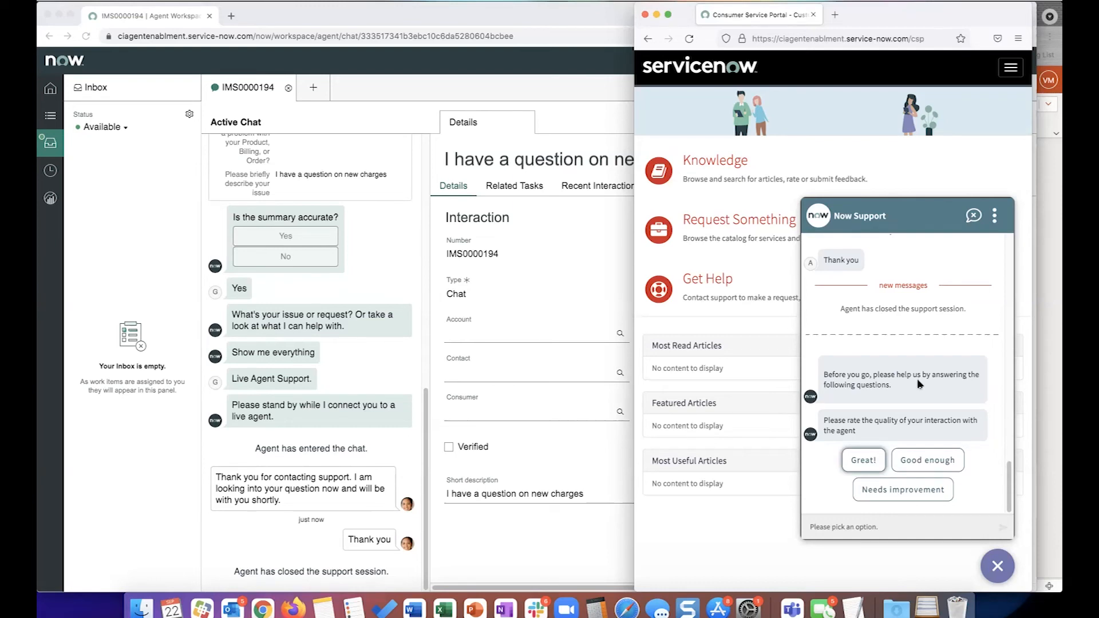
mouse_move(909, 402)
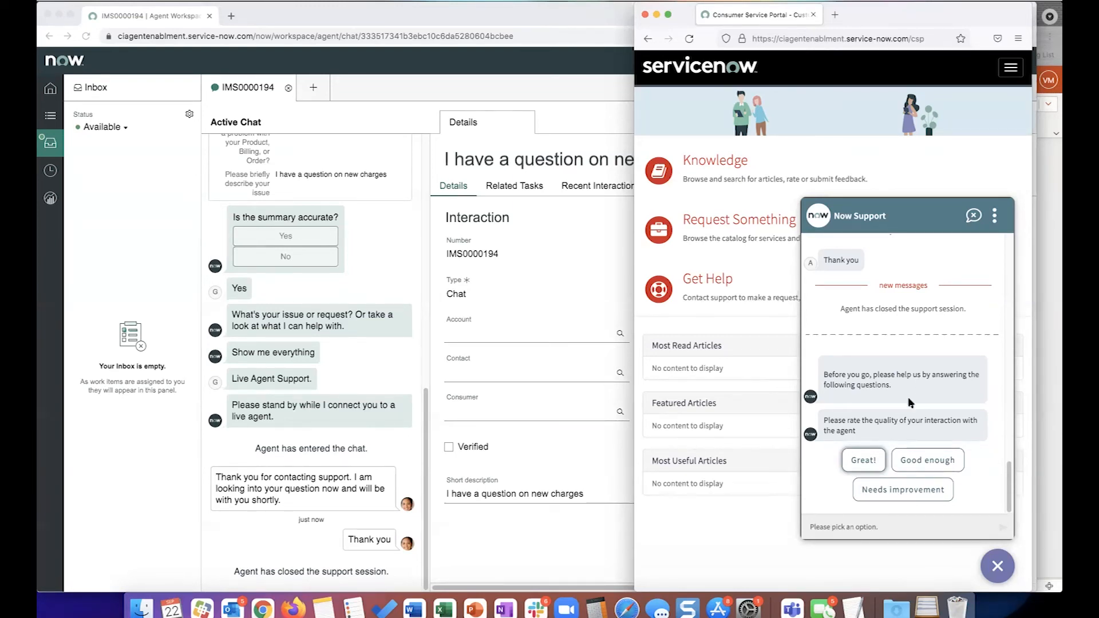
mouse_move(885, 430)
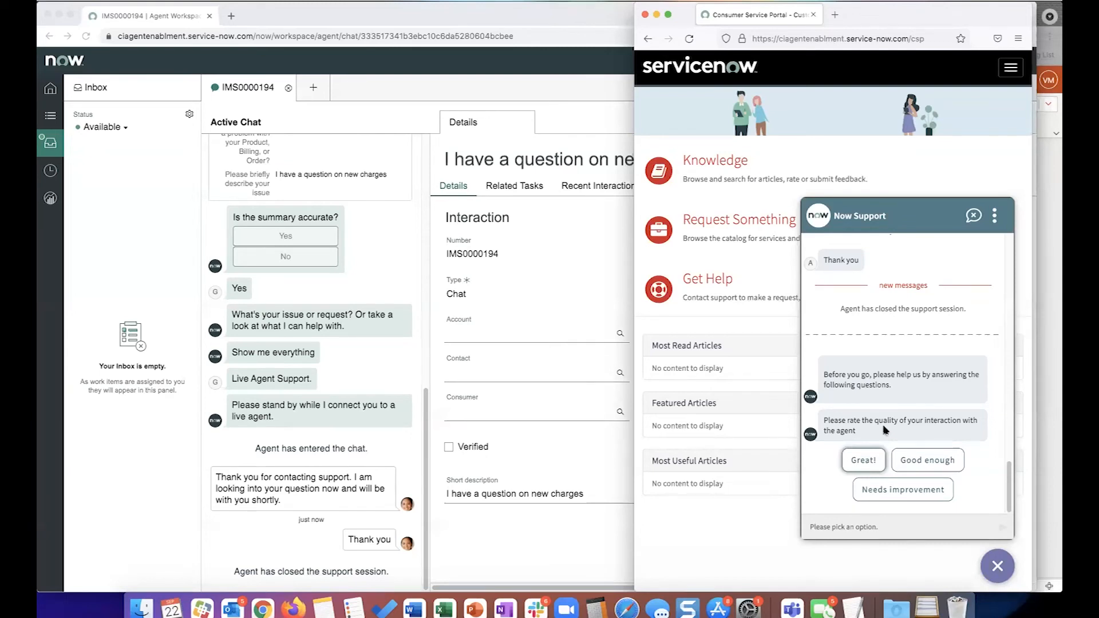
mouse_move(912, 430)
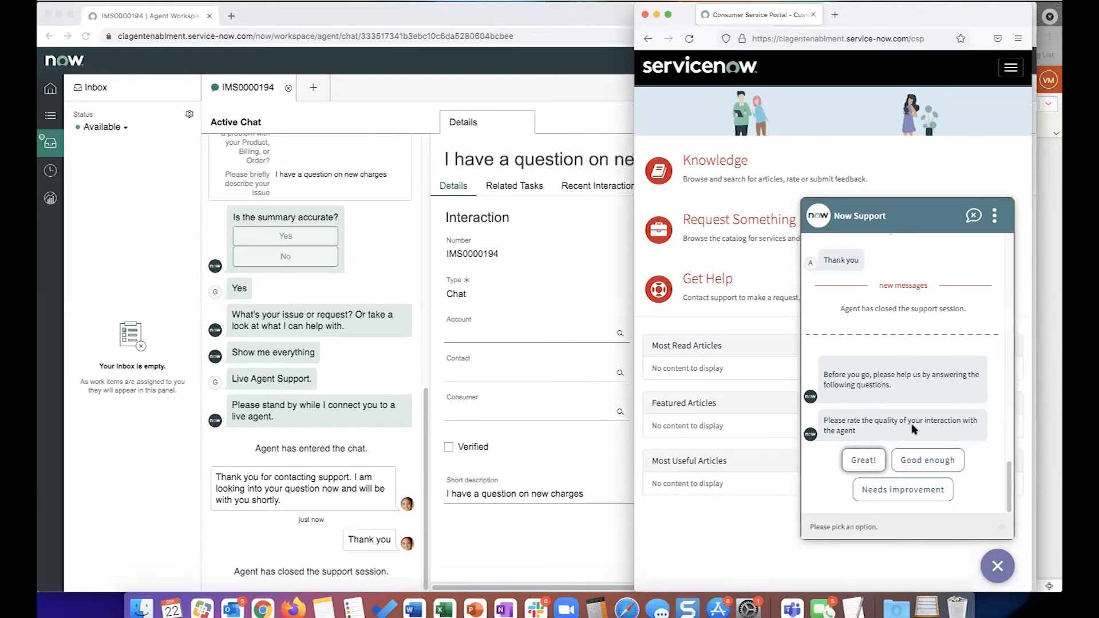
mouse_move(930, 433)
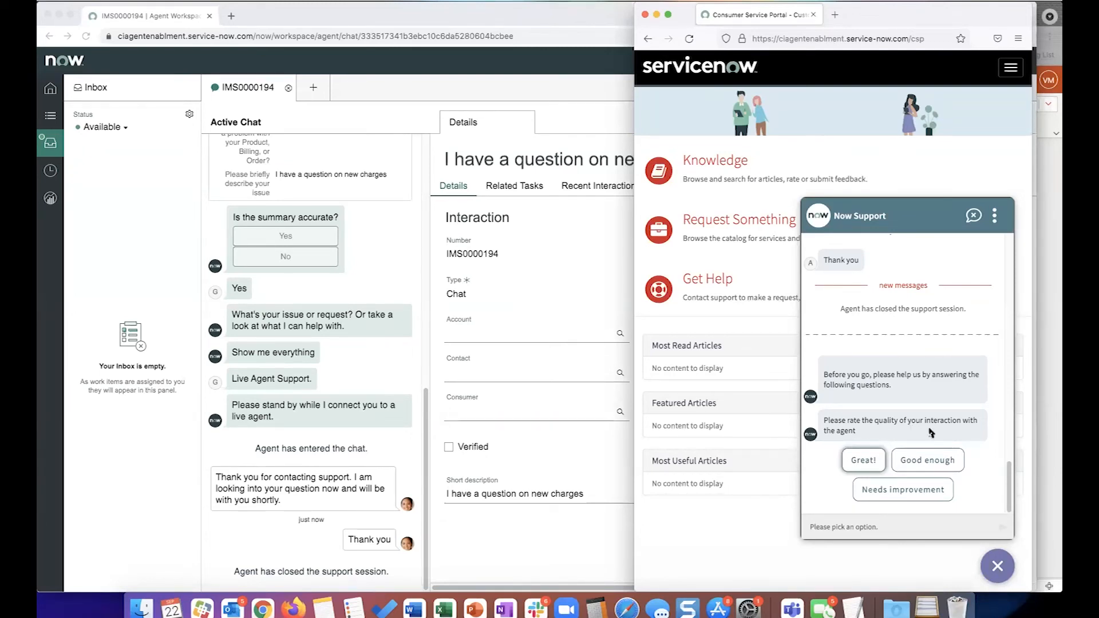
- Rate the chat interaction Great! and skip the additional feedback question
left_click(863, 460)
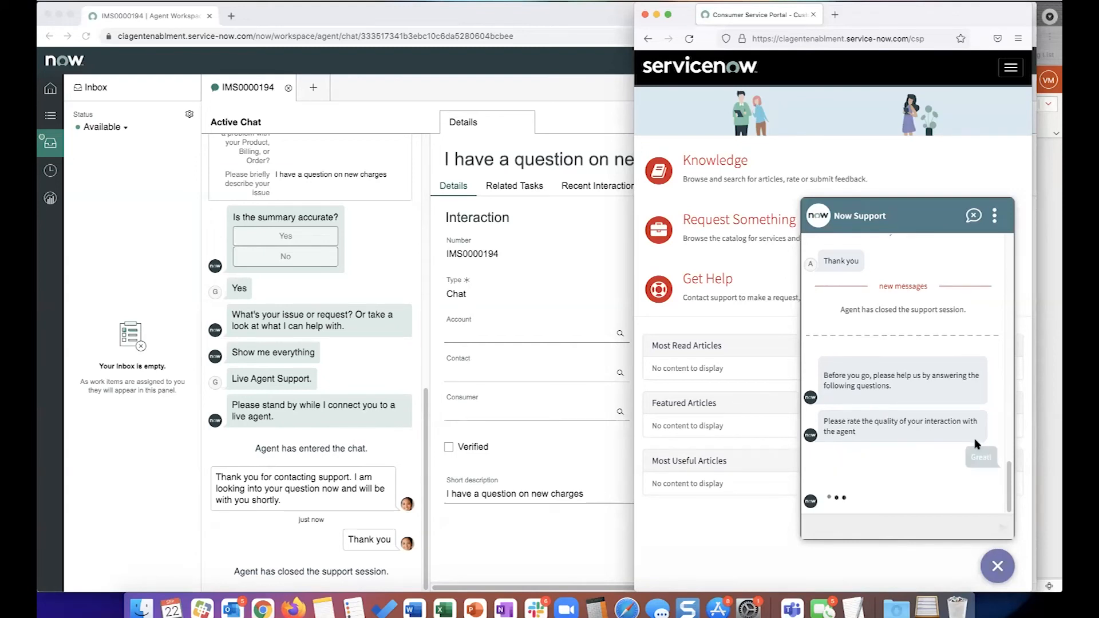
left_click(980, 456)
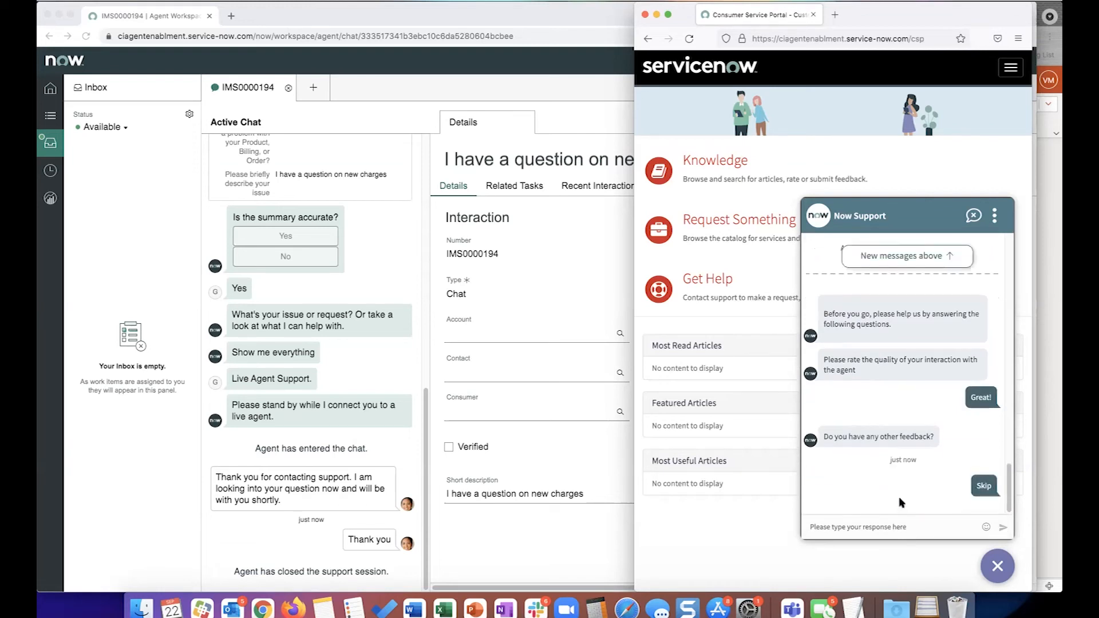
left_click(983, 485)
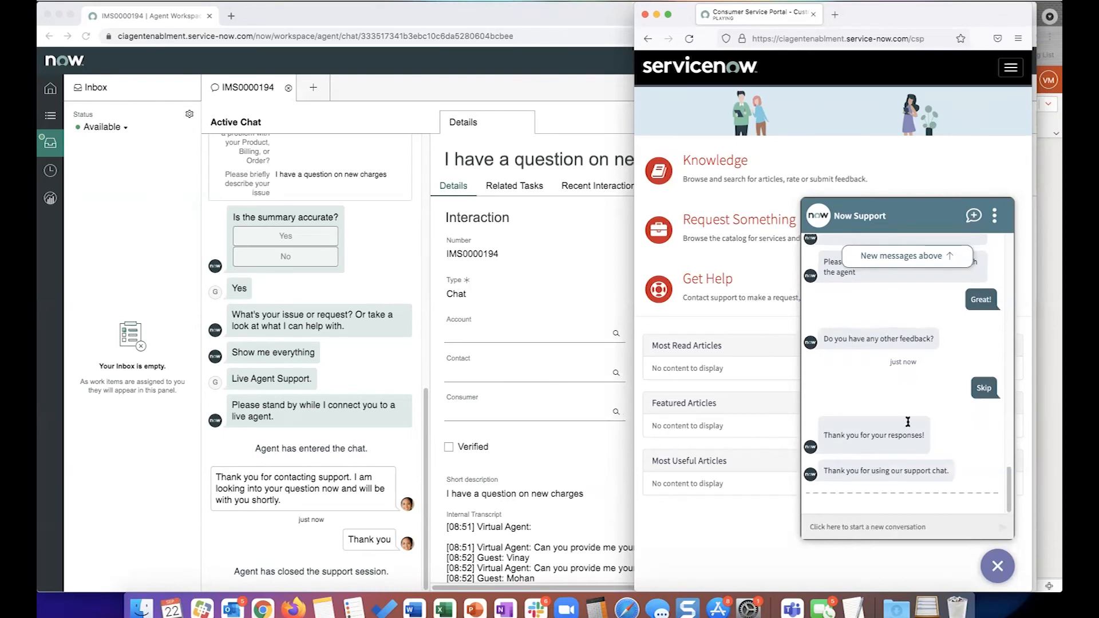
mouse_move(560, 305)
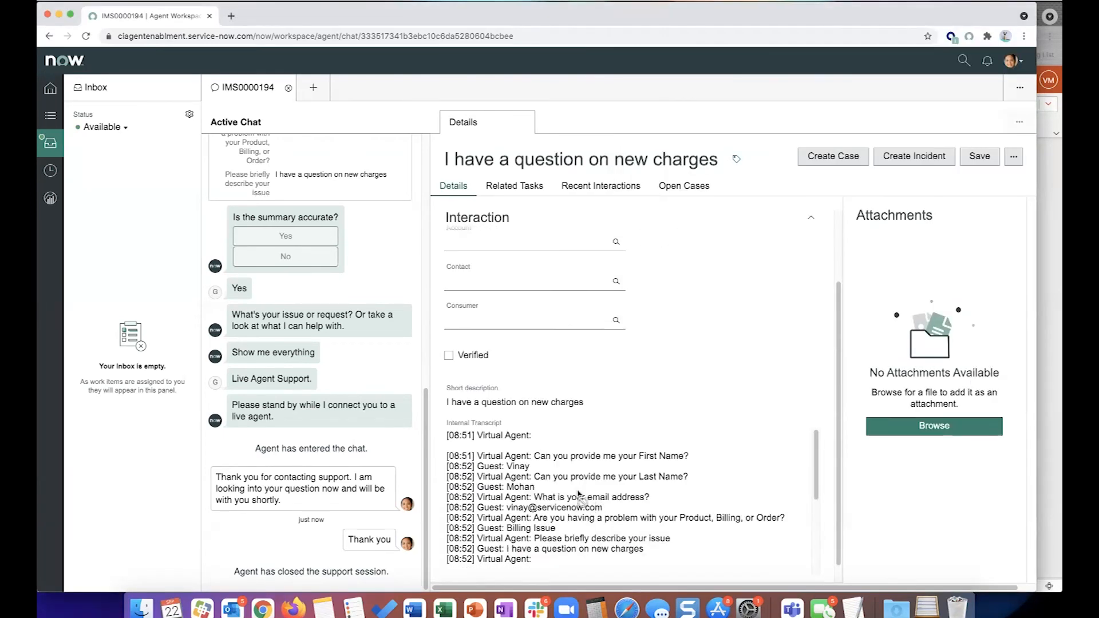
mouse_move(683, 521)
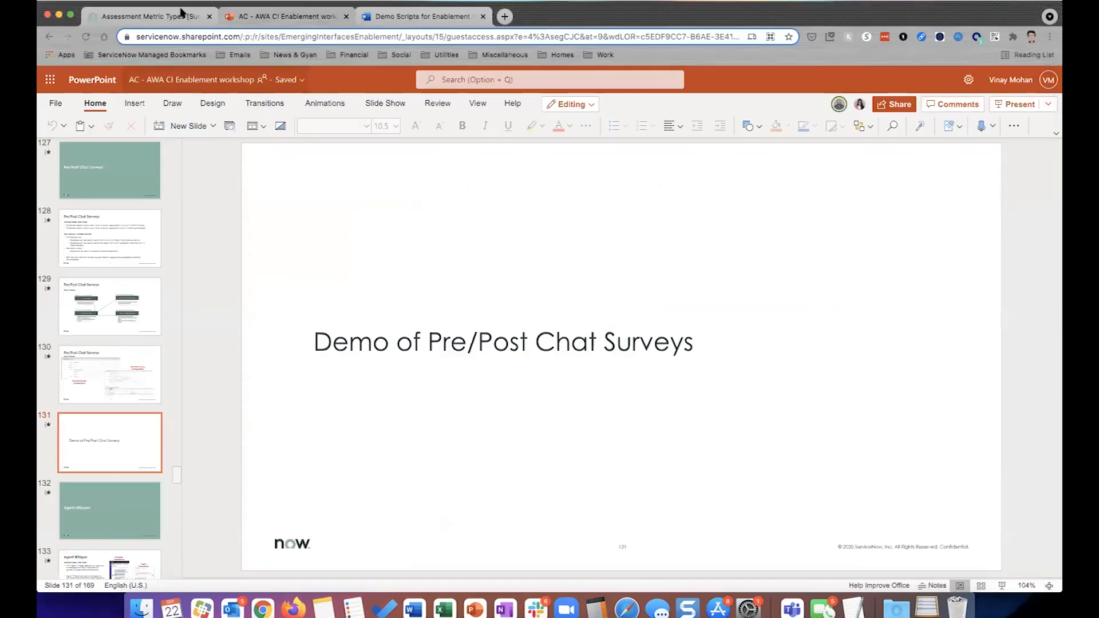
- Sign back in as admin and open CSP Pre-Chat Survey from the active surveys list
left_click(147, 16)
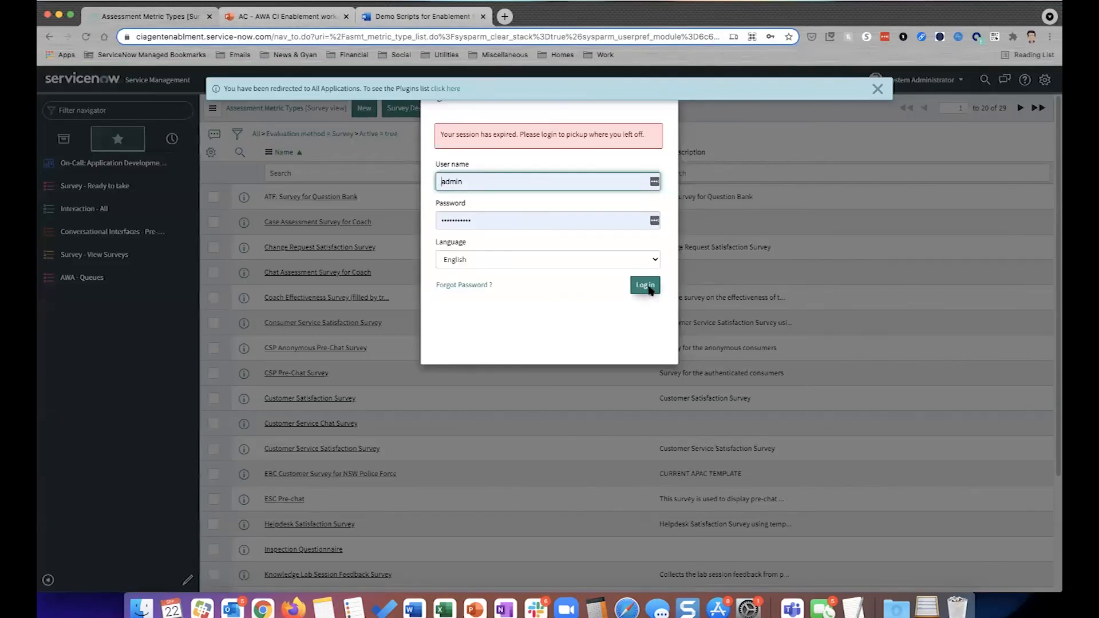
left_click(643, 285)
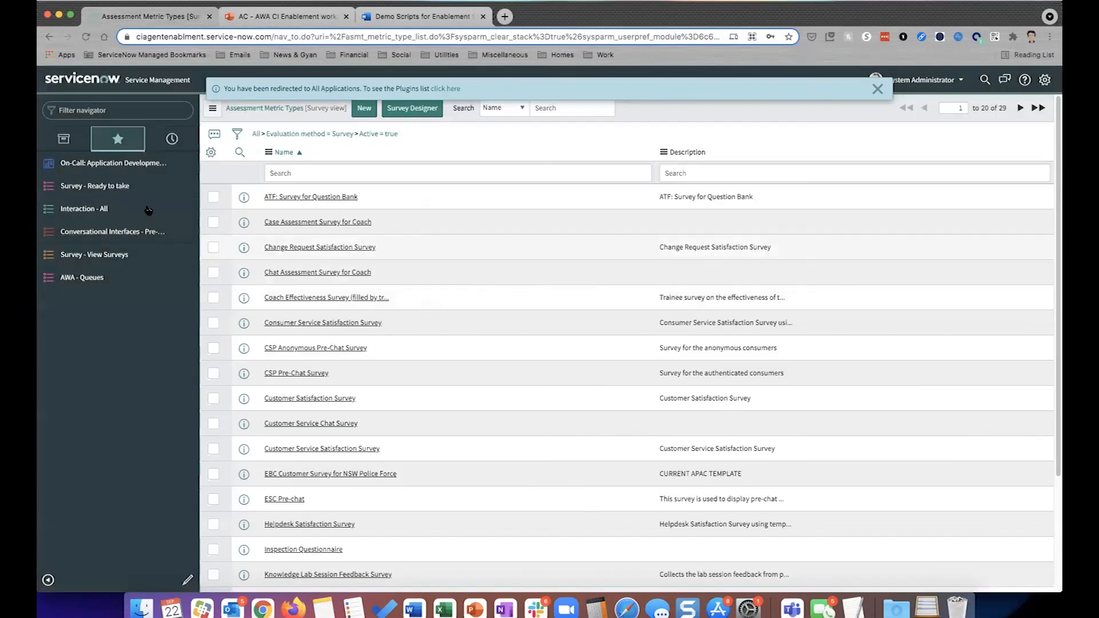
mouse_move(94, 254)
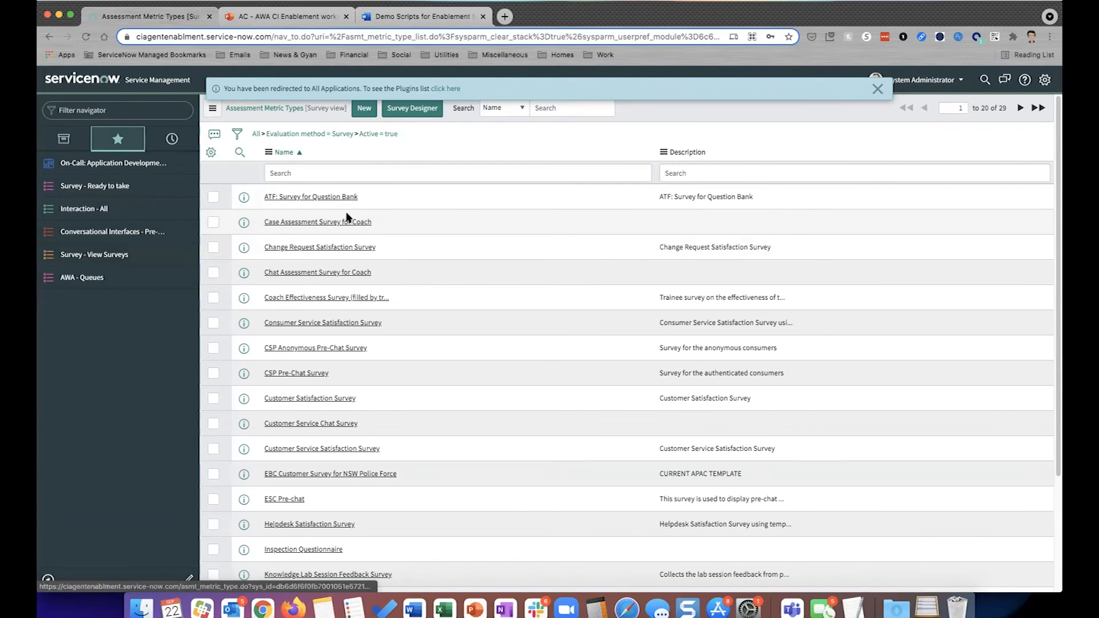
scroll("down", 3)
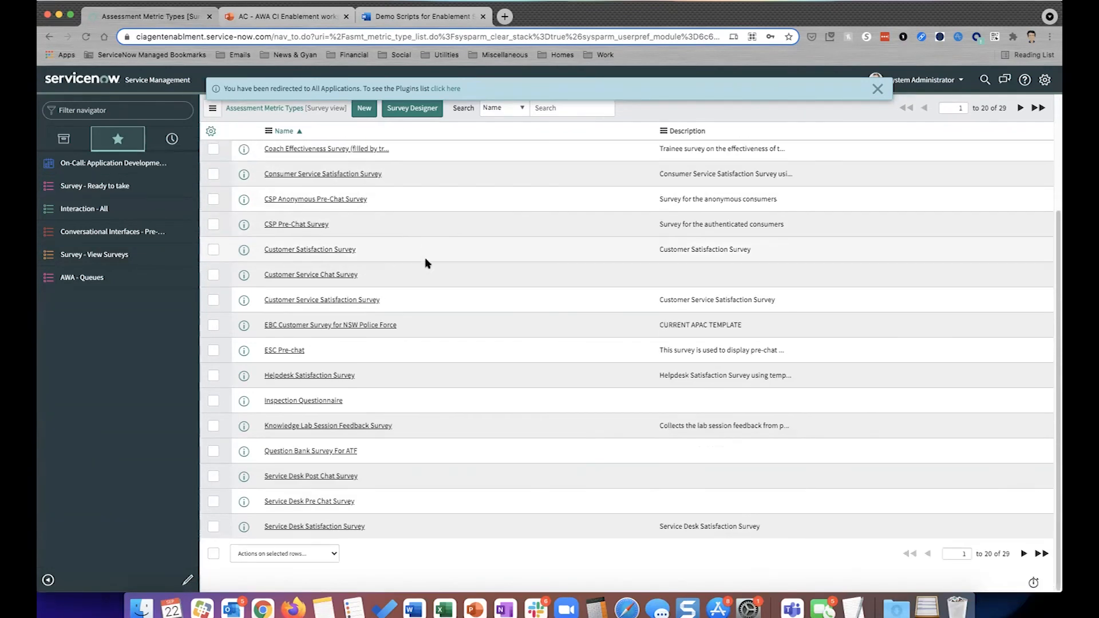
mouse_move(505, 333)
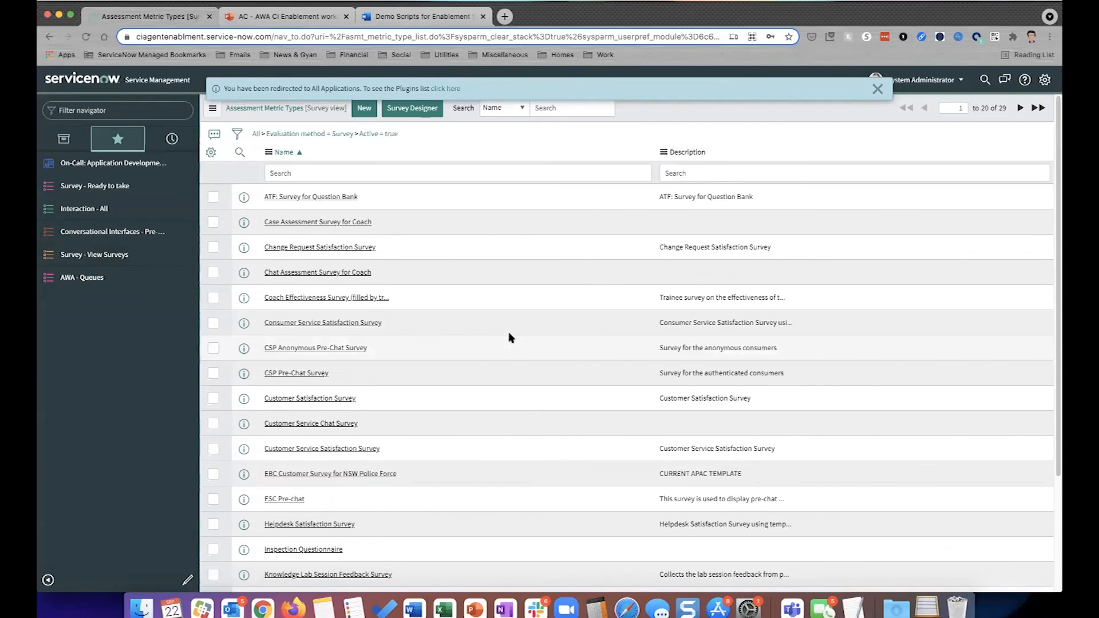
scroll("down", 3)
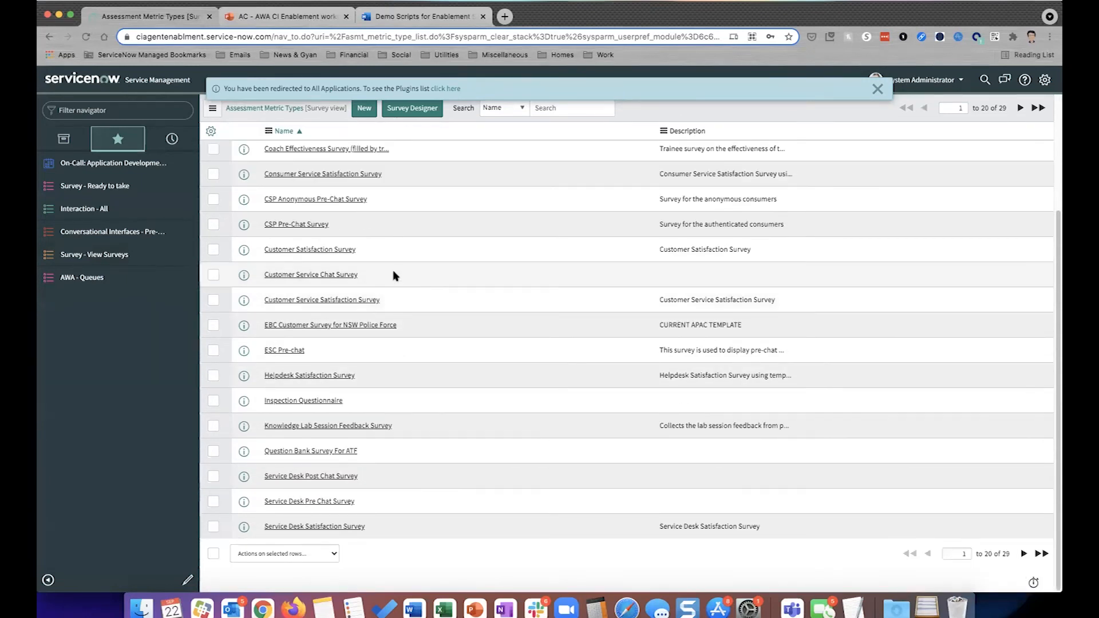
mouse_move(363, 231)
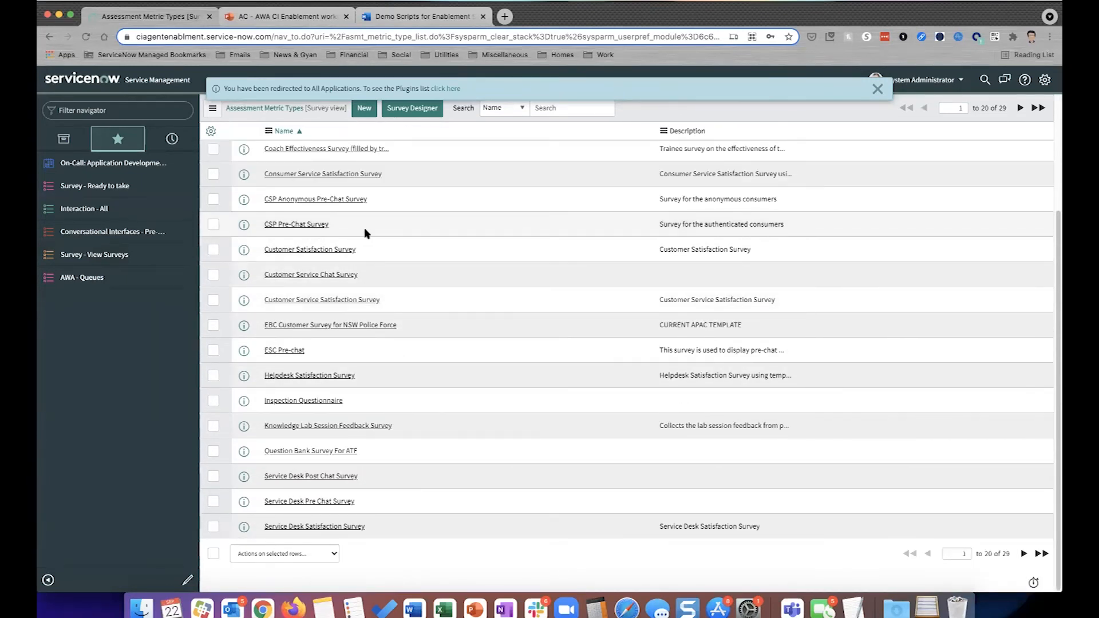
left_click(309, 249)
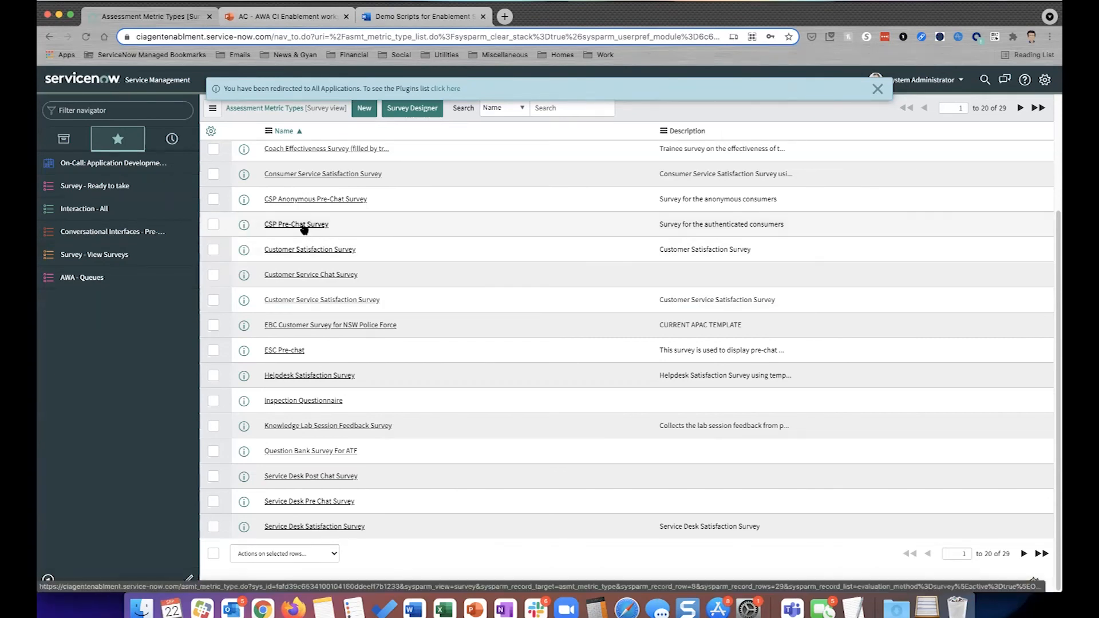
mouse_move(417, 248)
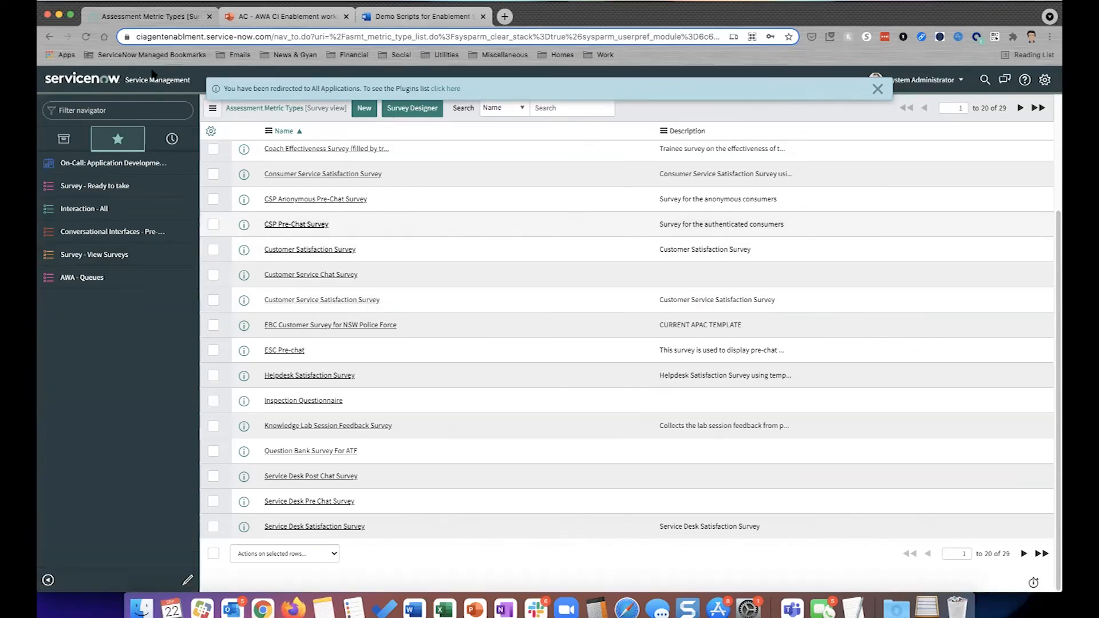
left_click(295, 224)
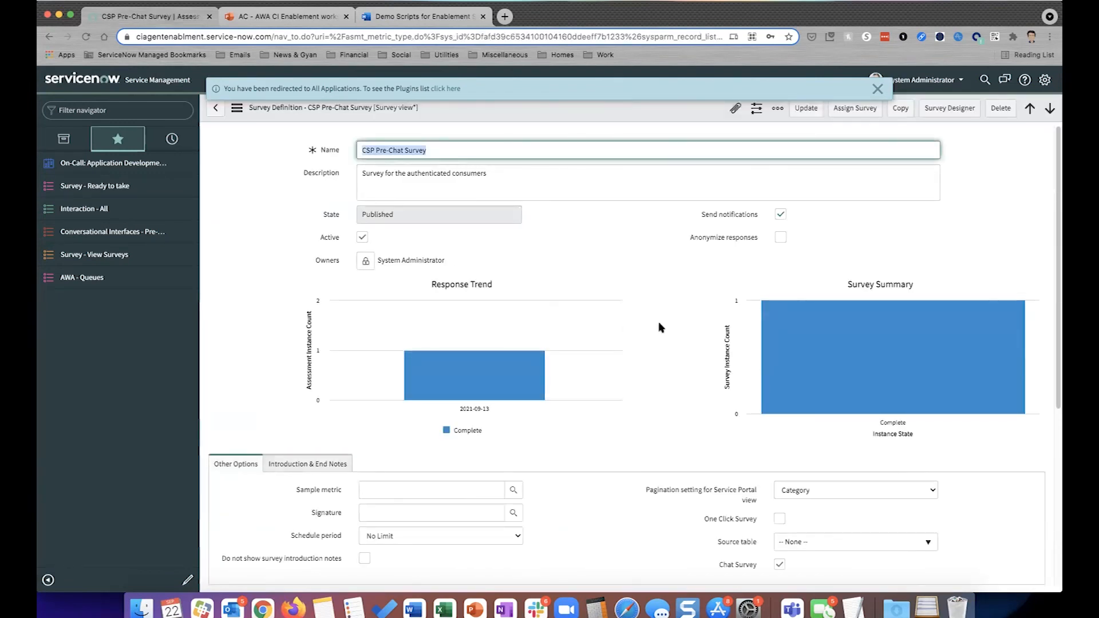
- Read the CSP Pre-Chat Survey's Introduction & End Notes ('Before I can help you…')
scroll("down", 3)
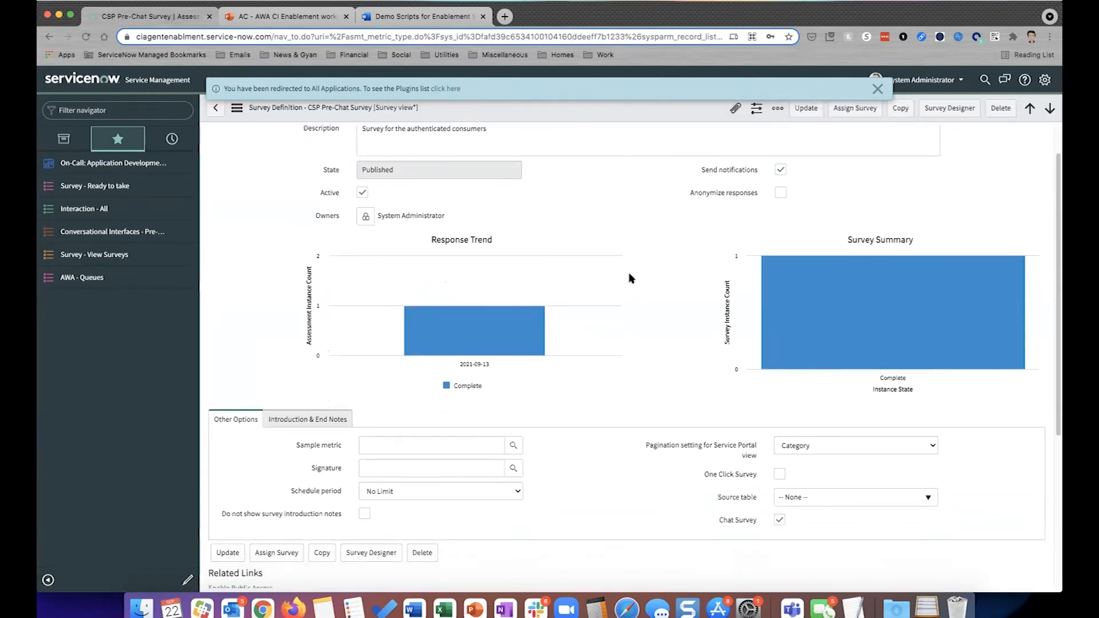
scroll("down", 3)
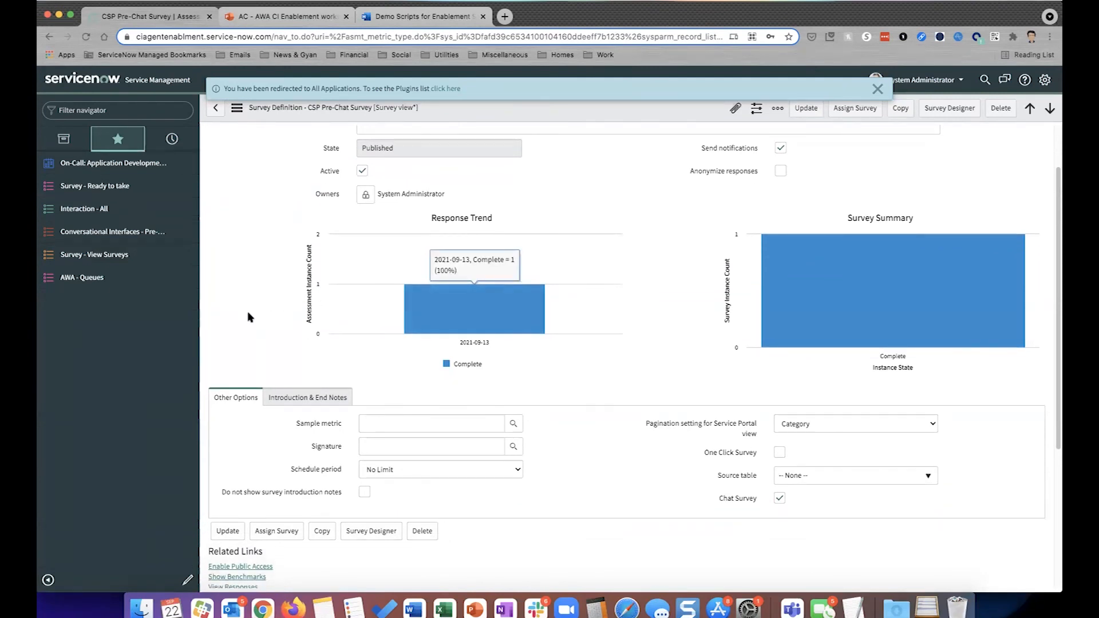
mouse_move(268, 313)
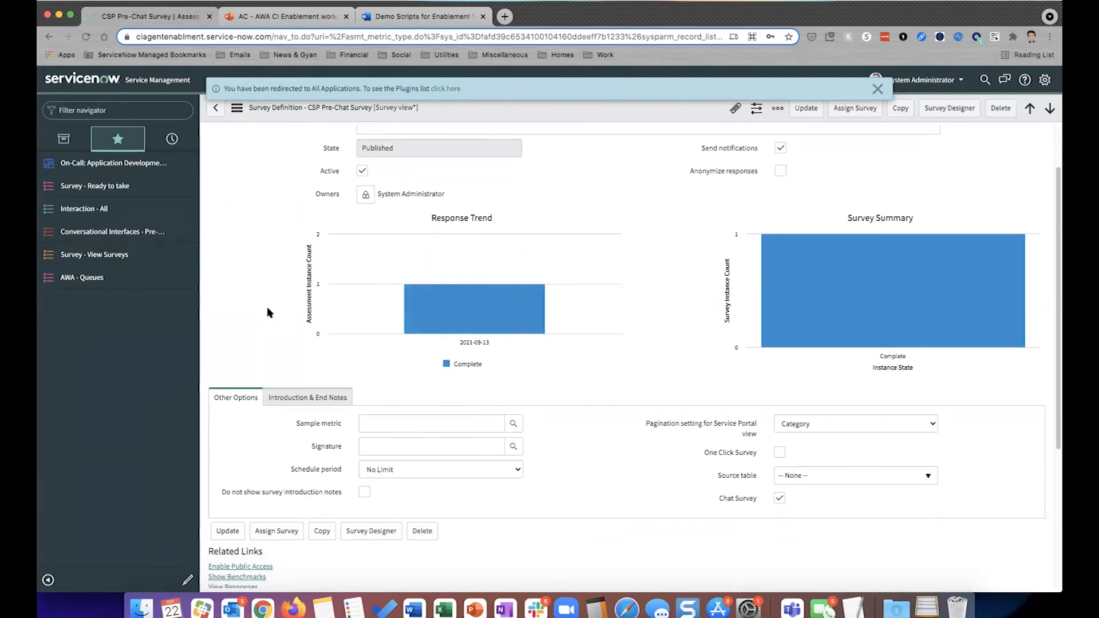
scroll("down", 3)
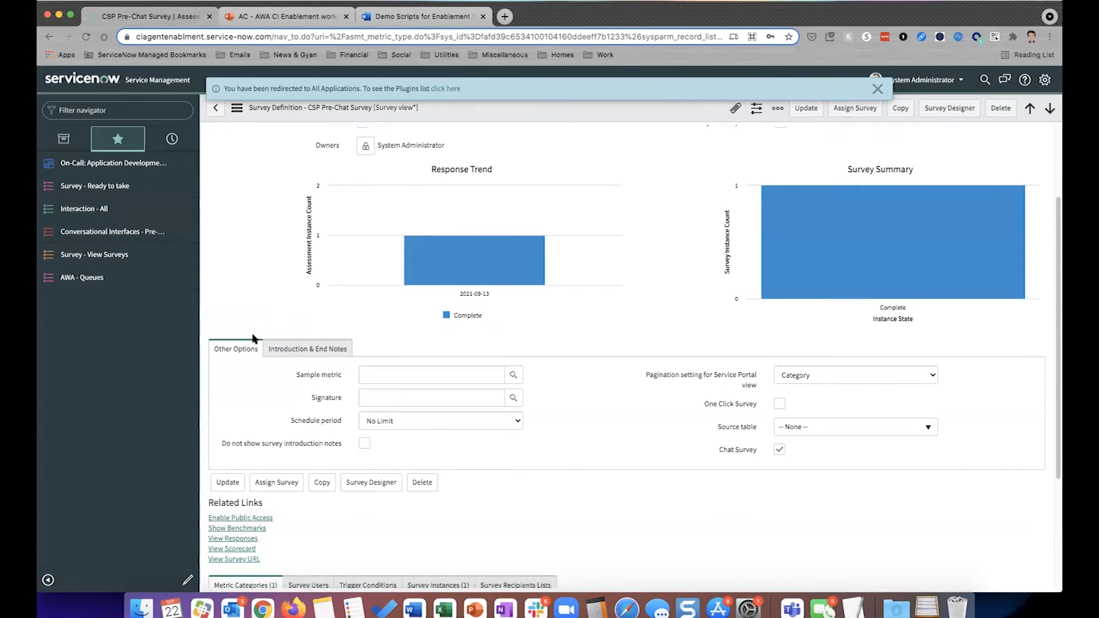
left_click(307, 348)
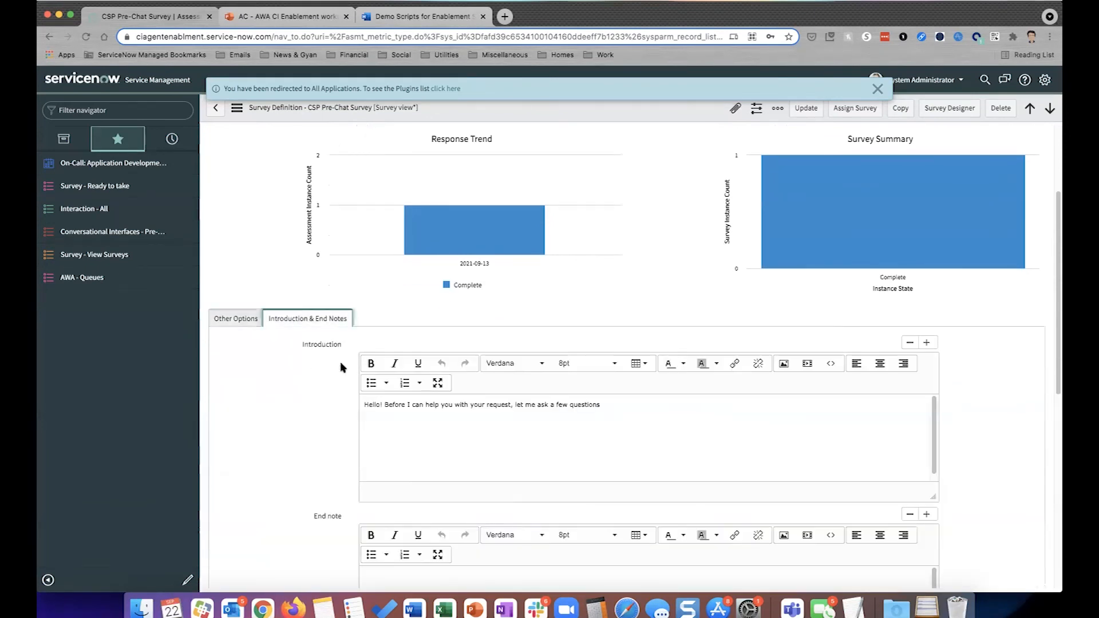
scroll("down", 3)
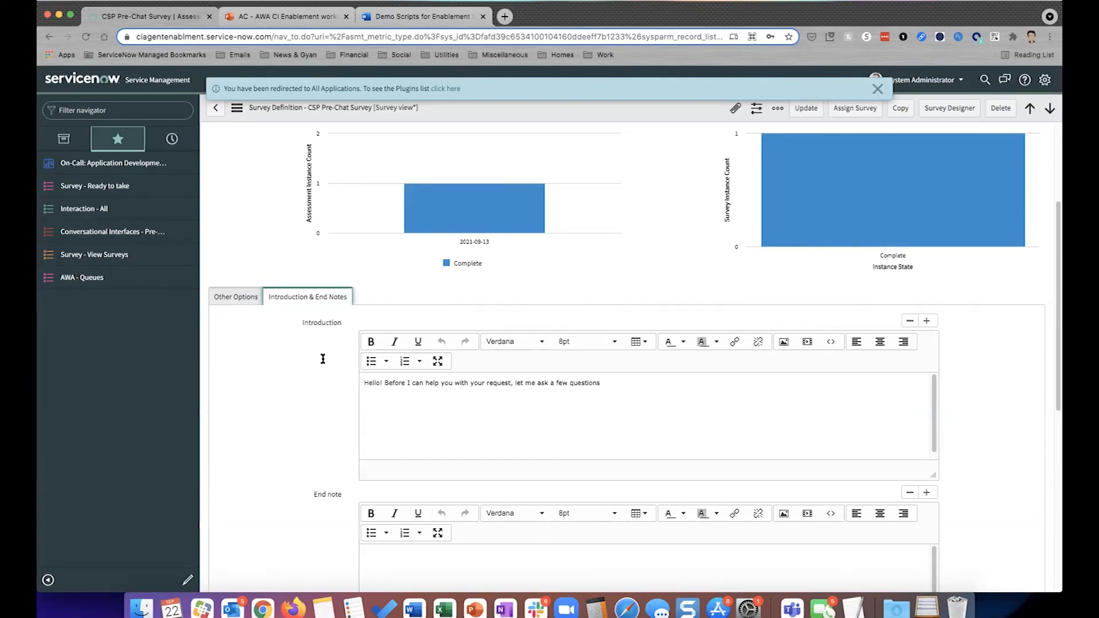
scroll("down", 3)
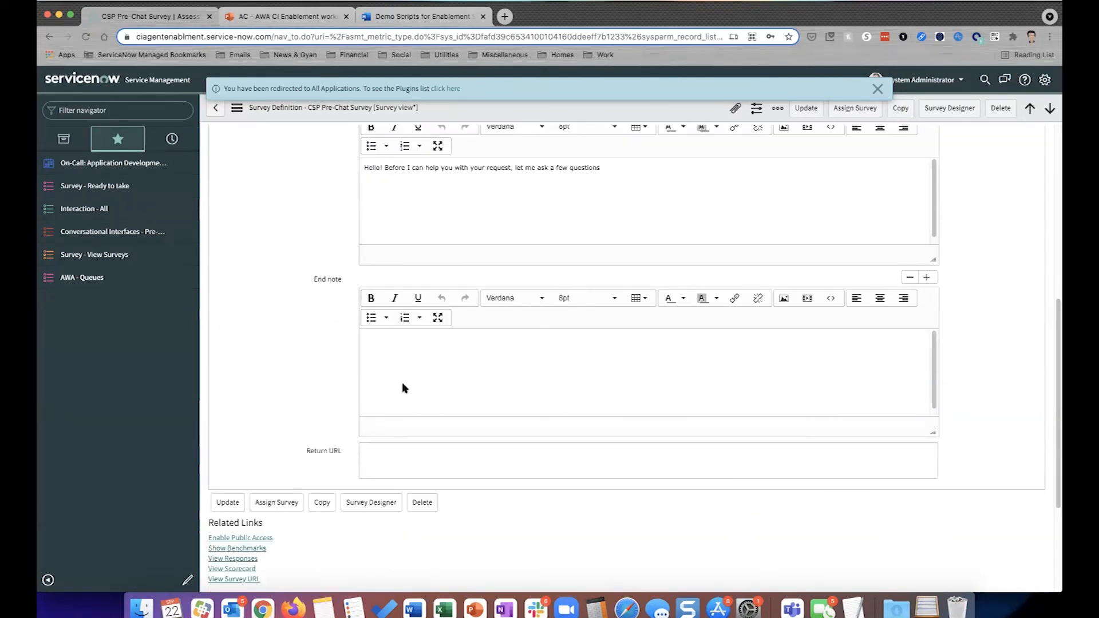
scroll("up", 3)
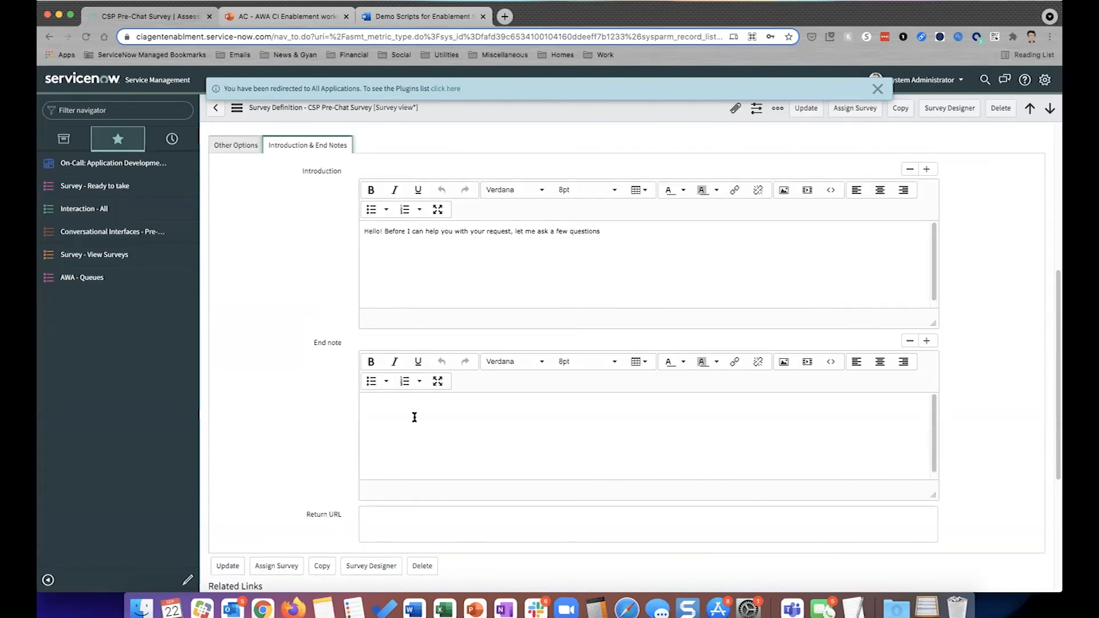
scroll("up", 3)
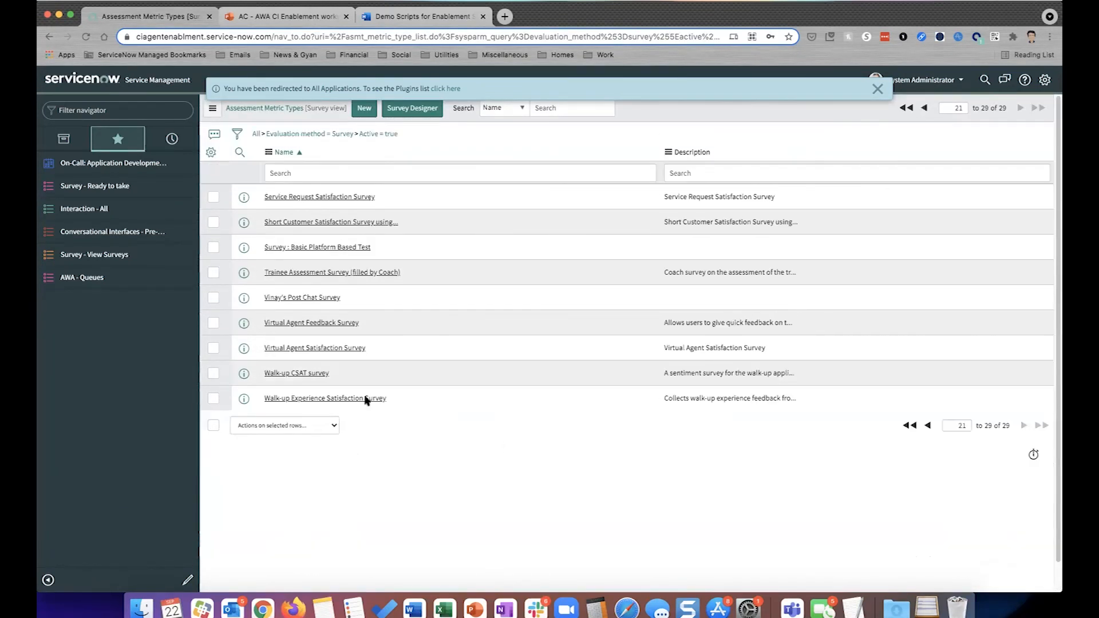
mouse_move(310, 322)
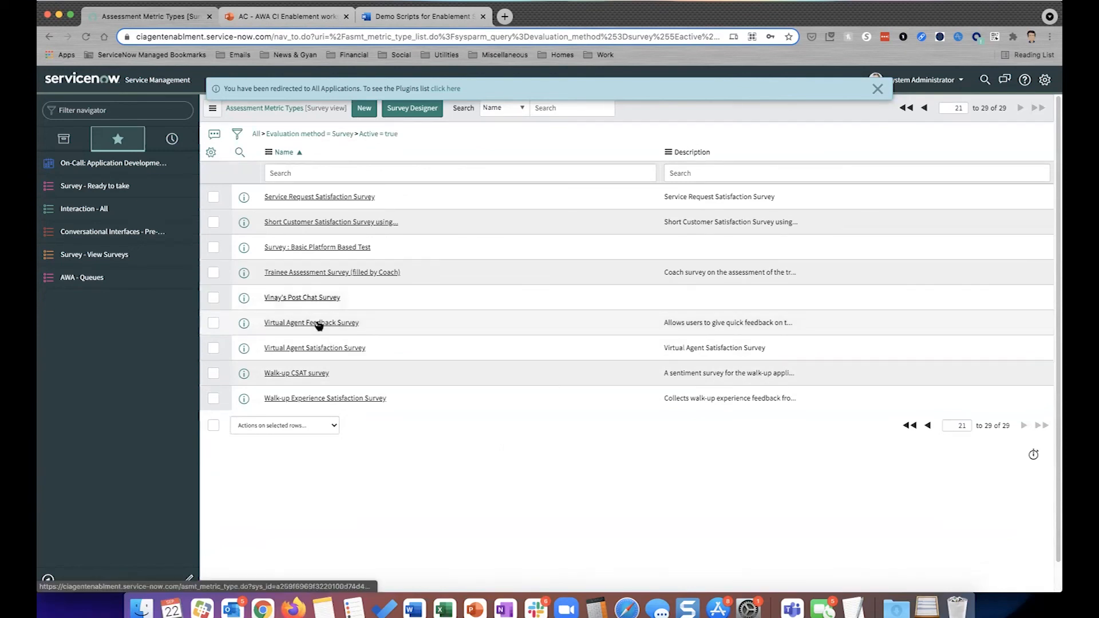
mouse_move(318, 311)
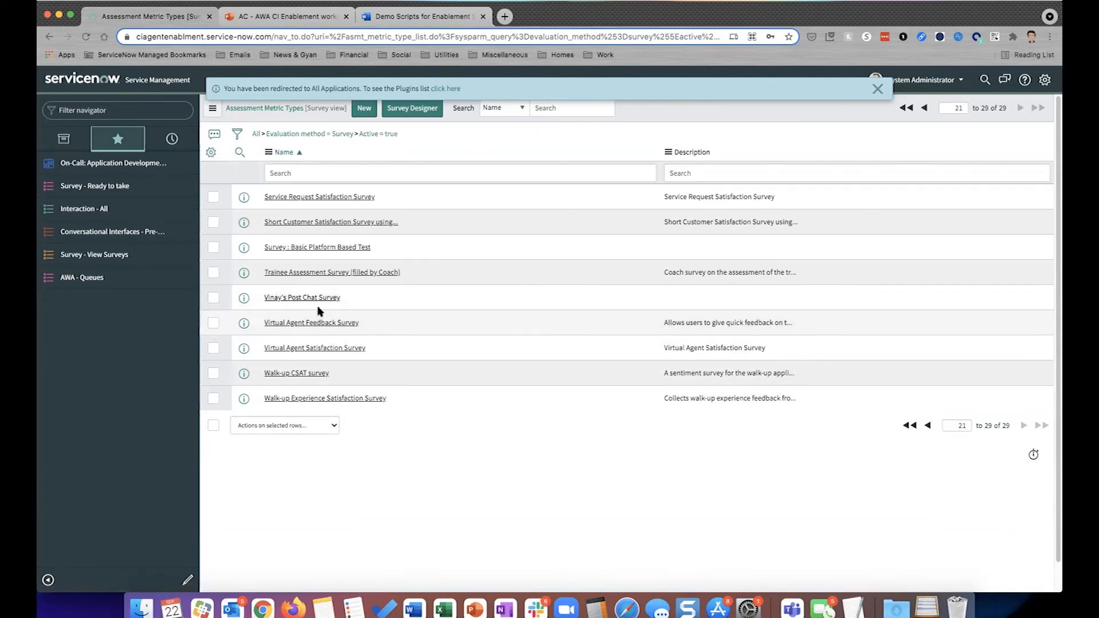
- Open Vinay's Post Chat Survey and view its rating and other-feedback questions in Survey Designer
left_click(301, 297)
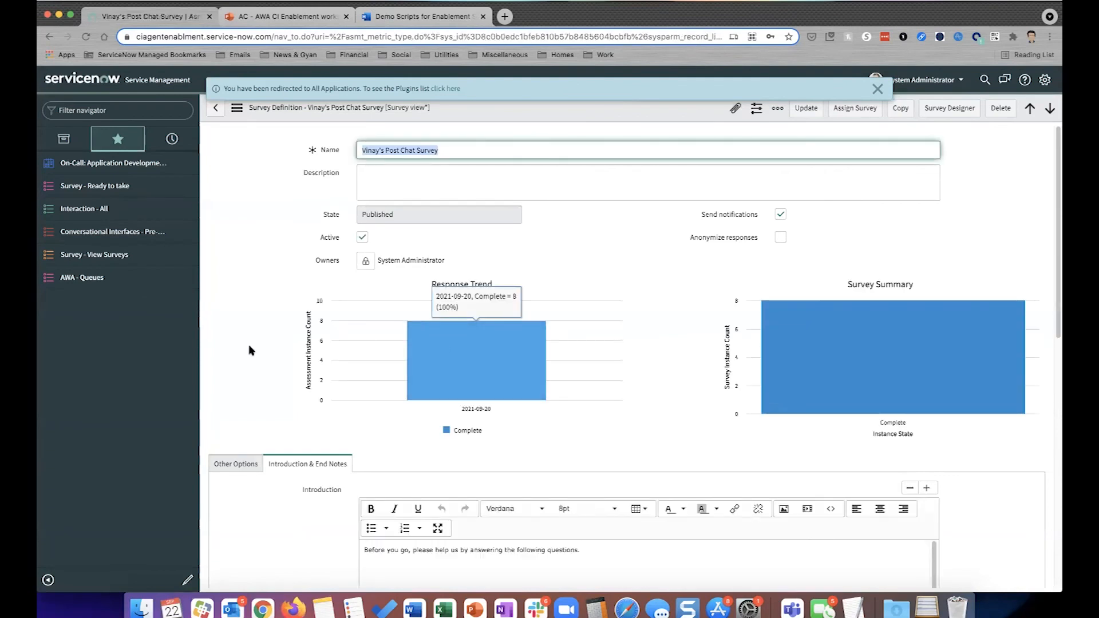
mouse_move(258, 378)
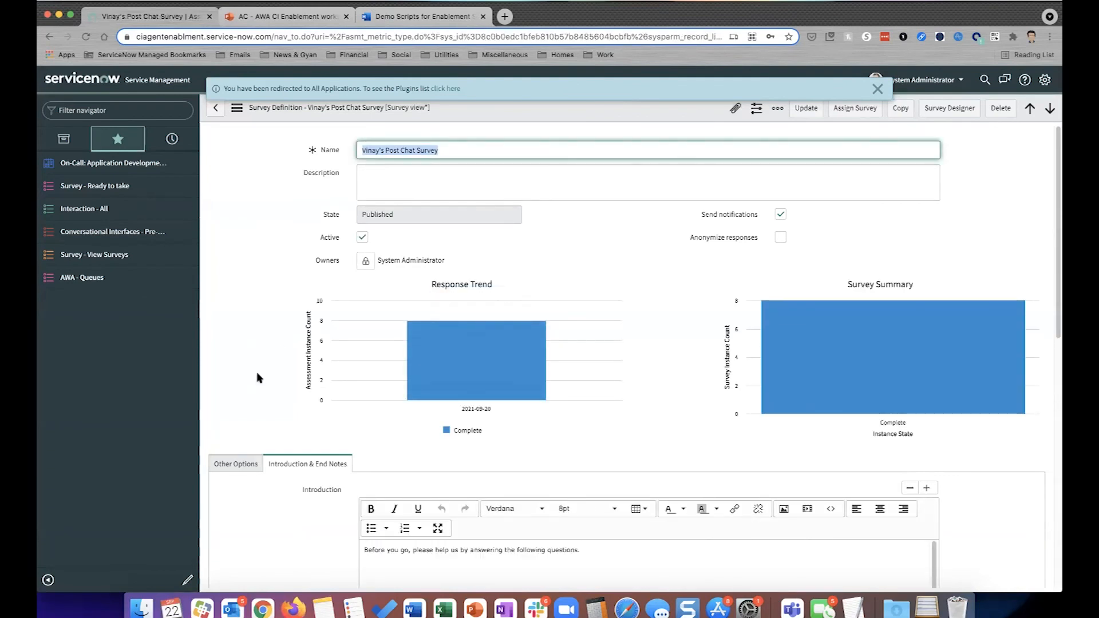
mouse_move(934, 122)
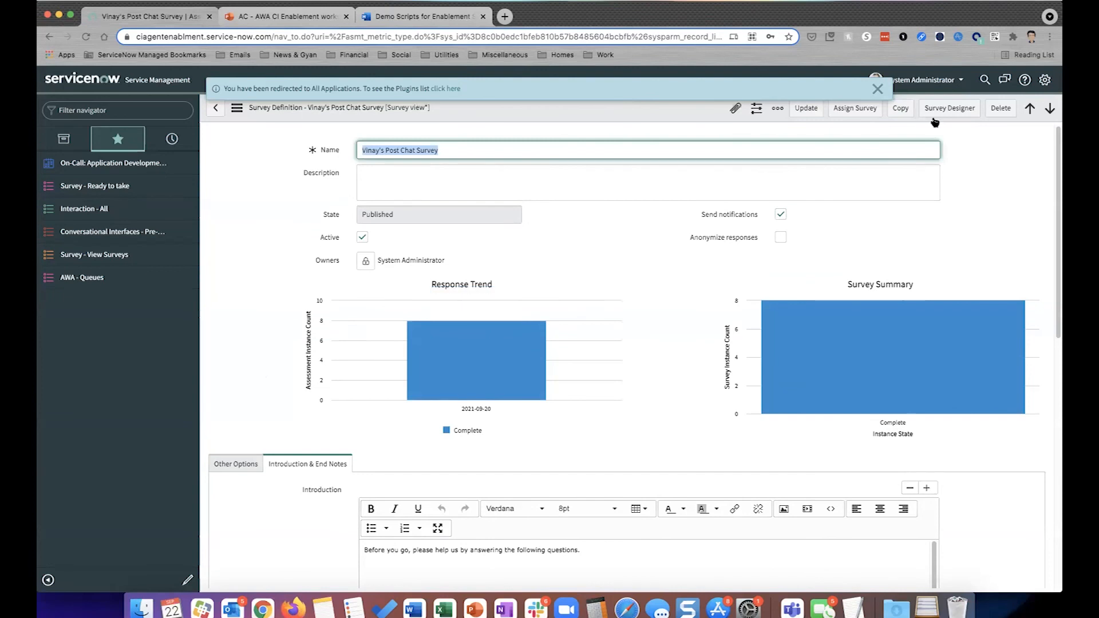
left_click(948, 108)
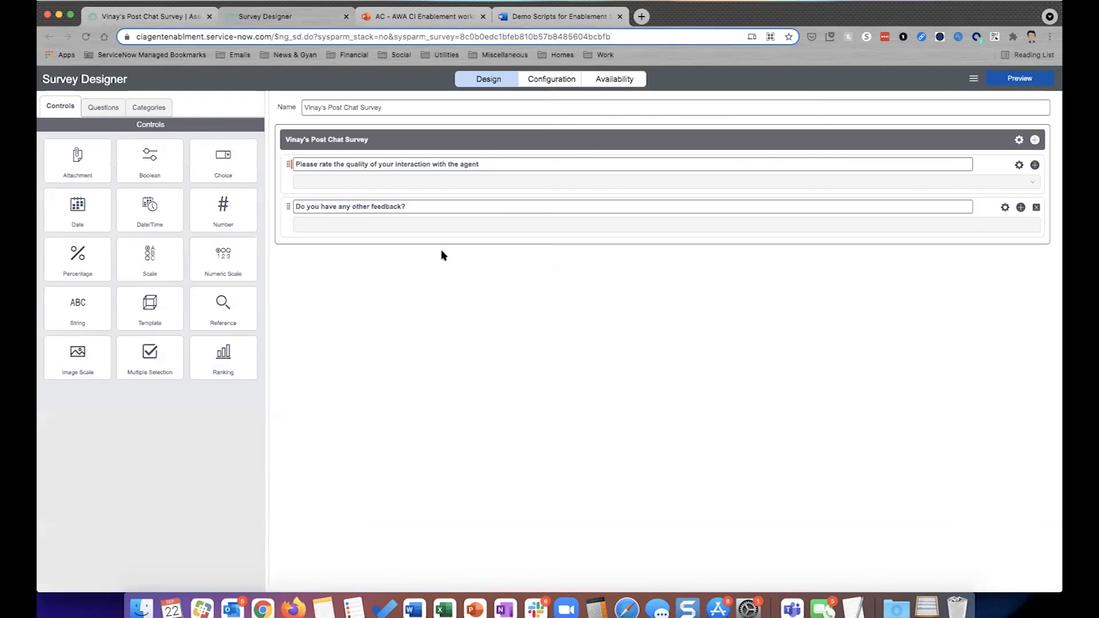
mouse_move(390, 185)
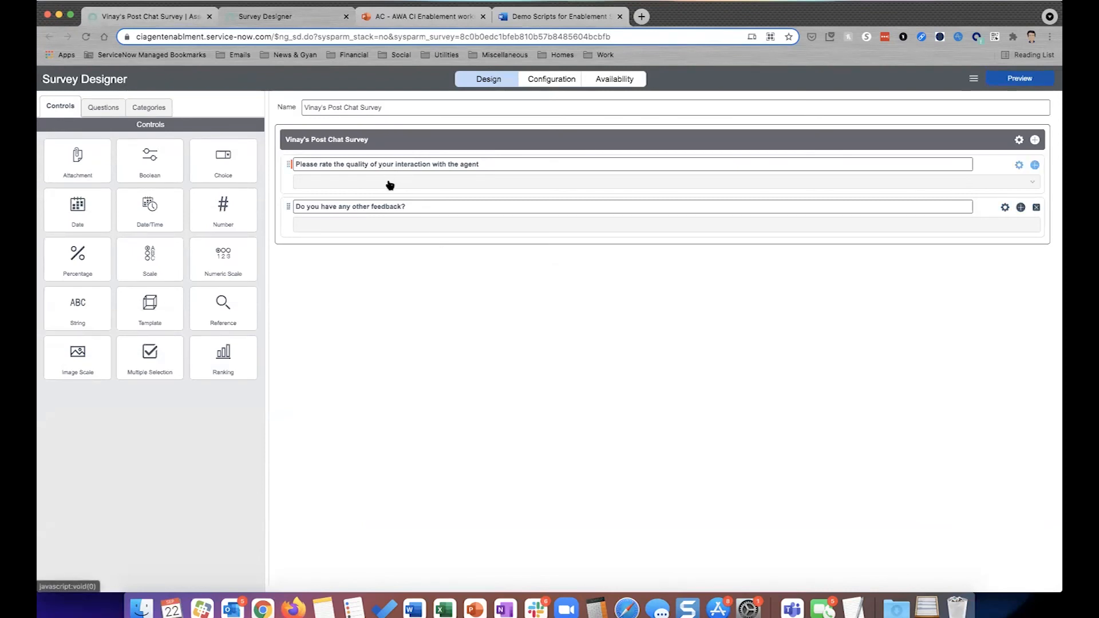